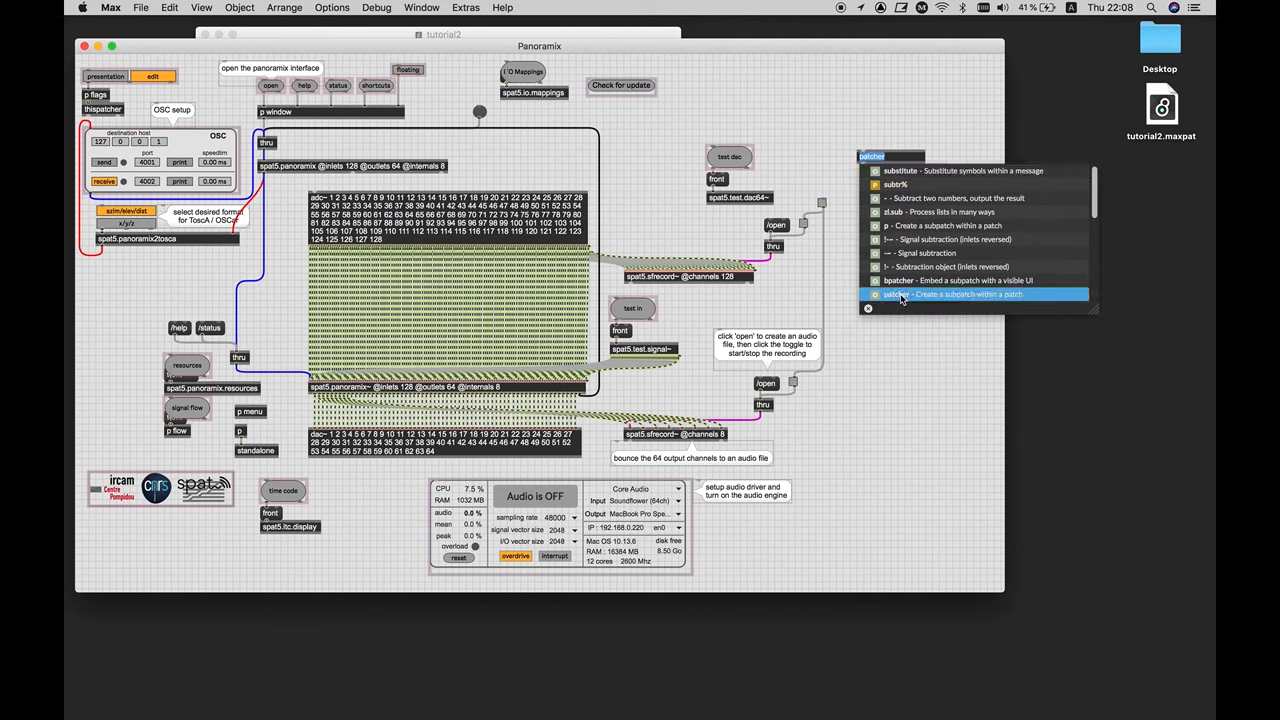
Create a patcher object from the autocomplete suggestions
{"action": "left_click", "coordinate": [896, 292]}
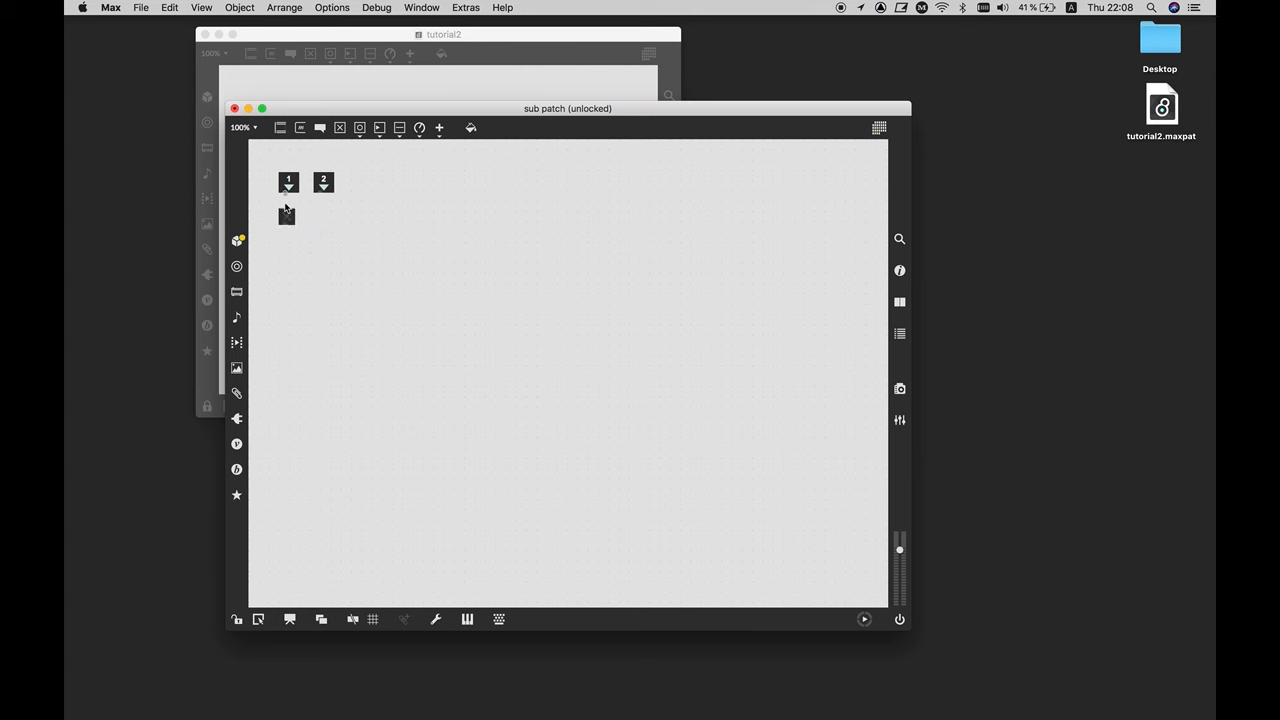
Wire the inlet to a toggle and add 'metro 100' and 'counter 1 100' objects
{"action": "left_click_drag", "start_coordinate": [288, 192], "coordinate": [286, 212]}
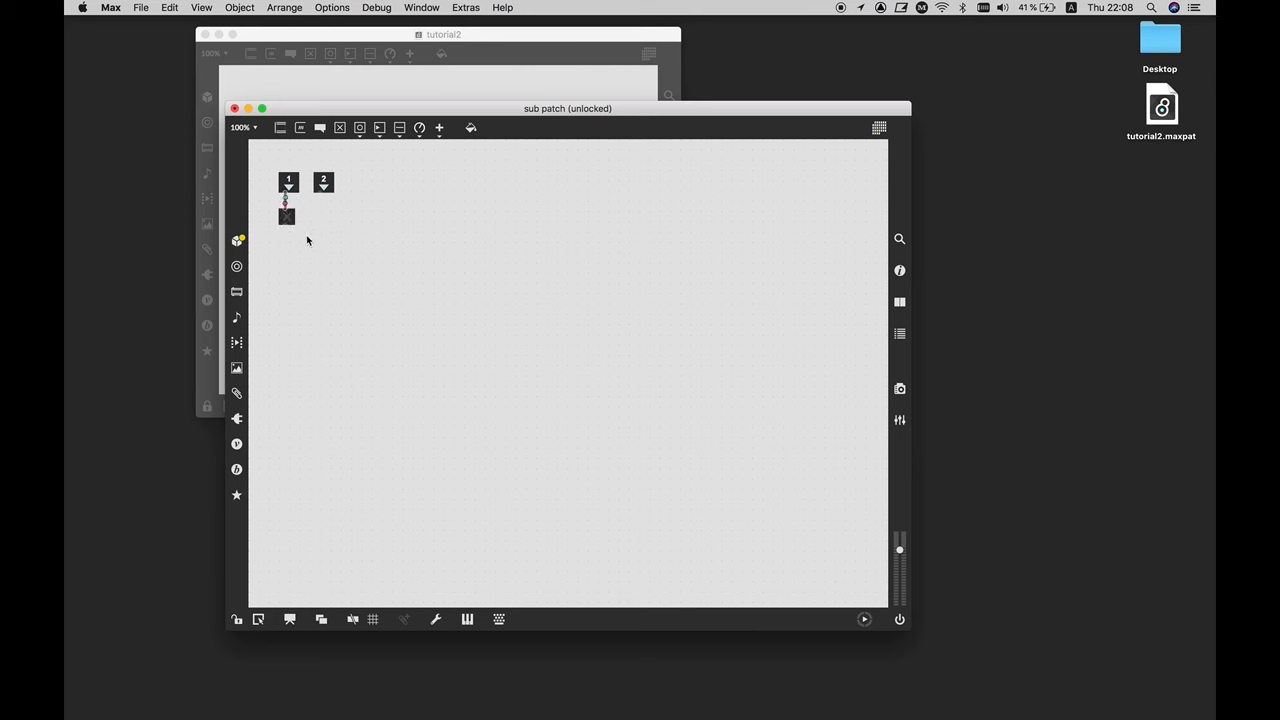
{"action": "type", "text": "metro"}
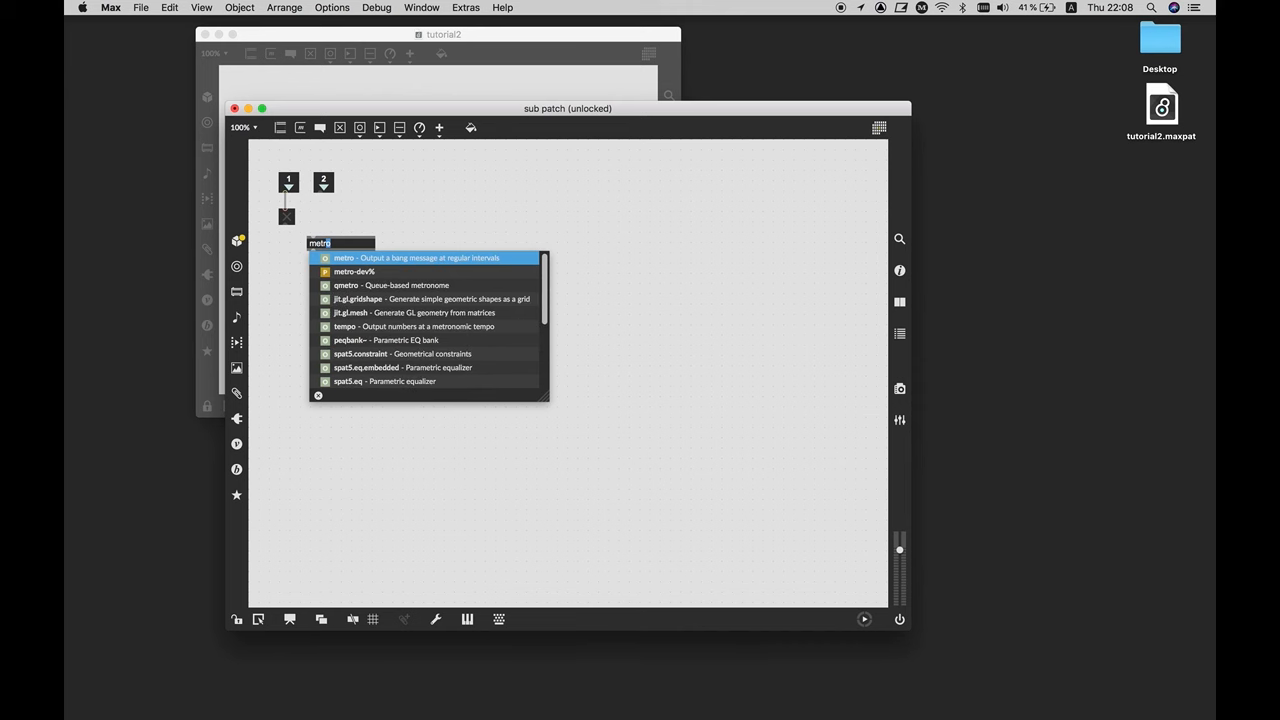
{"action": "type", "text": "100"}
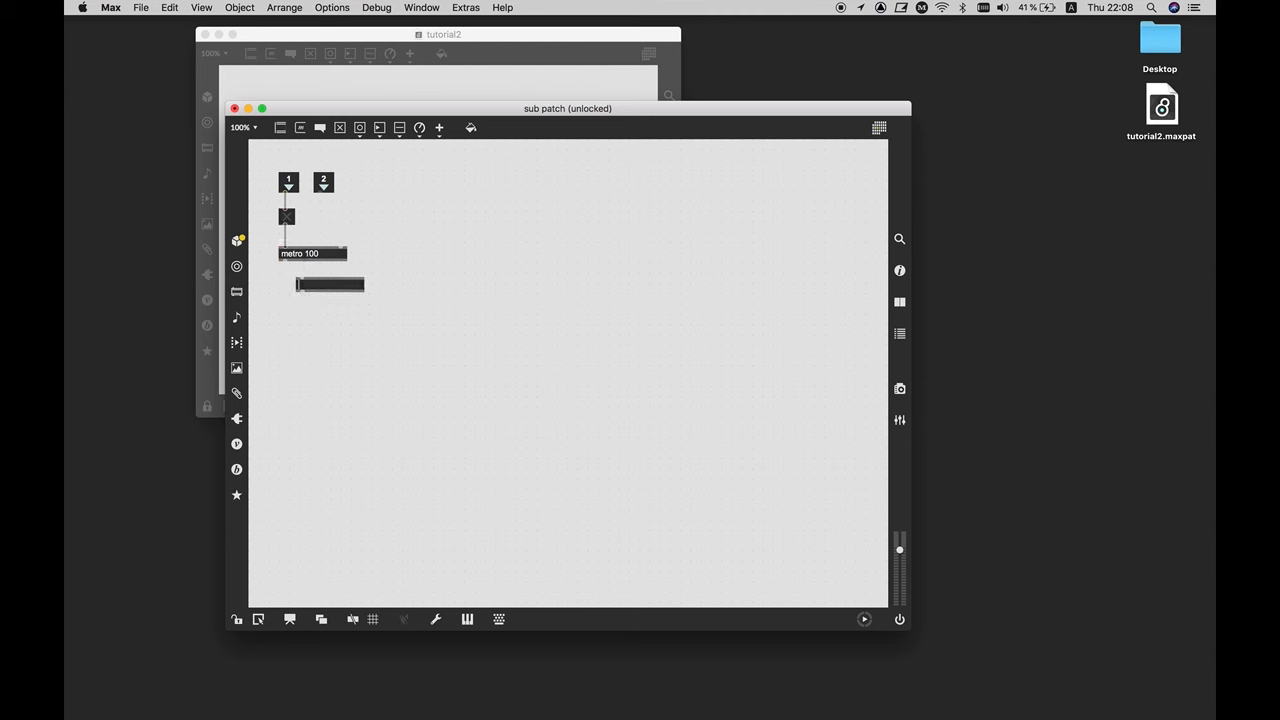
{"action": "type", "text": "counter"}
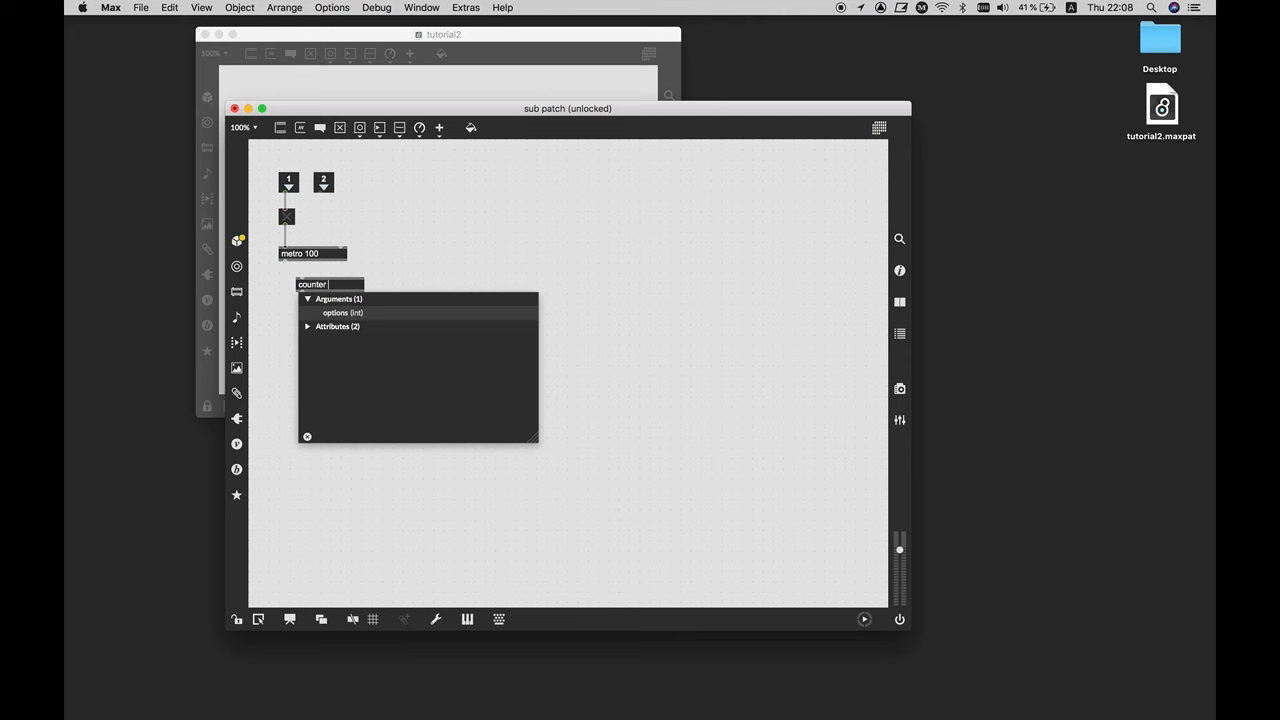
{"action": "type", "text": "1 100"}
{"action": "type", "text": "zmap 1 1"}
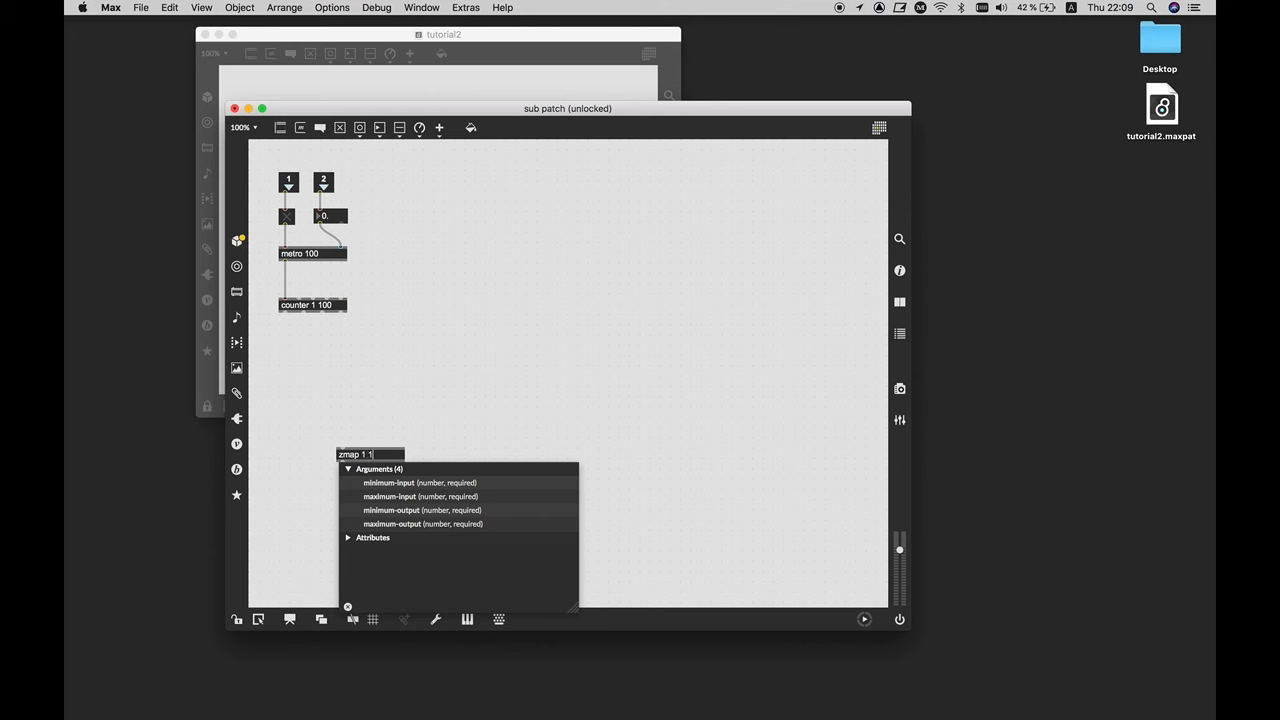
Finish the 'zmap 1 100 0. 6.28' object, widen it, and start a sin object below
{"action": "type", "text": "00 0. 6.28."}
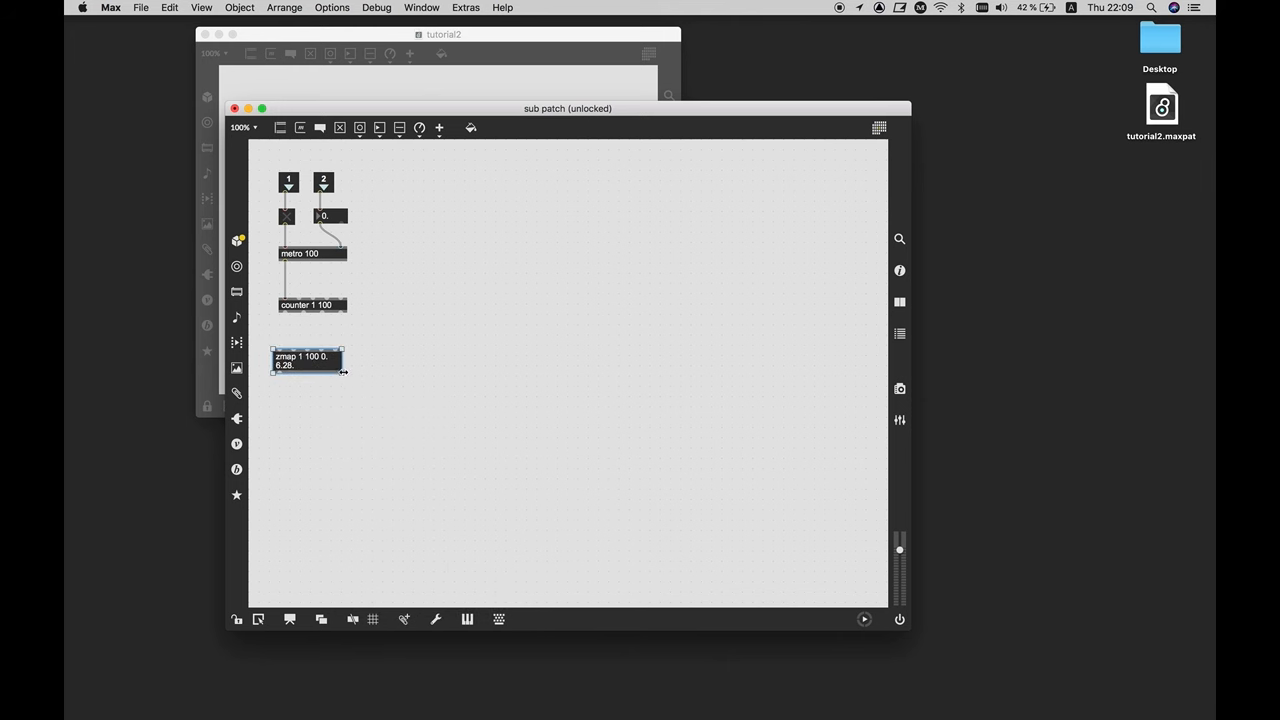
{"action": "left_click_drag", "start_coordinate": [346, 370], "coordinate": [388, 370]}
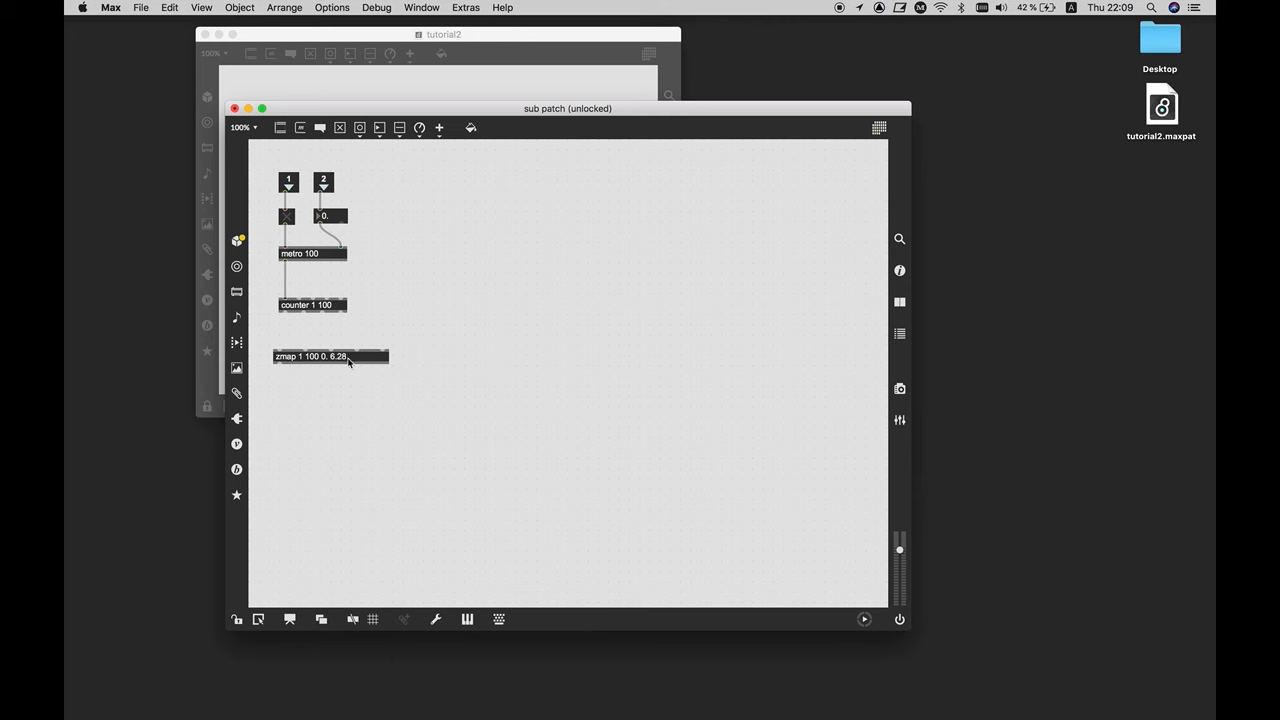
{"action": "left_click", "coordinate": [336, 356]}
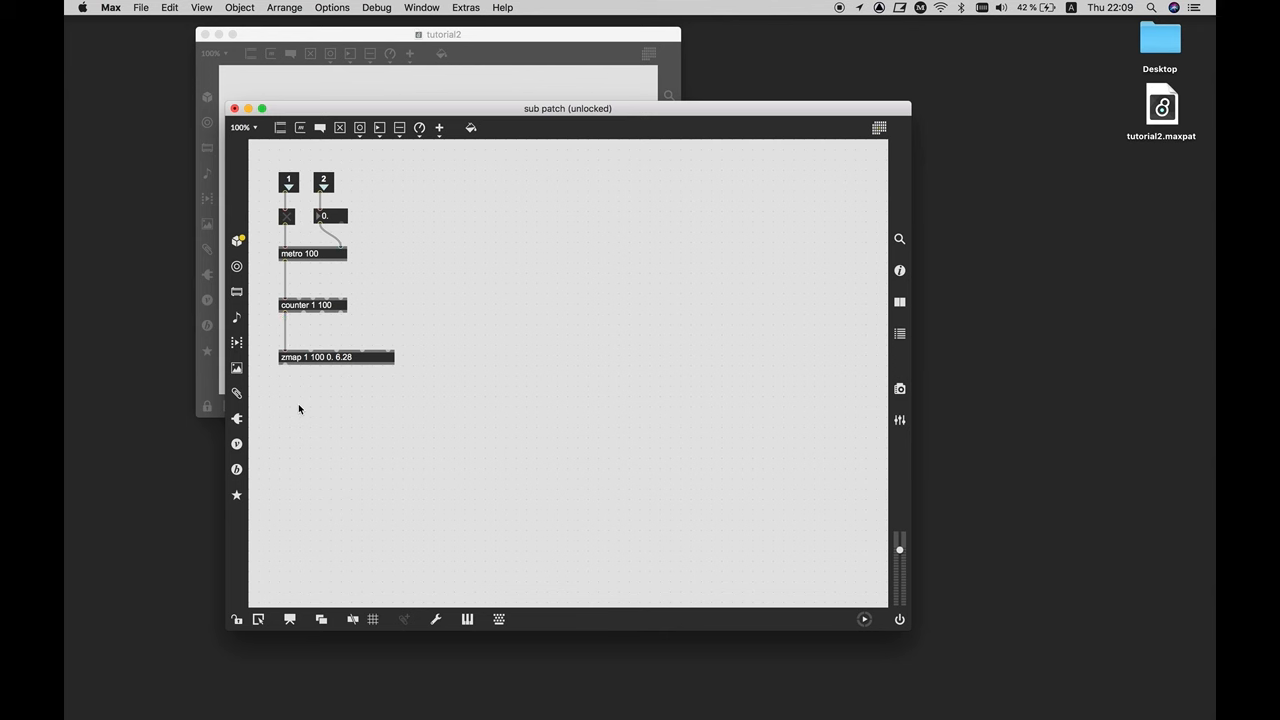
{"action": "type", "text": "sin"}
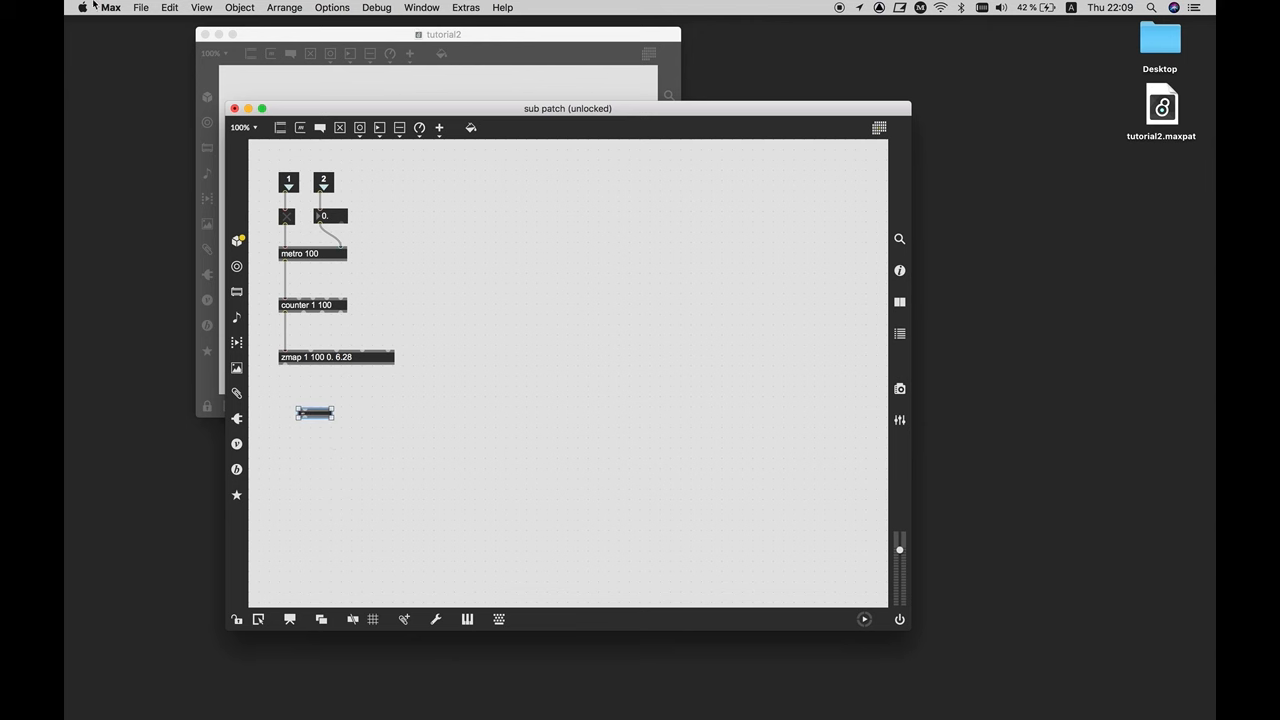
Add sin and cos objects with their multiplier stages fed from the zmap output
{"action": "type", "text": "sin"}
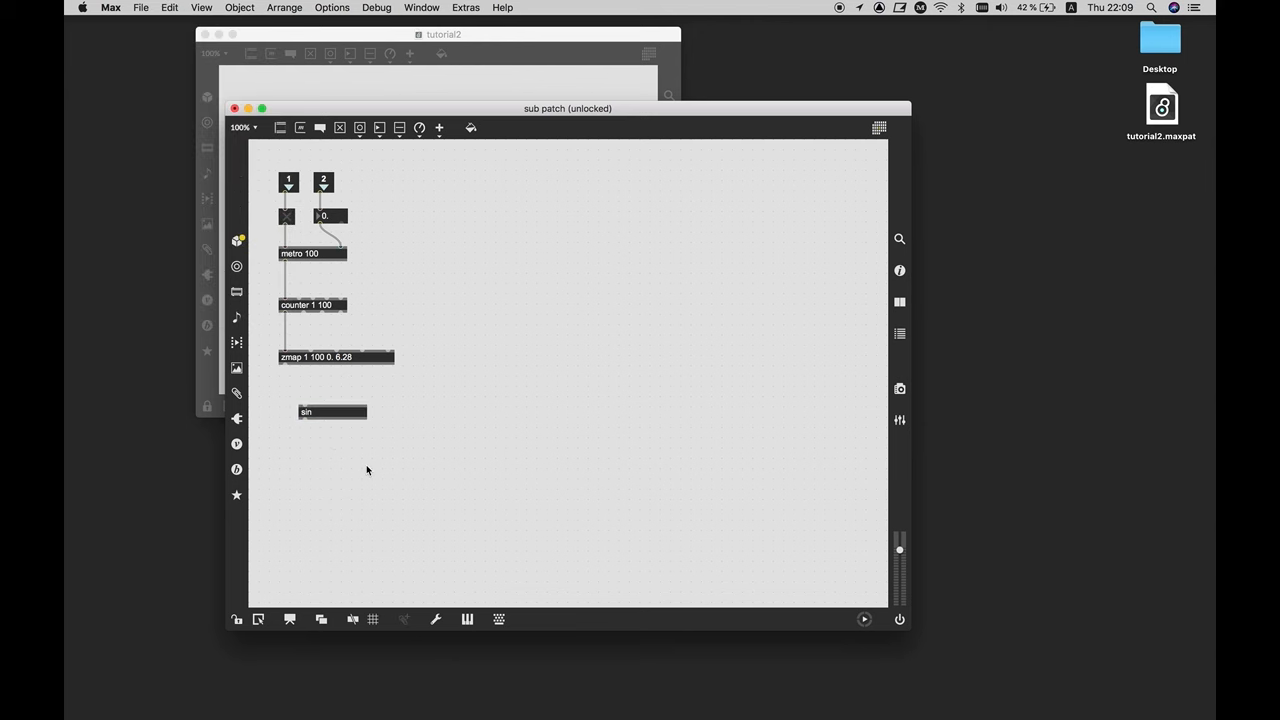
{"action": "left_click", "coordinate": [330, 412]}
{"action": "type", "text": "cos"}
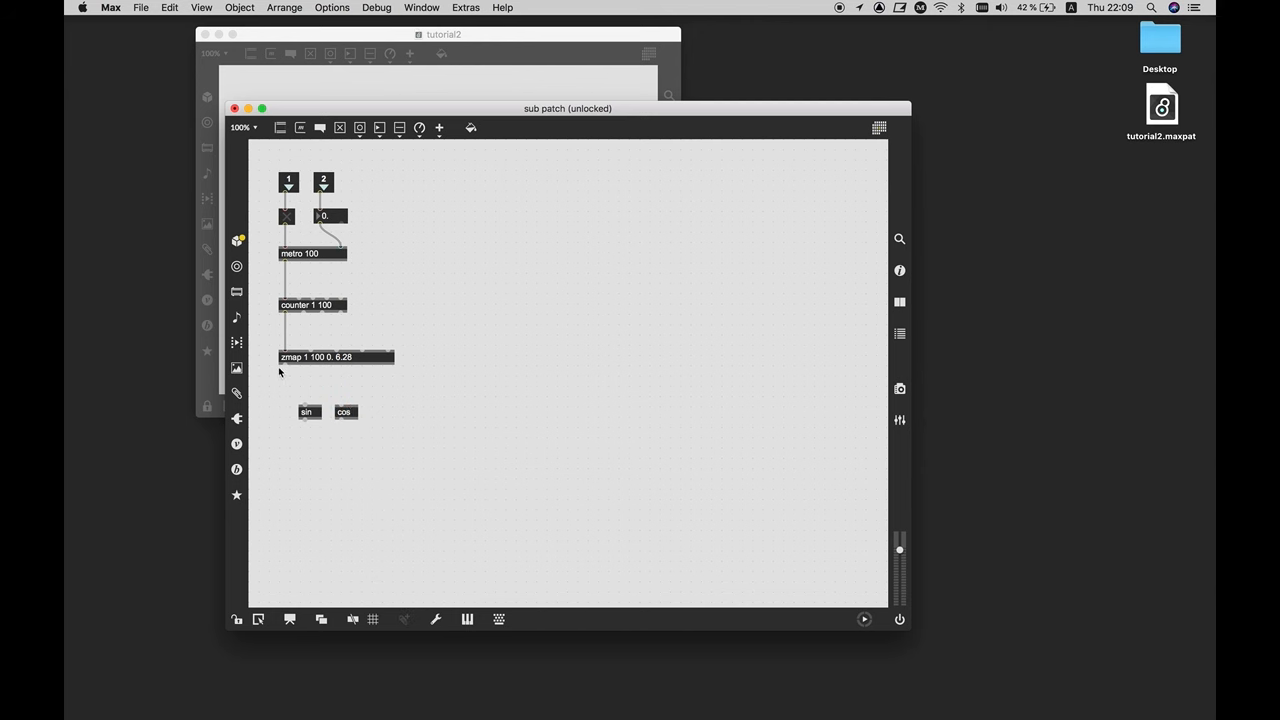
{"action": "mouse_move", "coordinate": [284, 368]}
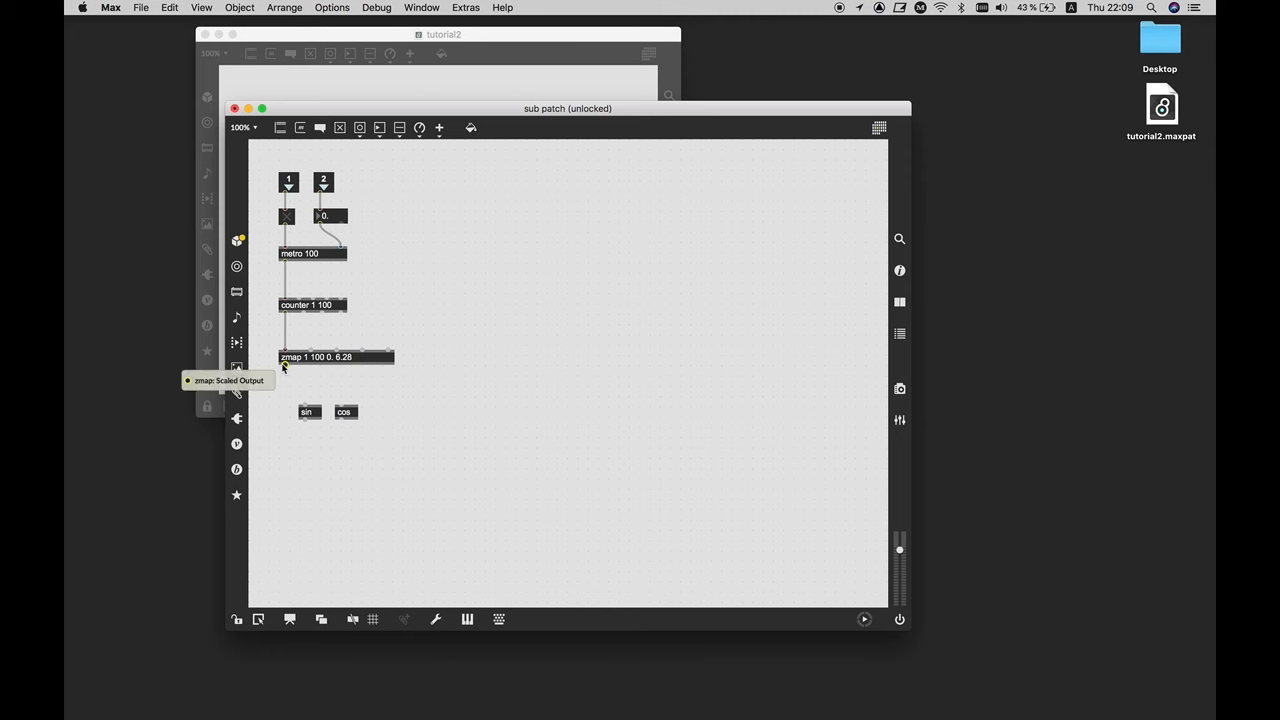
{"action": "mouse_move", "coordinate": [284, 368]}
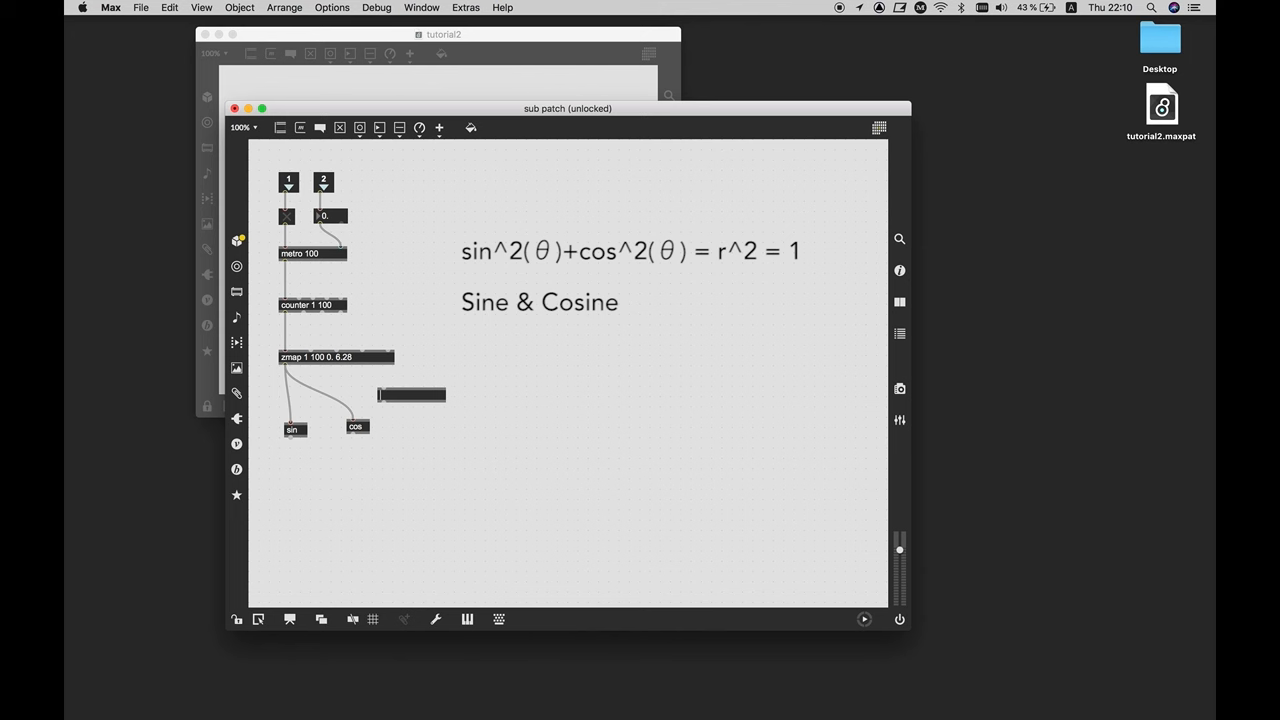
{"action": "left_click", "coordinate": [412, 394]}
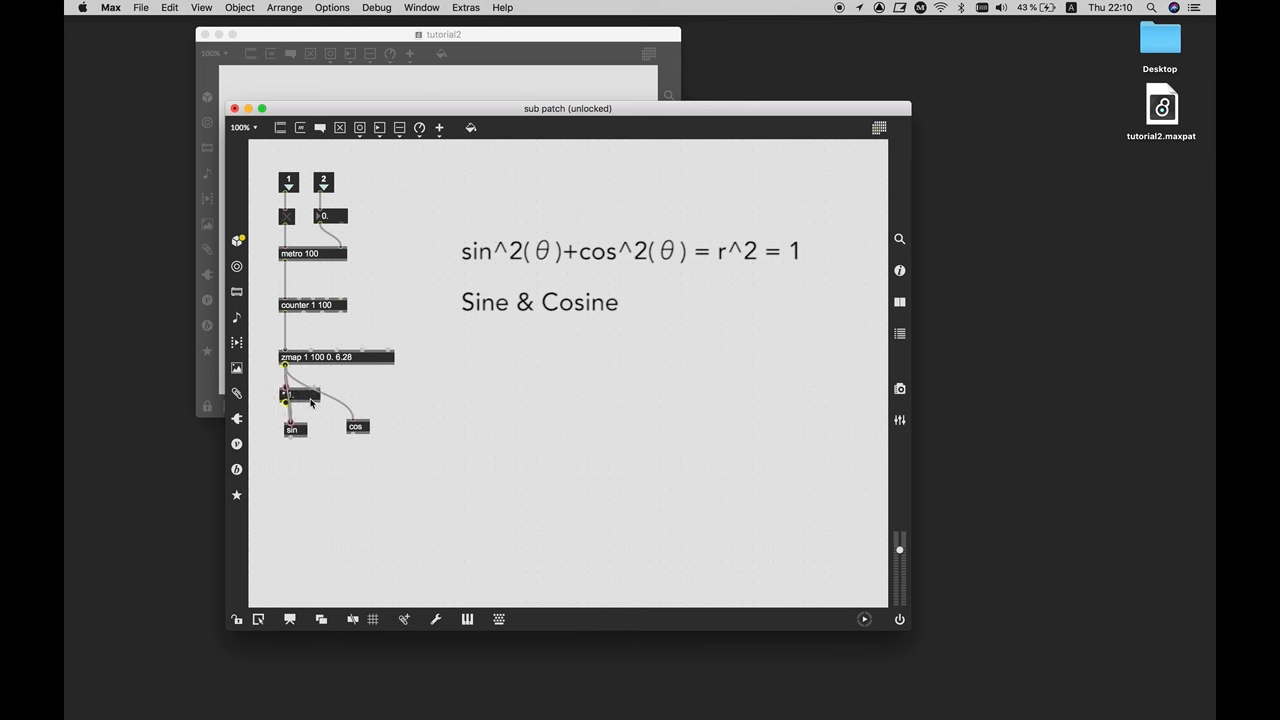
{"action": "left_click", "coordinate": [300, 394]}
{"action": "type", "text": "* 1."}
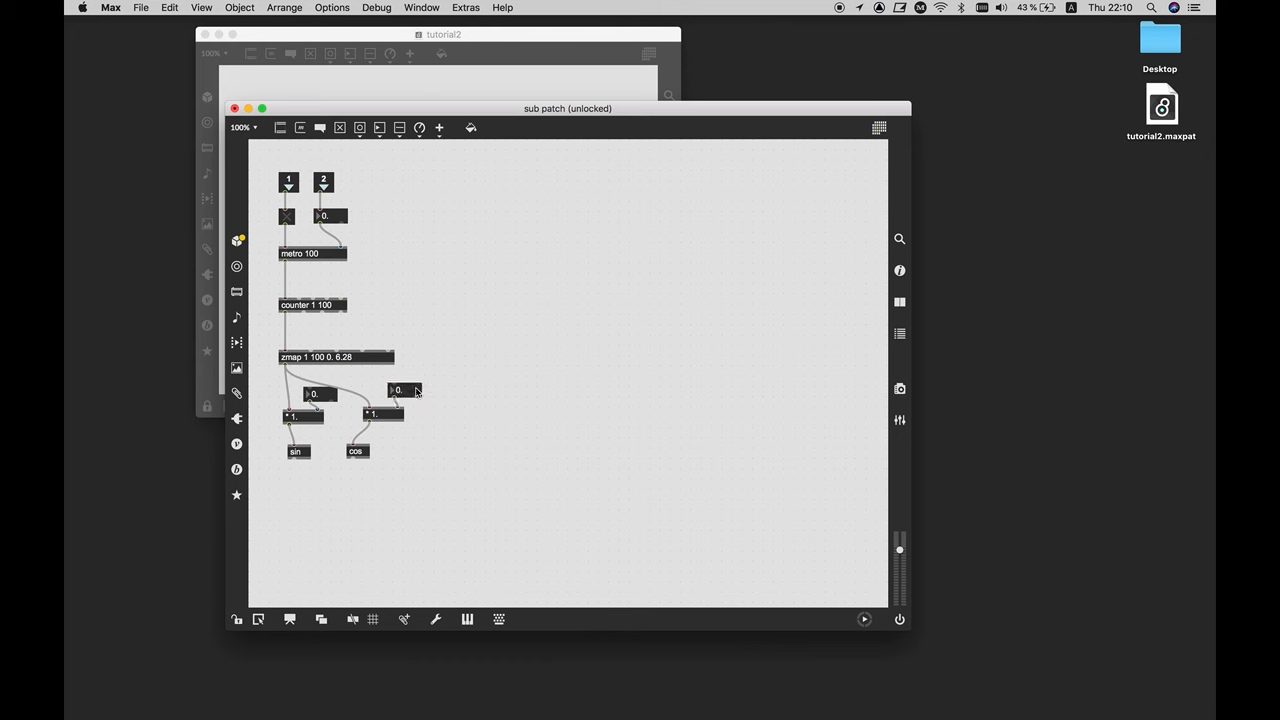
Add float number boxes under sin and cos and start a zmap to rescale them
{"action": "left_click", "coordinate": [400, 390]}
{"action": "type", "text": "zmap "}
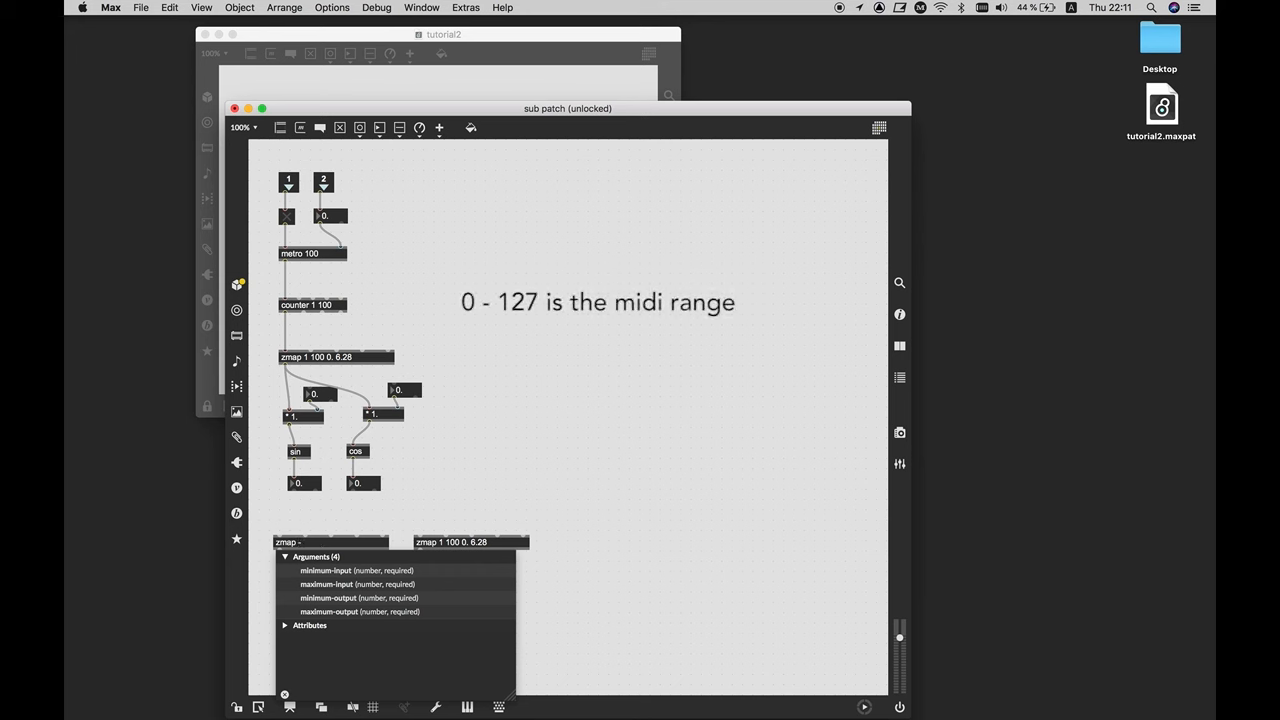
Set both zmaps to '-1. 1. 0 127', connect the displays into them, and close the subpatch
{"action": "type", "text": "-1. 1. 0 127"}
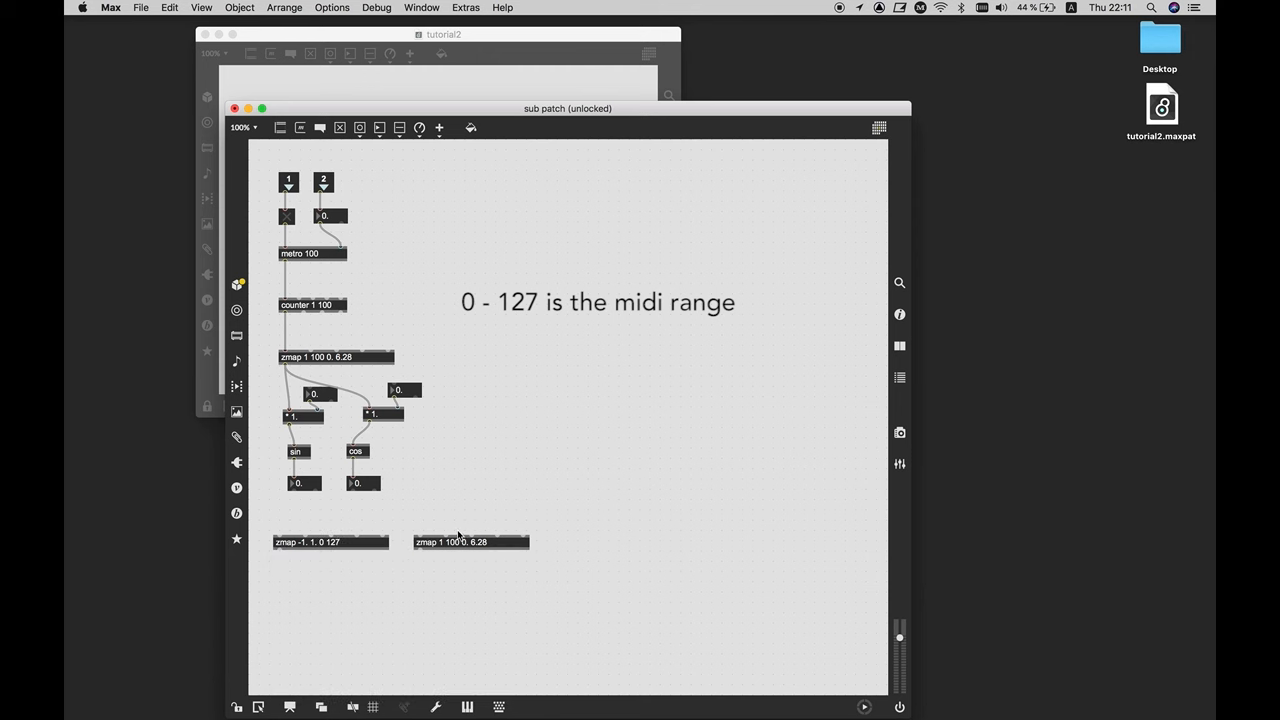
{"action": "left_click", "coordinate": [330, 540]}
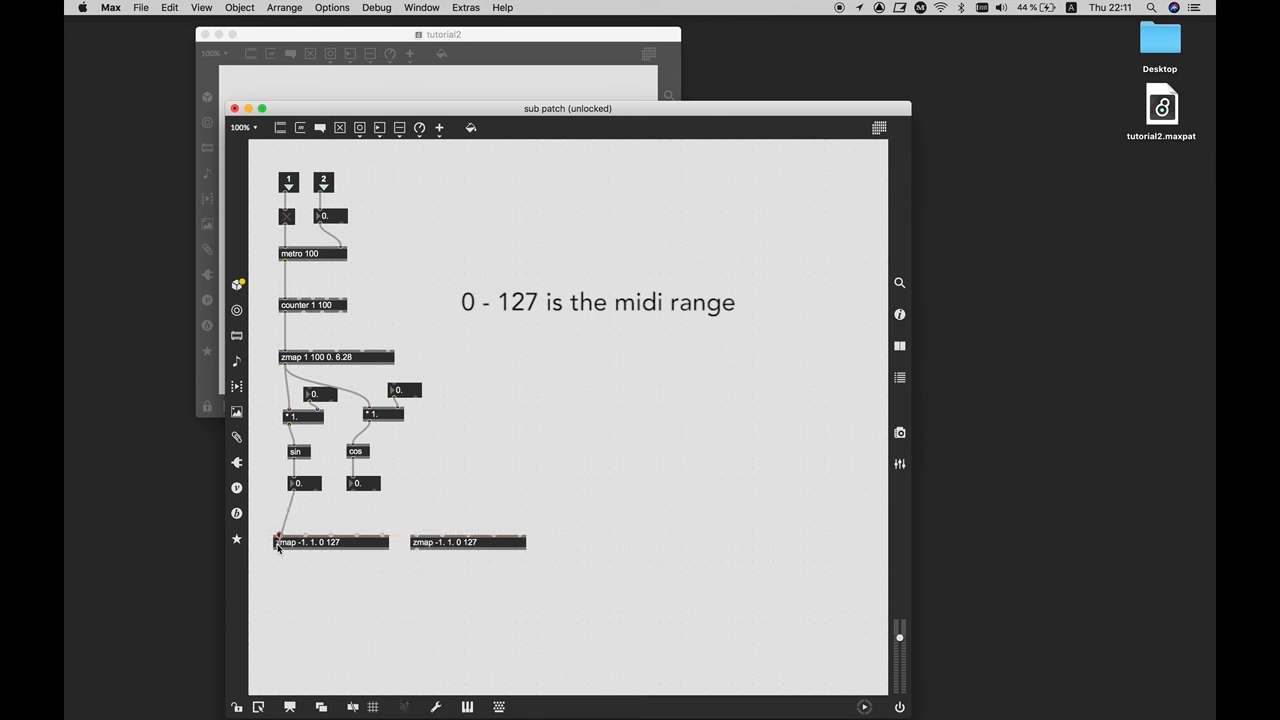
{"action": "left_click_drag", "start_coordinate": [358, 492], "coordinate": [416, 536]}
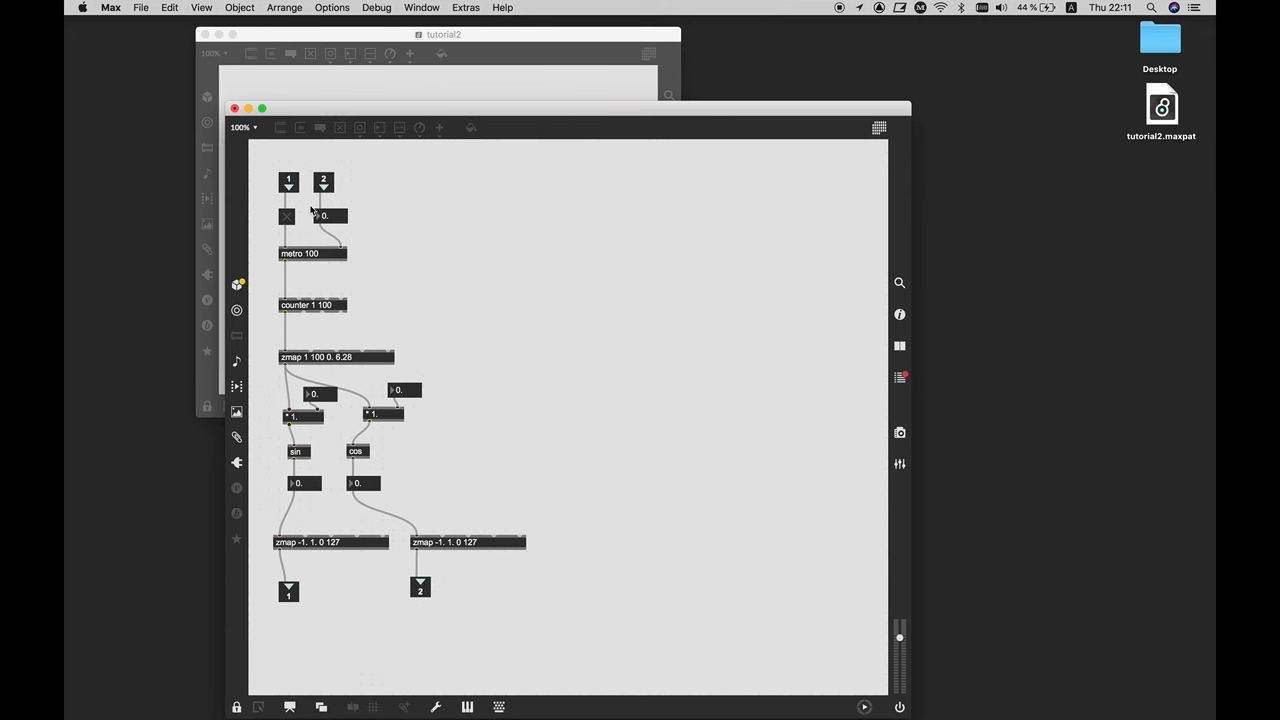
{"action": "left_click", "coordinate": [288, 216]}
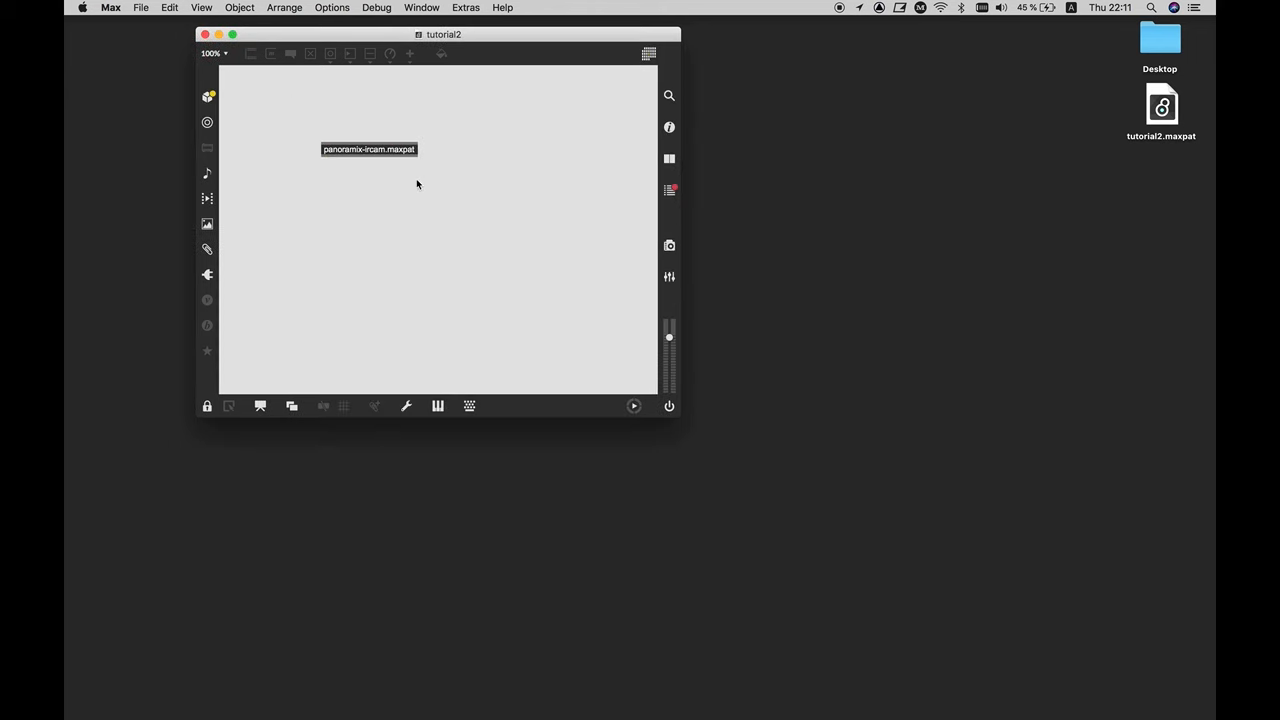
Open panoramix-ircam.maxpat showing the p circle subpatcher with toggle and number box
{"action": "double_click", "coordinate": [368, 148]}
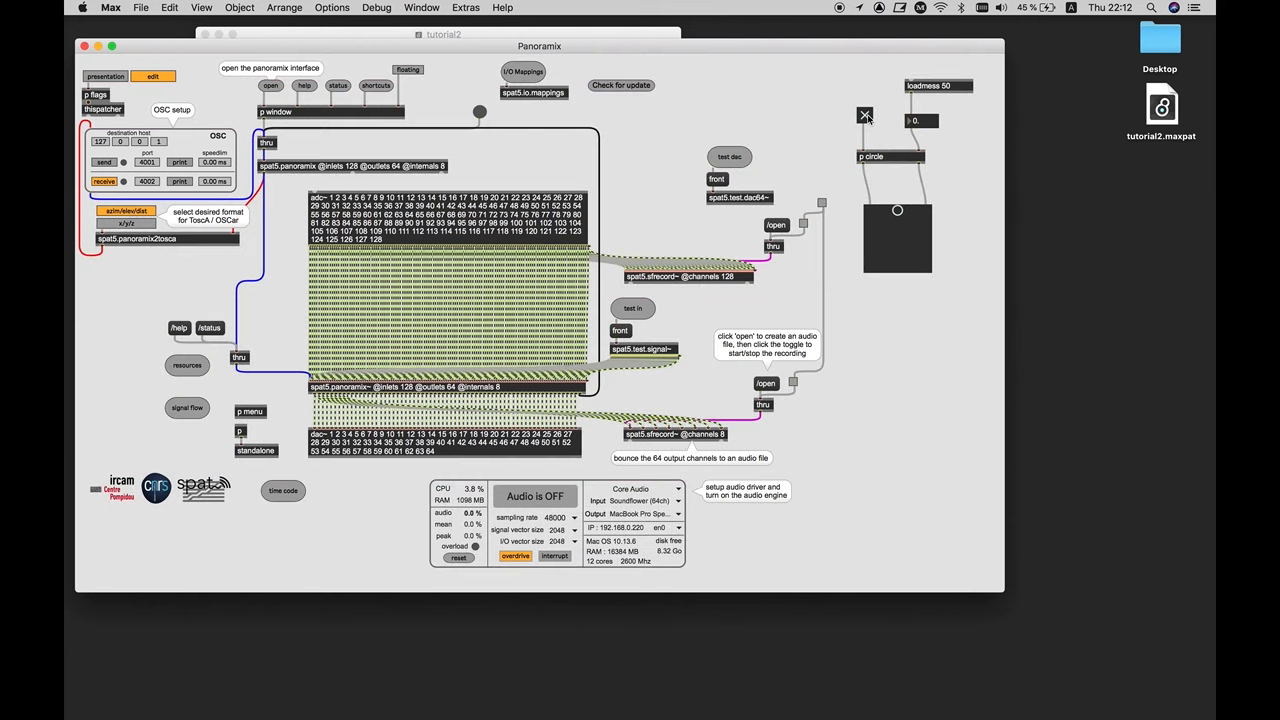
Reopen the circle subpatcher and add up and down messages ahead of the counter
{"action": "double_click", "coordinate": [888, 156]}
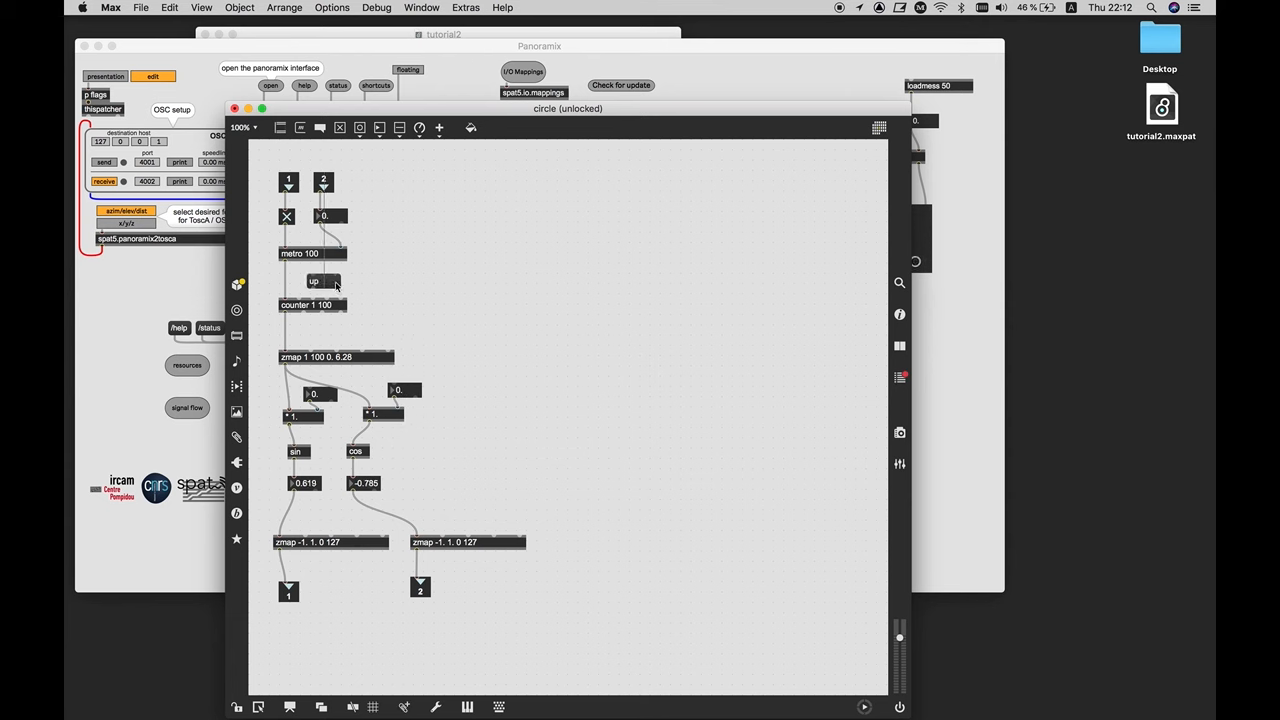
{"action": "left_click", "coordinate": [312, 280]}
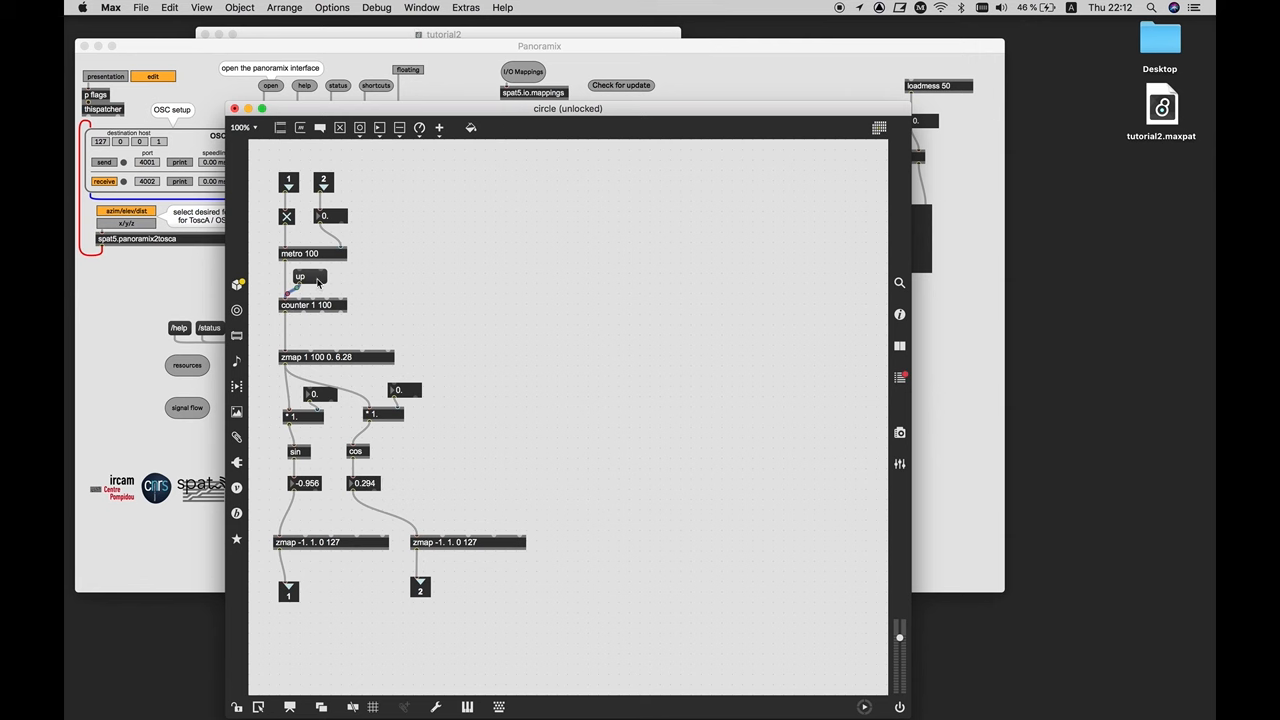
{"action": "left_click", "coordinate": [300, 276]}
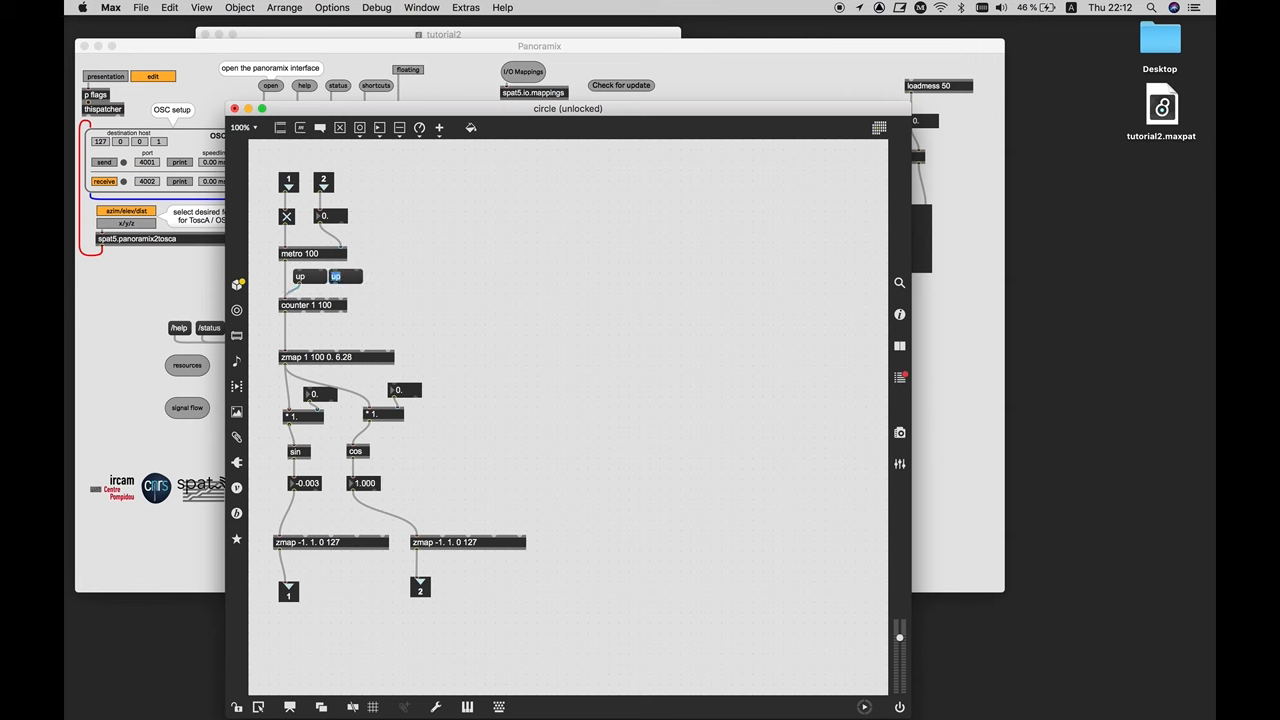
{"action": "left_click", "coordinate": [340, 276]}
{"action": "type", "text": "down"}
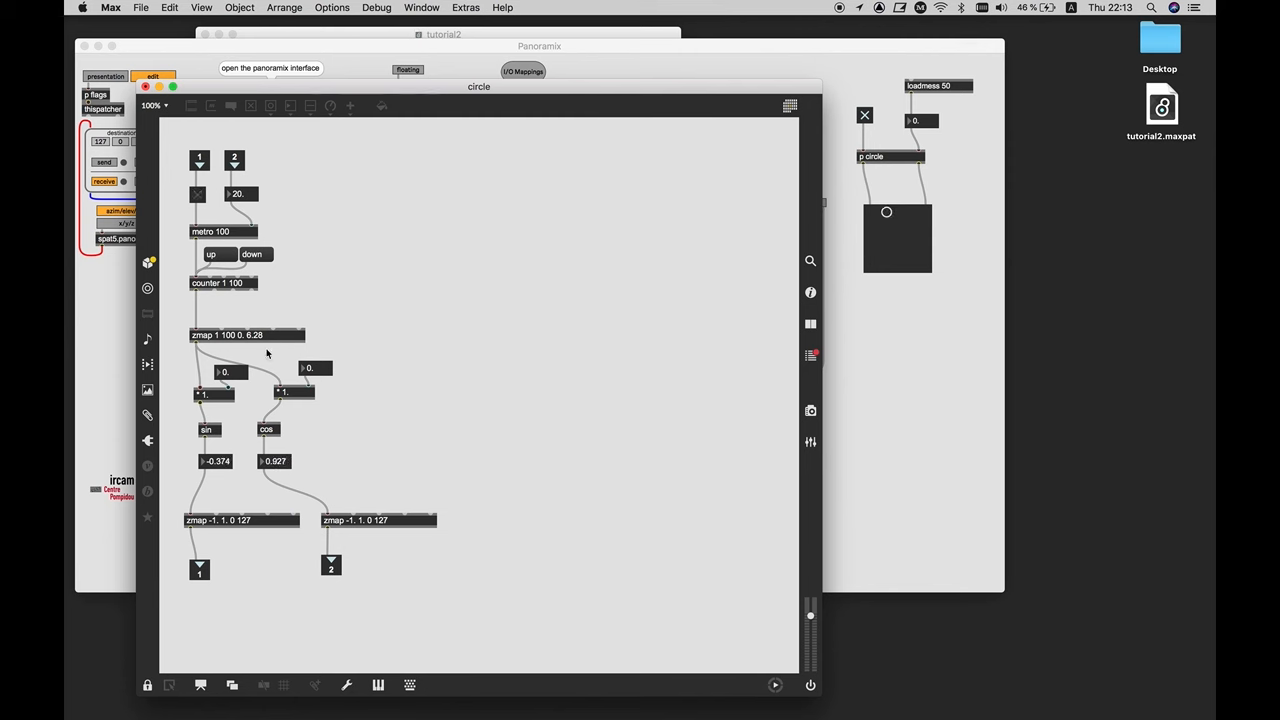
{"action": "mouse_move", "coordinate": [192, 198]}
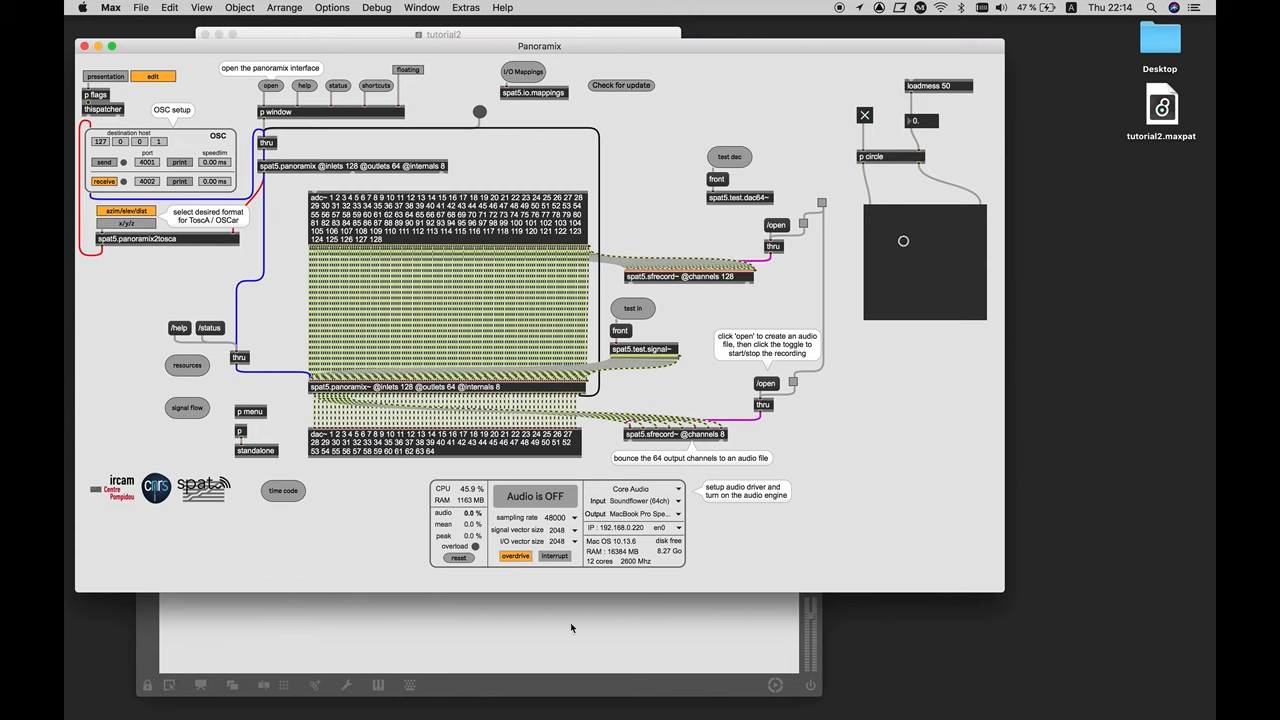
Move the source dot to different positions within the circle pad
{"action": "double_click", "coordinate": [884, 156]}
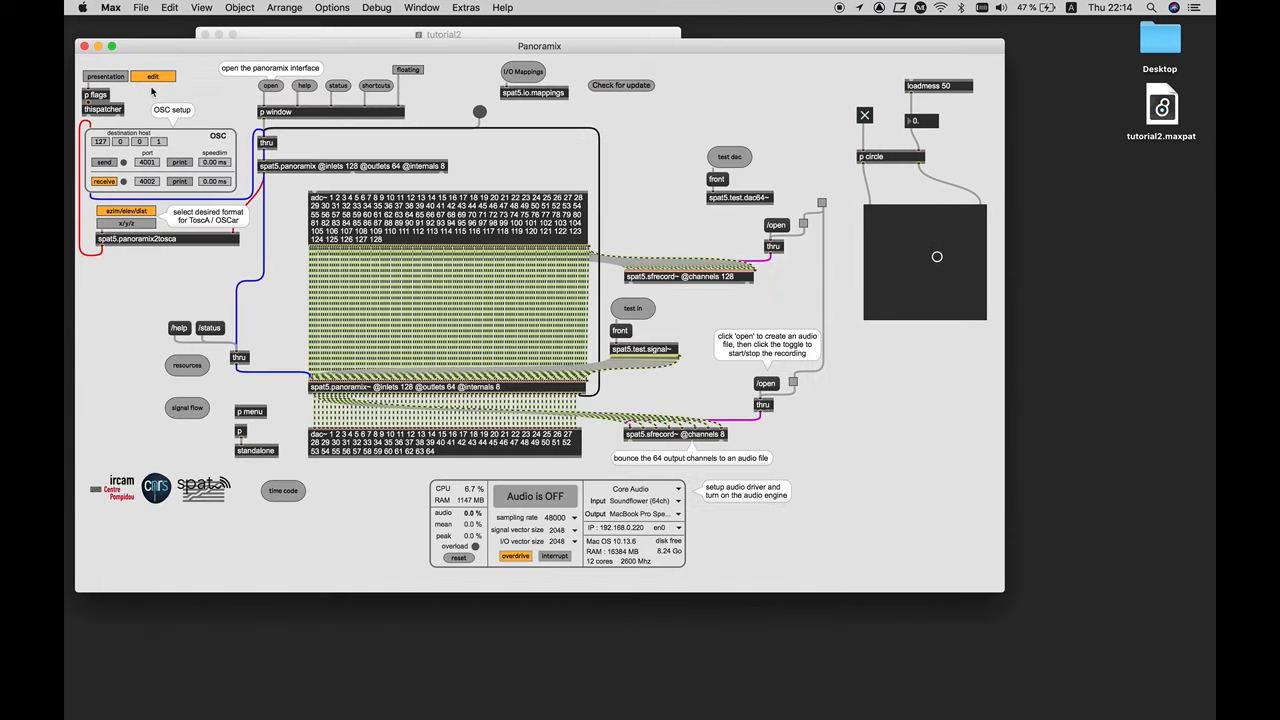
{"action": "mouse_move", "coordinate": [532, 108]}
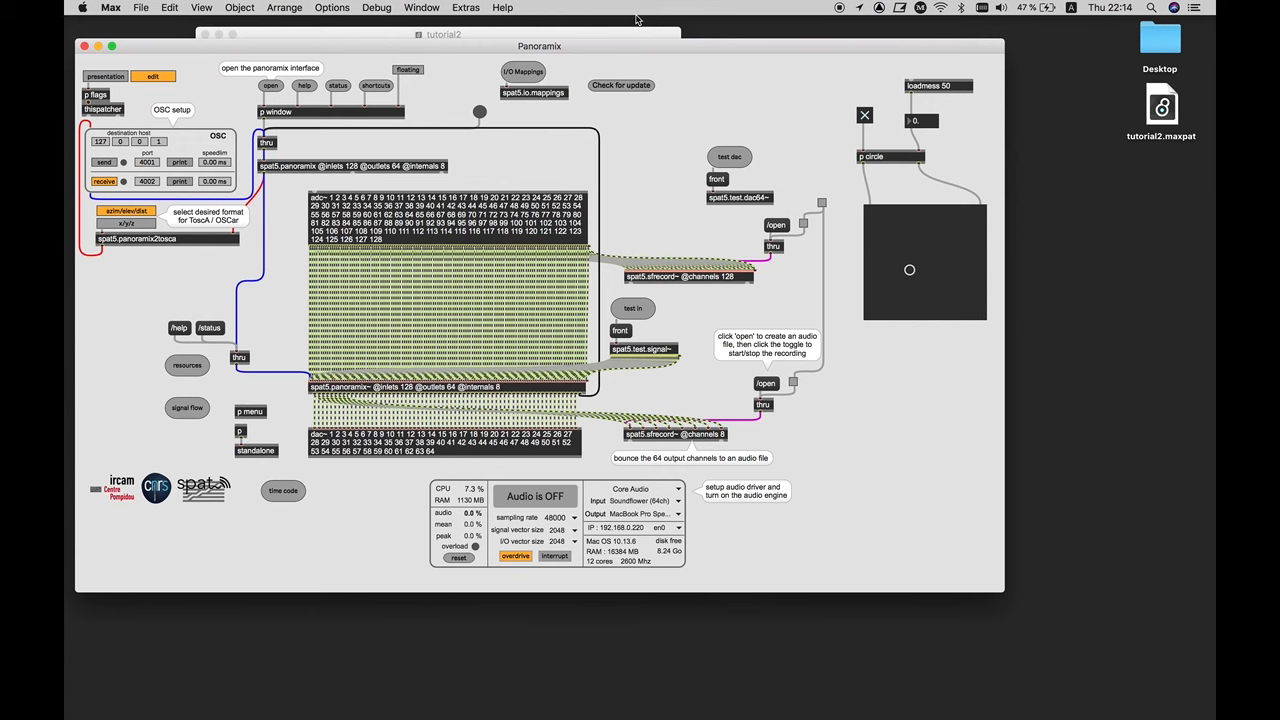
{"action": "double_click", "coordinate": [888, 156]}
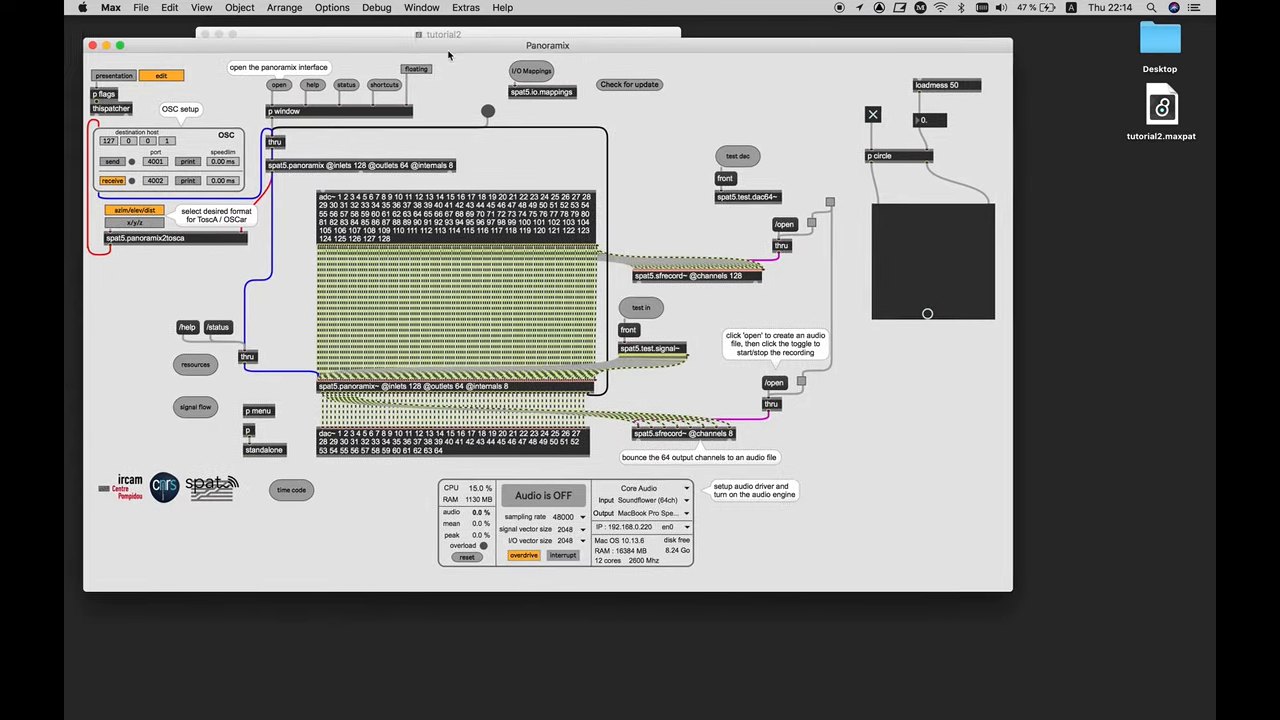
Create a new patcher object in the main patch and place an inlet inside it
{"action": "left_click_drag", "start_coordinate": [548, 44], "coordinate": [630, 40]}
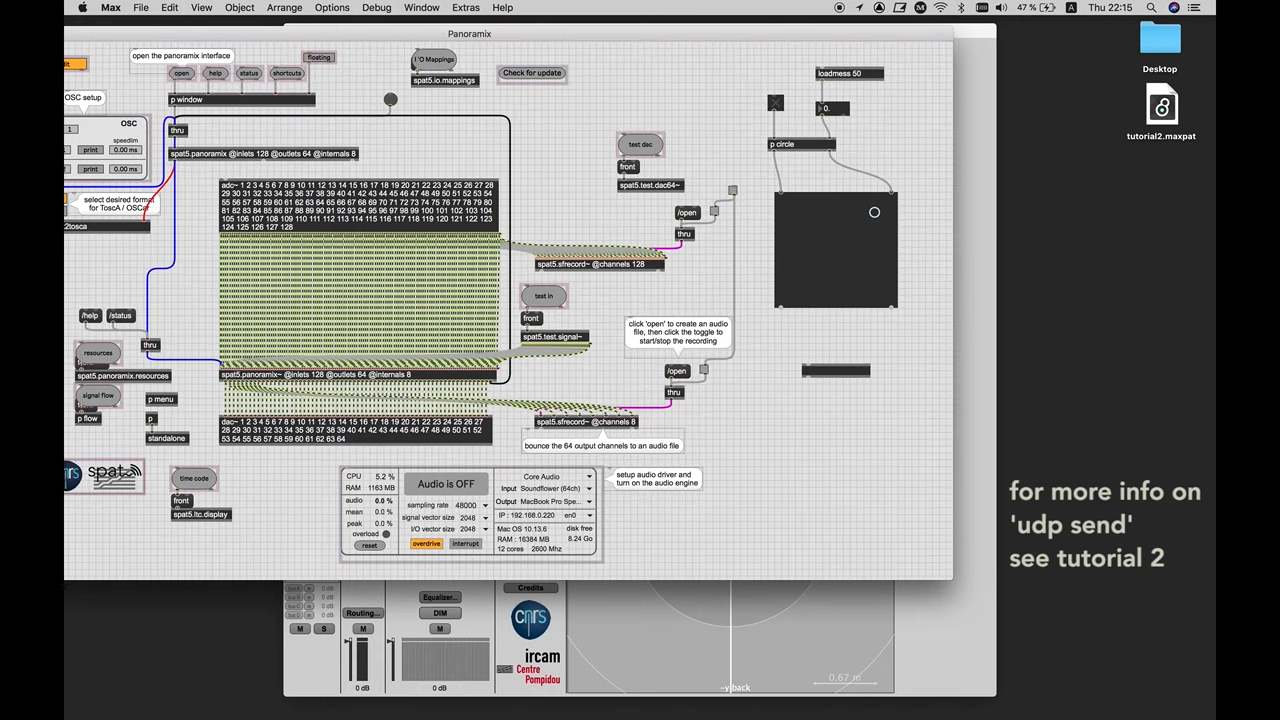
{"action": "type", "text": "patcher"}
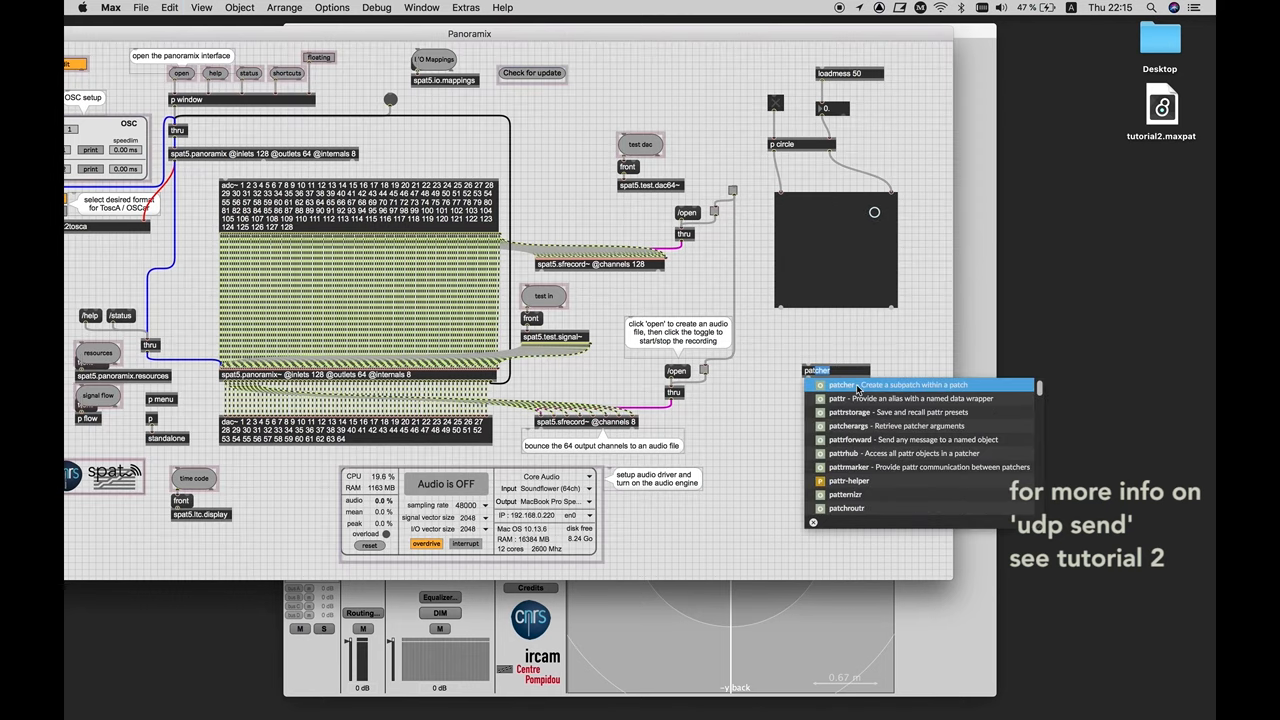
{"action": "left_click", "coordinate": [844, 384]}
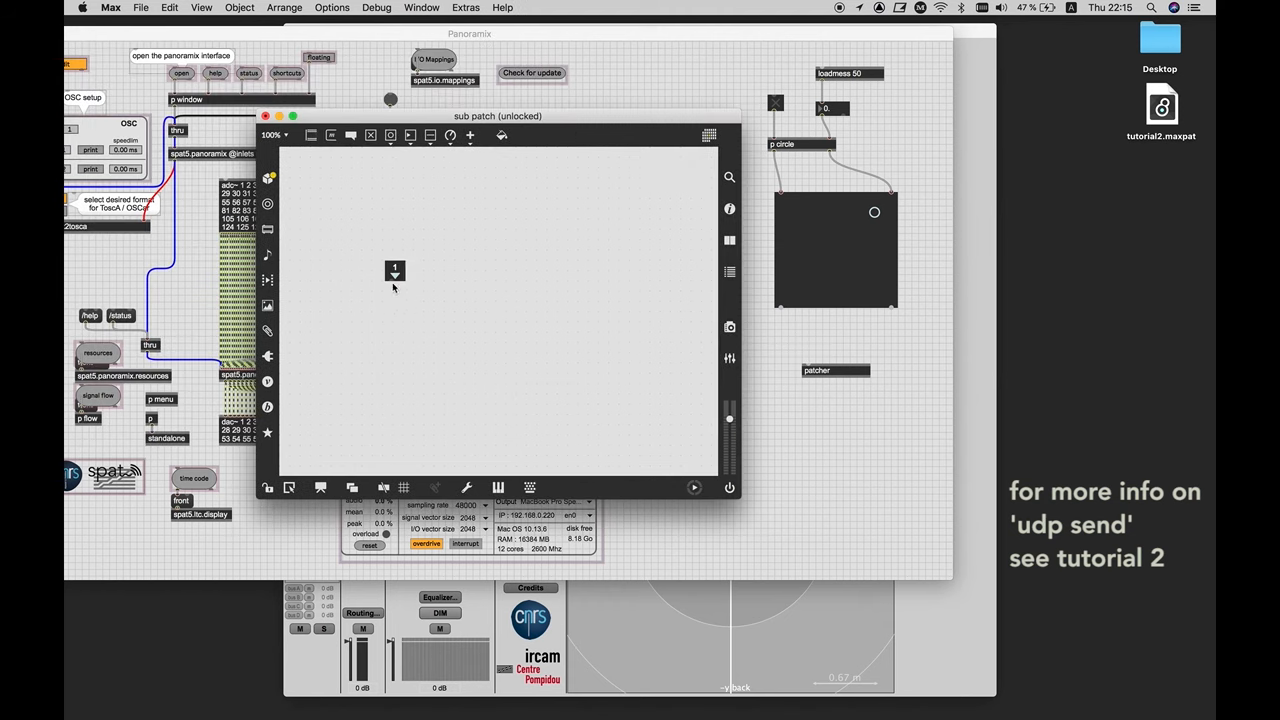
Duplicate the inlet, add two 'zmap 0 127 -1. 1.' objects and start a cartopol object
{"action": "left_click_drag", "start_coordinate": [394, 270], "coordinate": [412, 196]}
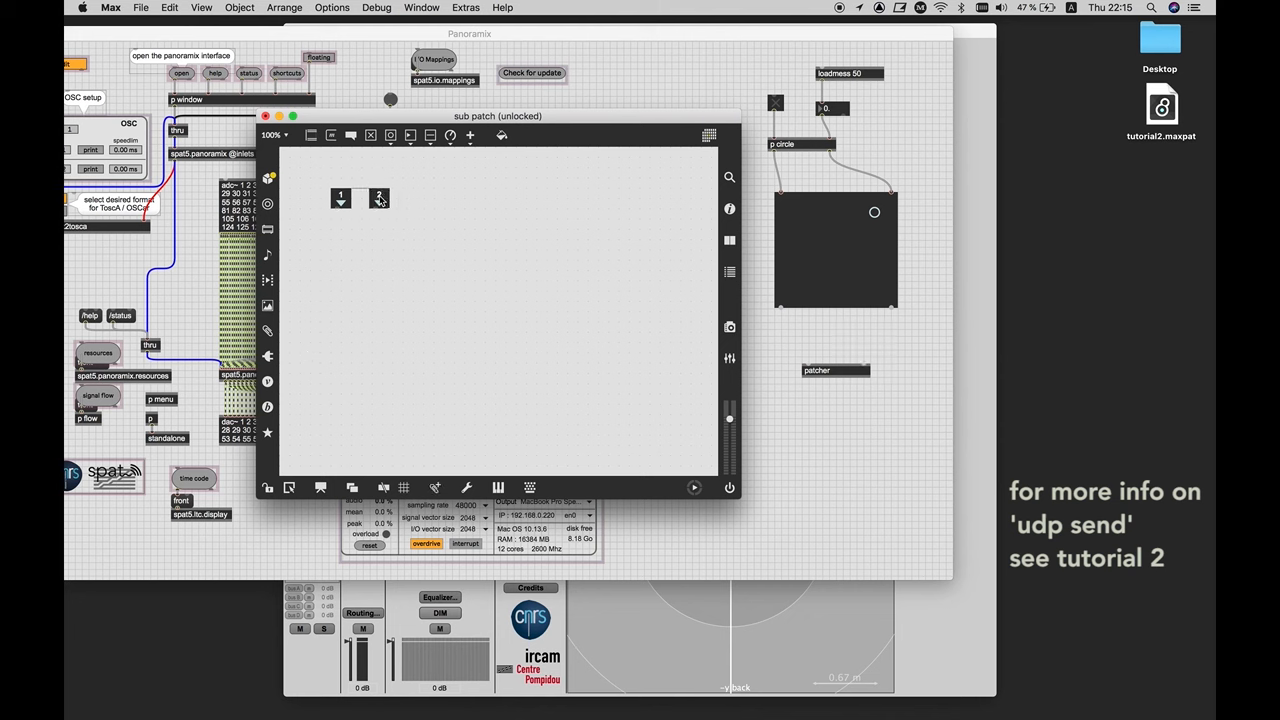
{"action": "left_click_drag", "start_coordinate": [378, 198], "coordinate": [404, 198]}
{"action": "type", "text": "zmap 0 127 "}
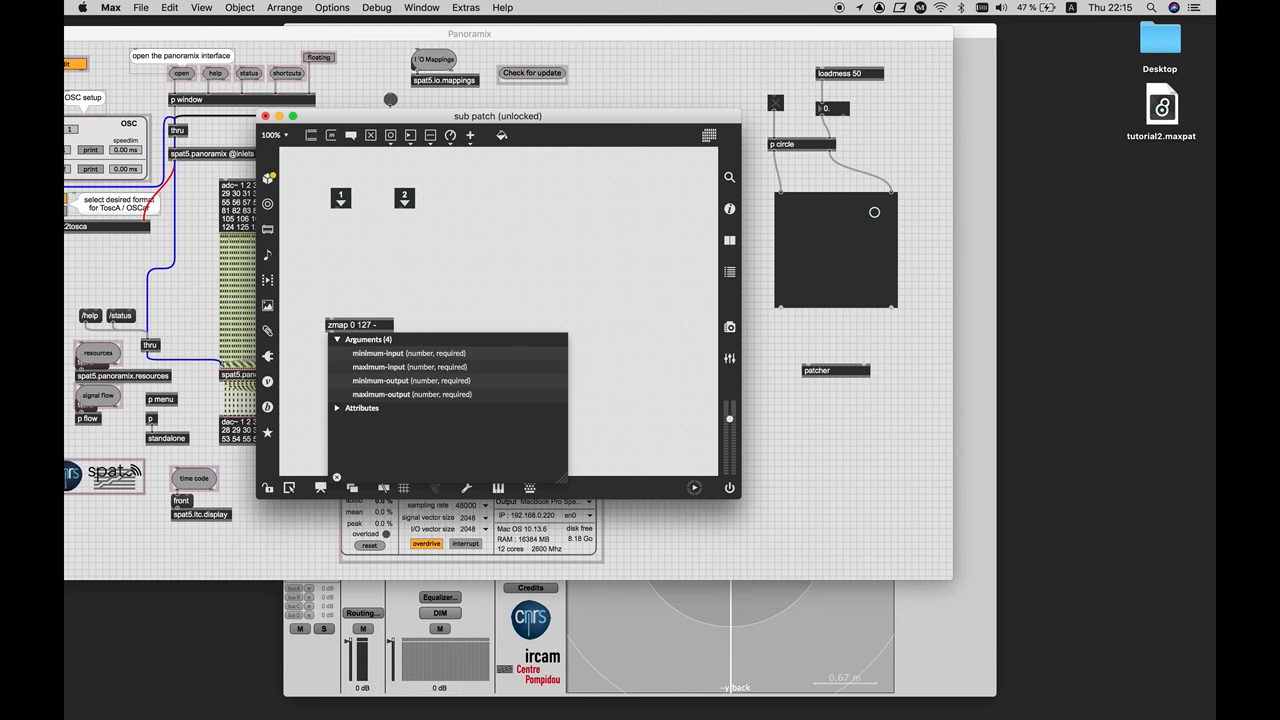
{"action": "type", "text": "-1. 1."}
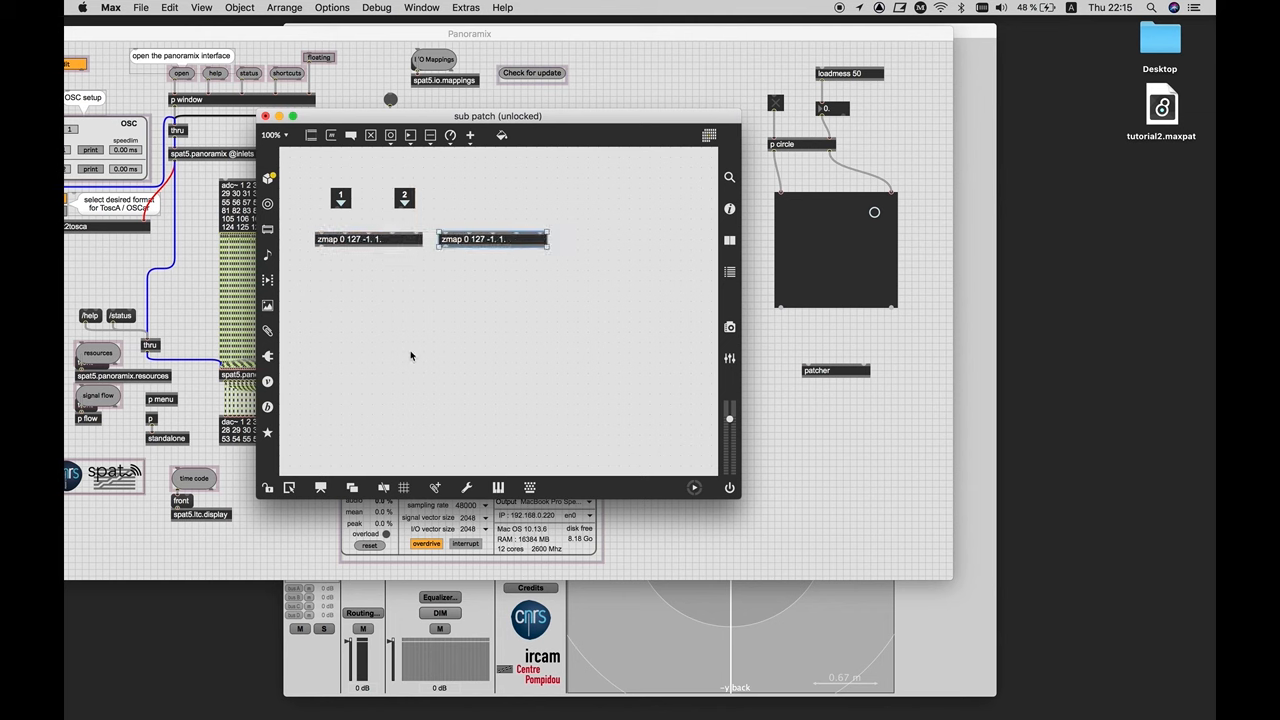
{"action": "type", "text": "cartopol"}
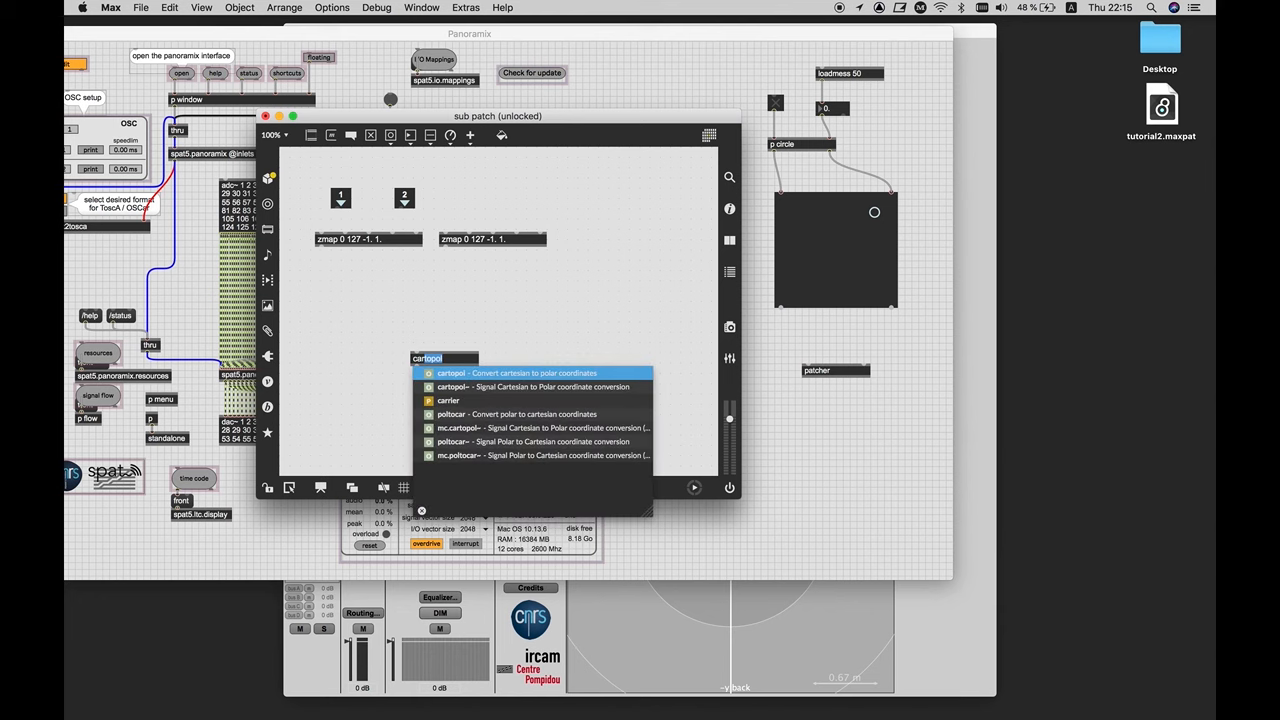
{"action": "mouse_move", "coordinate": [430, 272]}
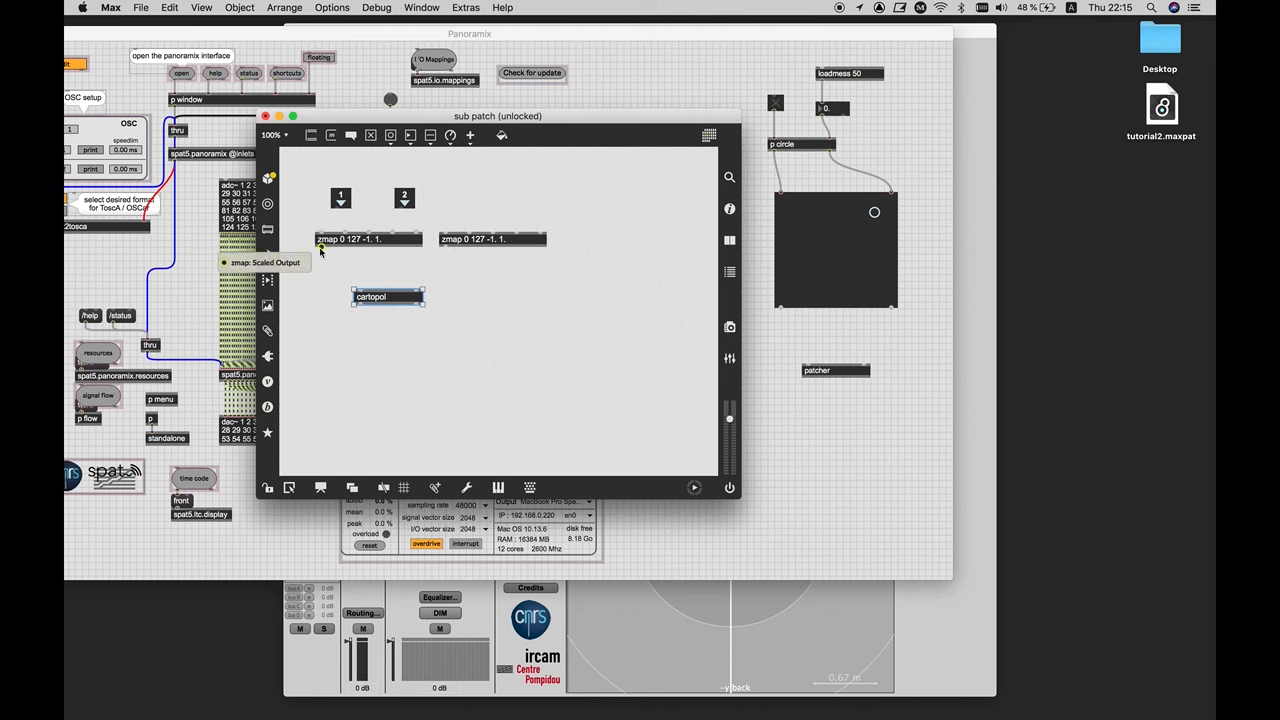
Wire a zmap outlet into cartopol and add a '/ 3.1415' object after its angle outlet
{"action": "left_click_drag", "start_coordinate": [322, 248], "coordinate": [356, 288]}
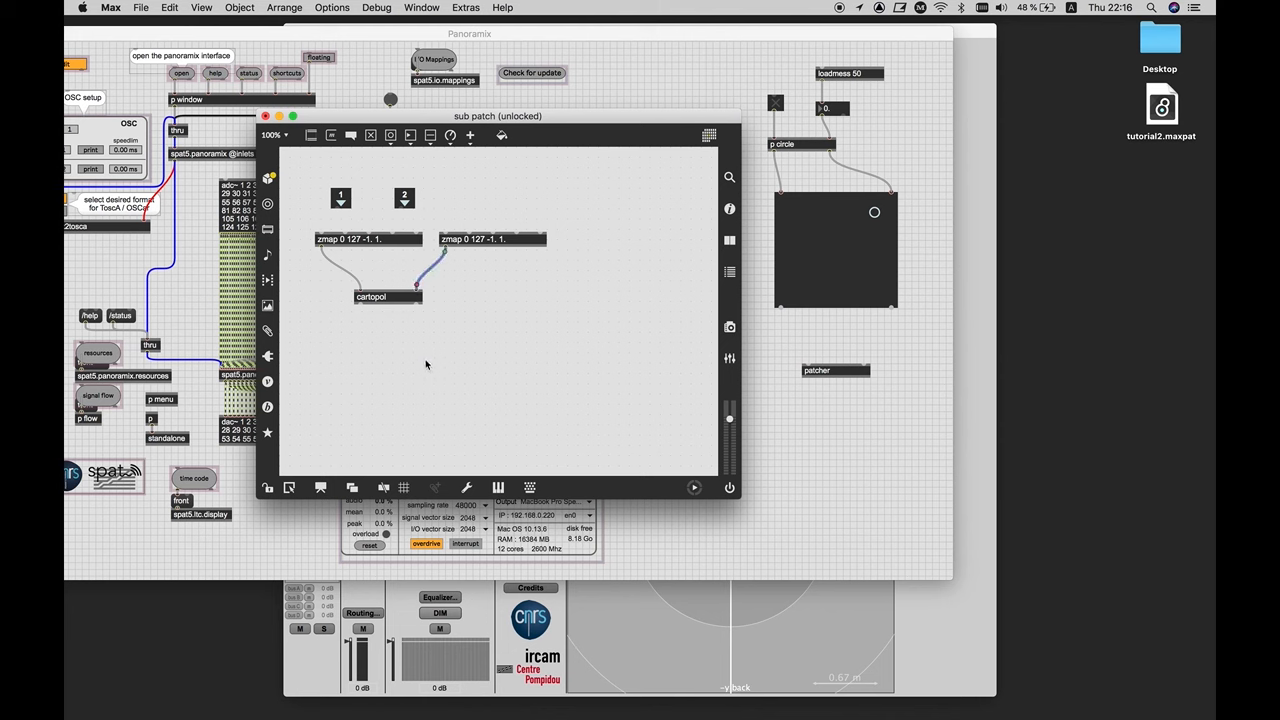
{"action": "mouse_move", "coordinate": [376, 340]}
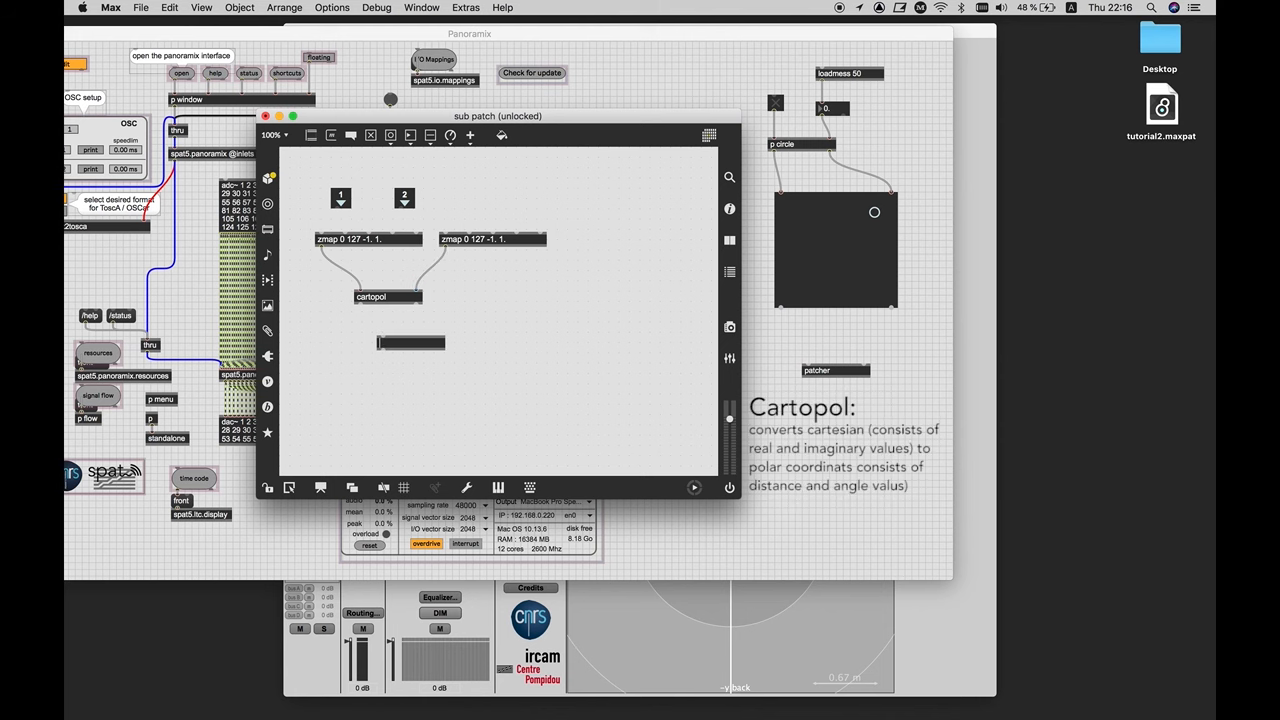
{"action": "type", "text": "/"}
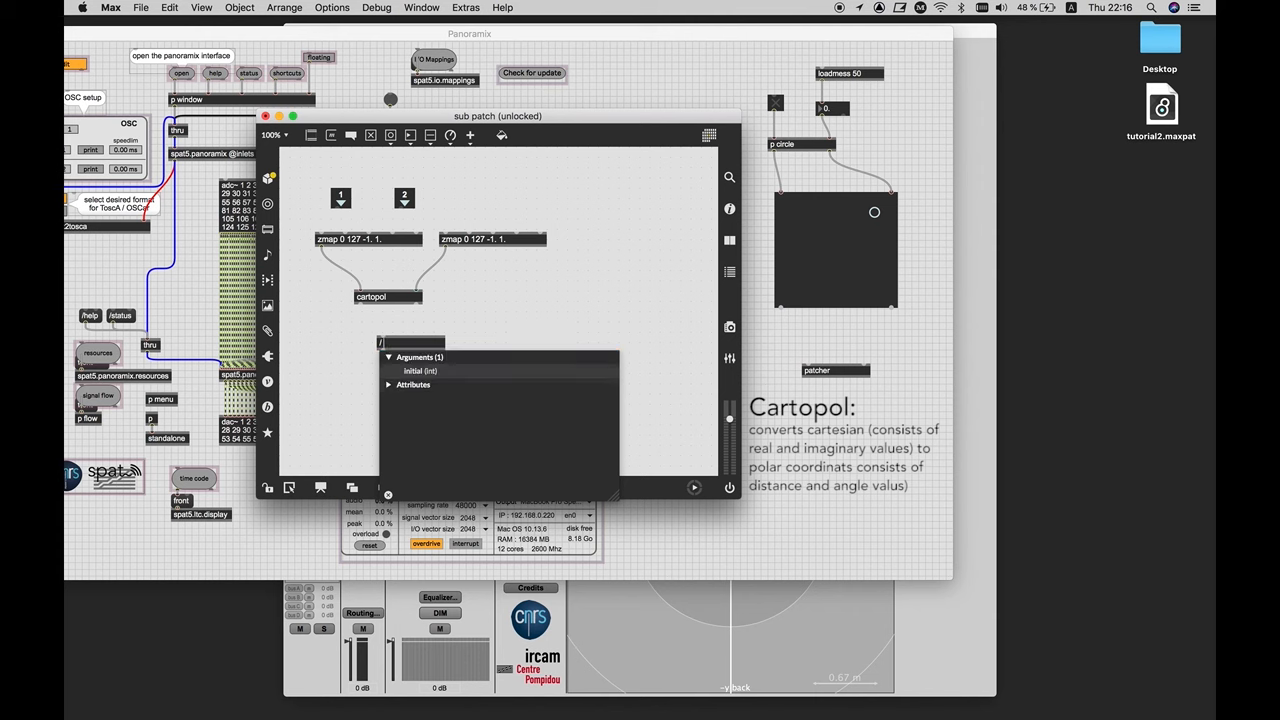
{"action": "type", "text": "3.1415"}
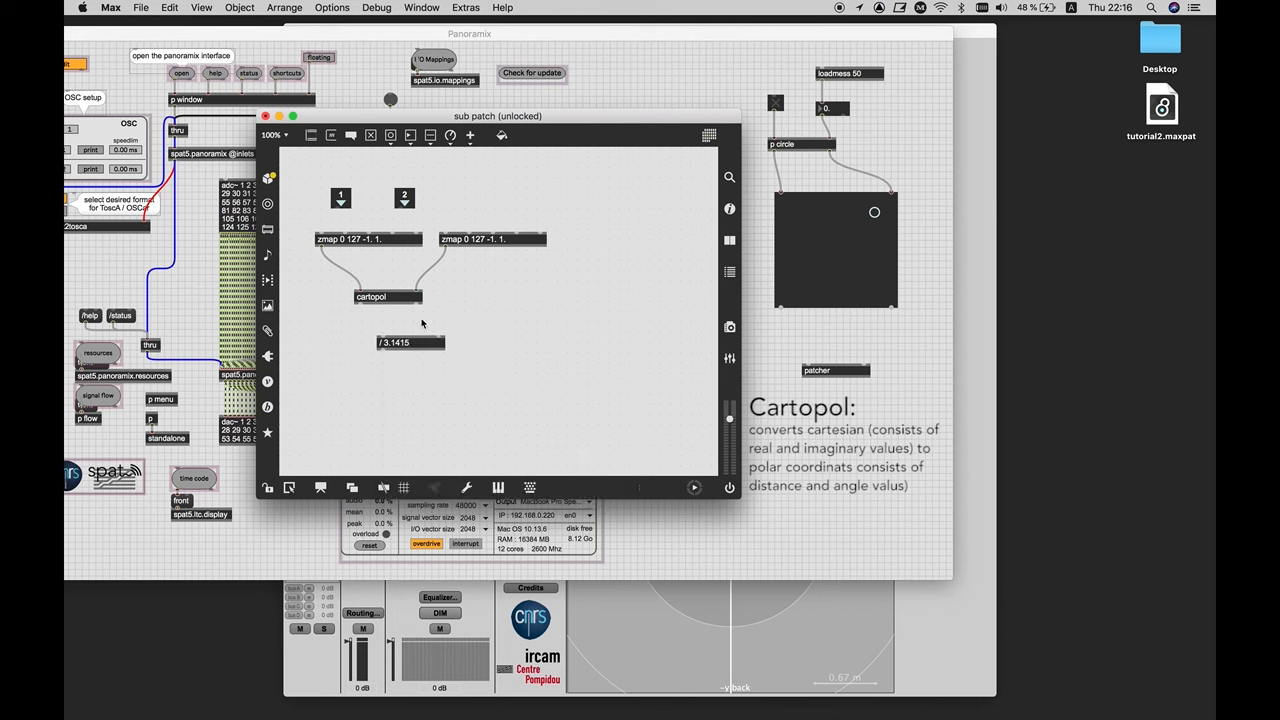
{"action": "left_click", "coordinate": [412, 340]}
{"action": "type", "text": "* 180."}
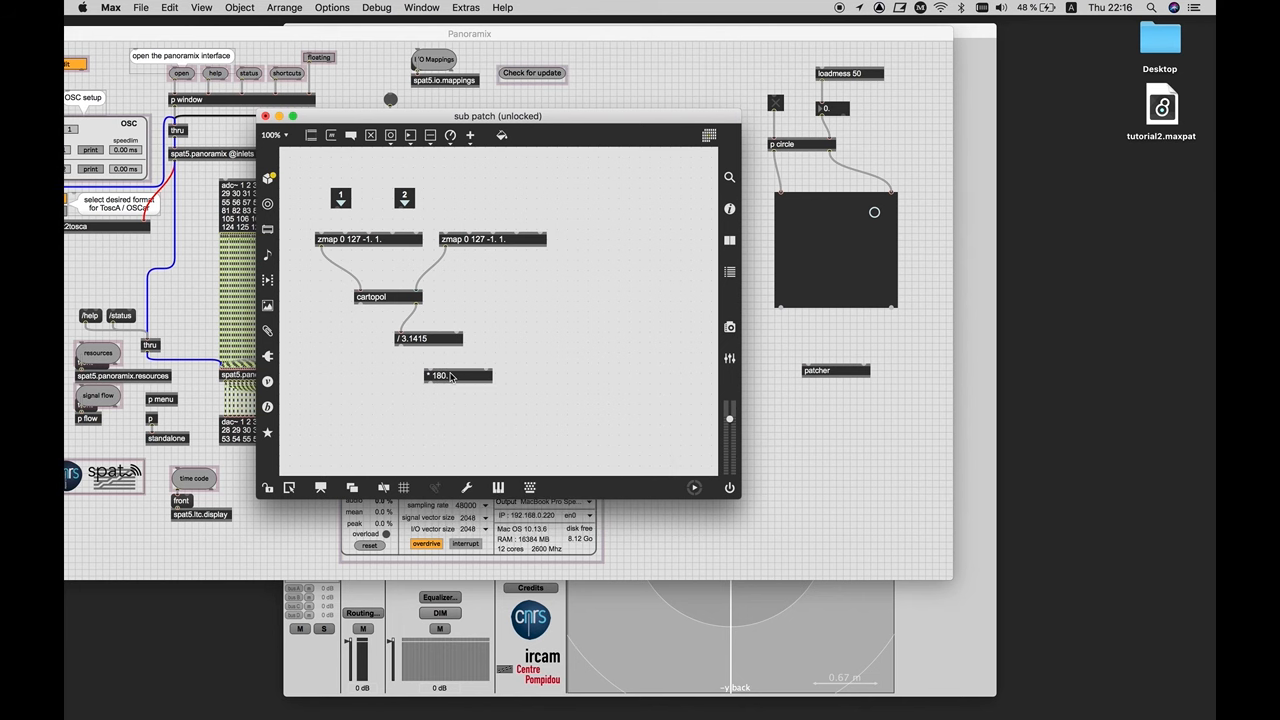
{"action": "mouse_move", "coordinate": [432, 372]}
{"action": "type", "text": "s a"}
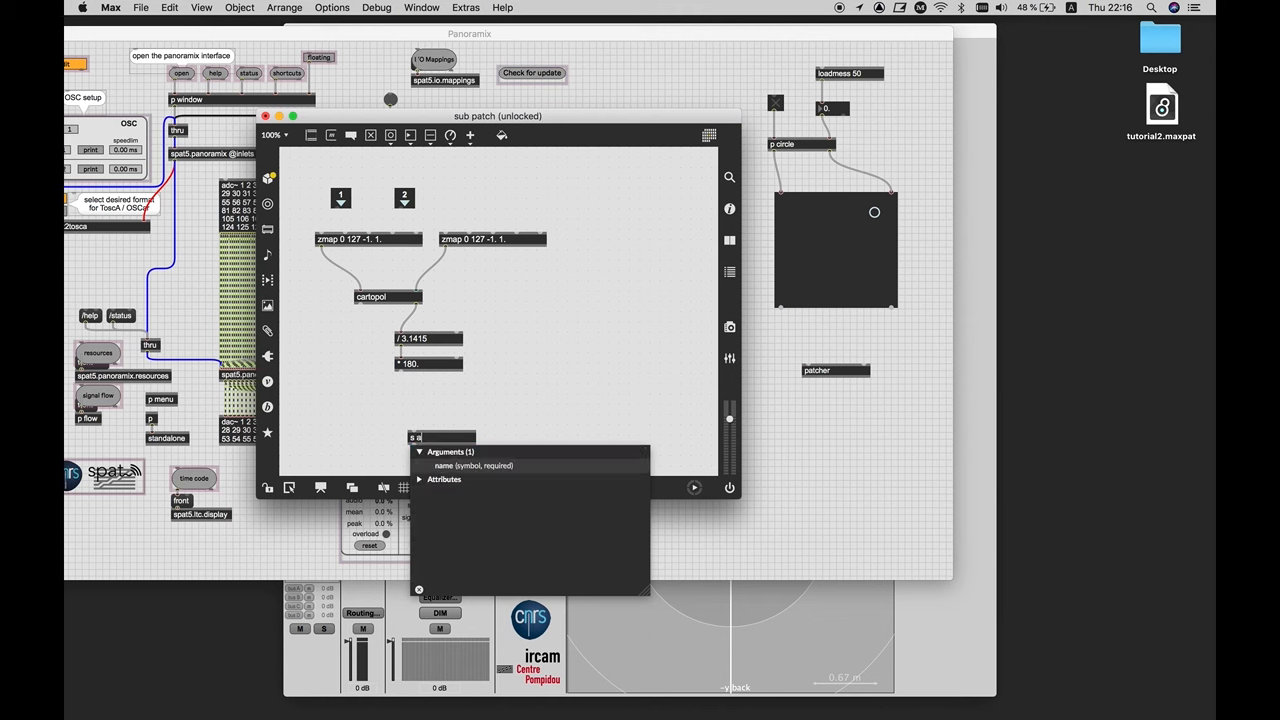
Add 'r azim1' feeding an azim $1 message and a 'p xy2aed' subpatcher below p circle
{"action": "type", "text": "zim"}
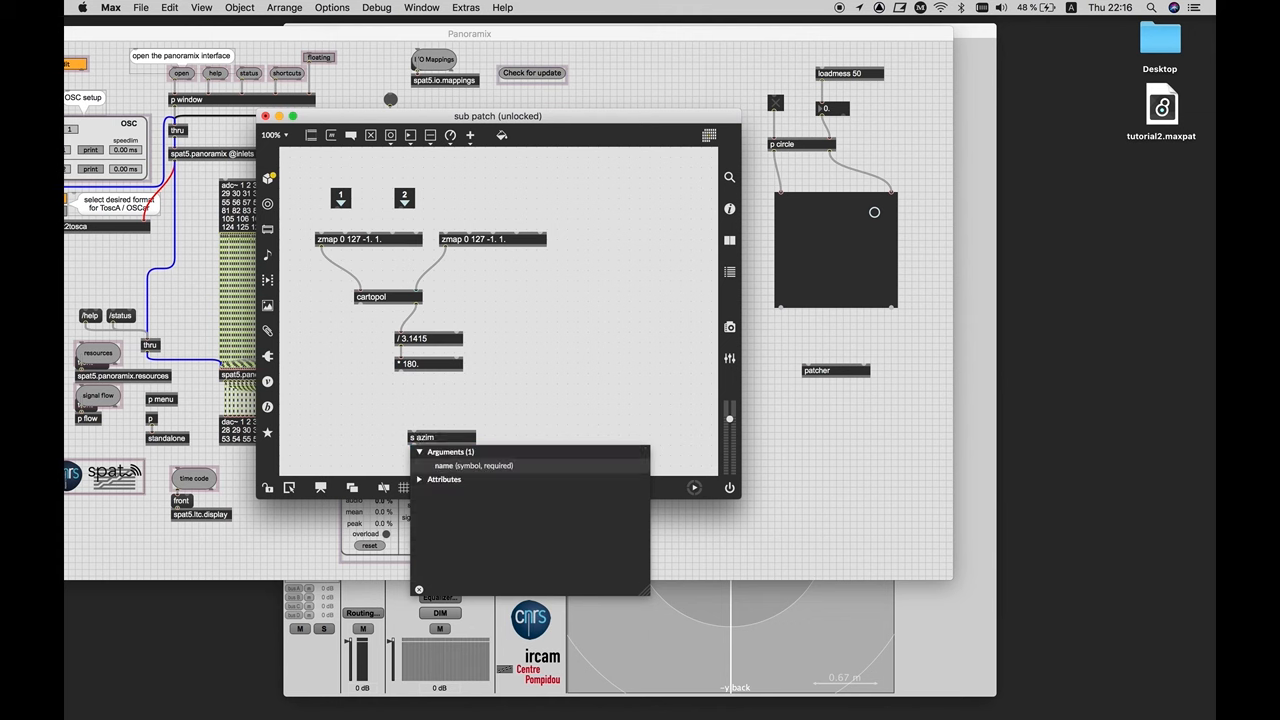
{"action": "type", "text": "1"}
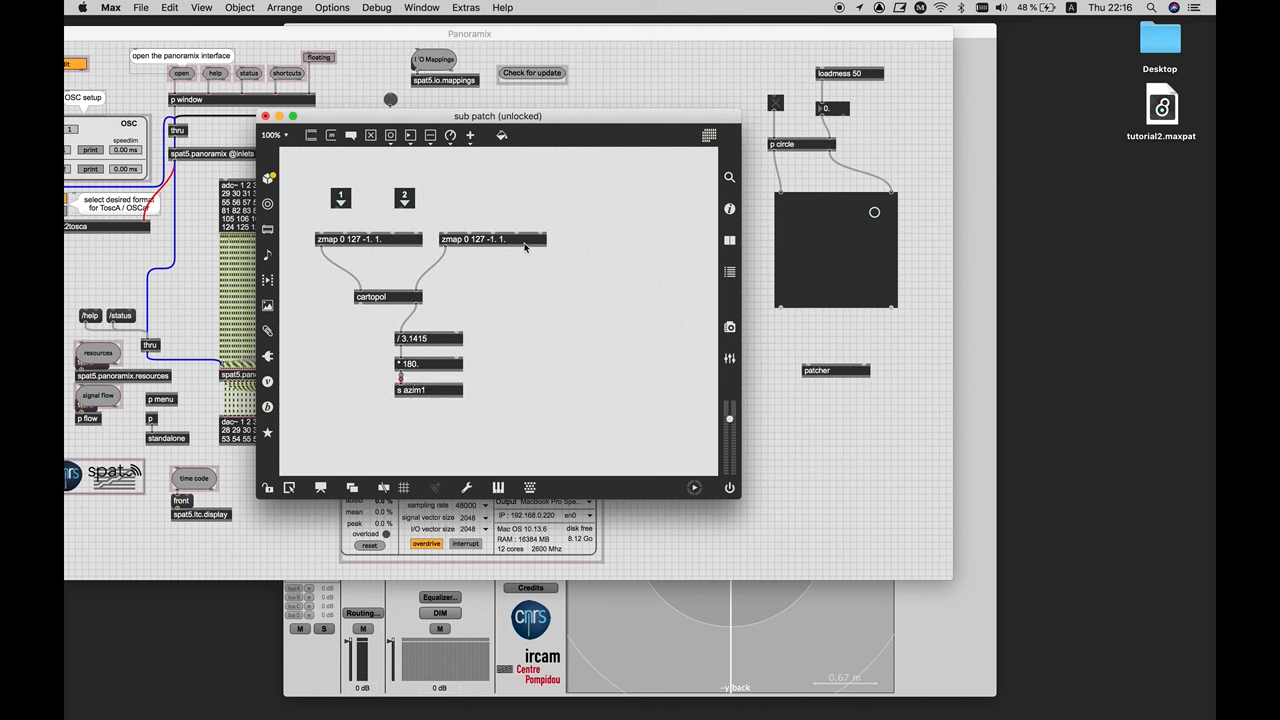
{"action": "mouse_move", "coordinate": [458, 292]}
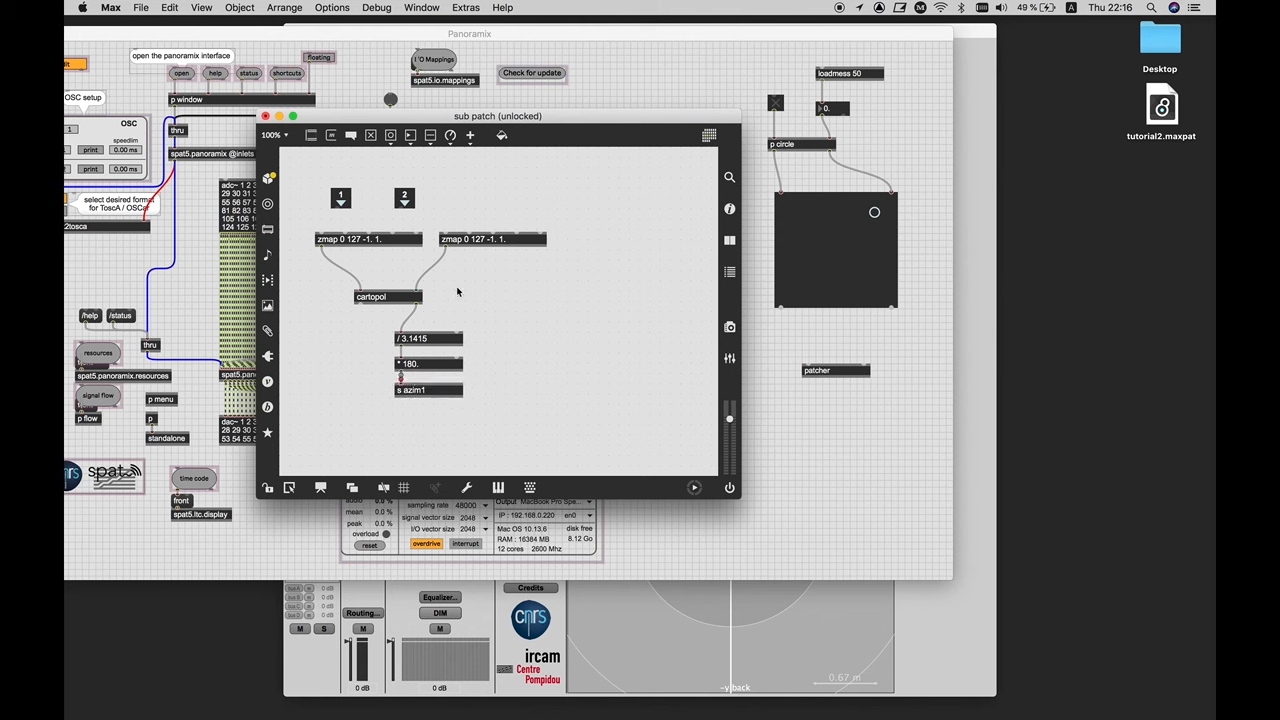
{"action": "mouse_move", "coordinate": [420, 360]}
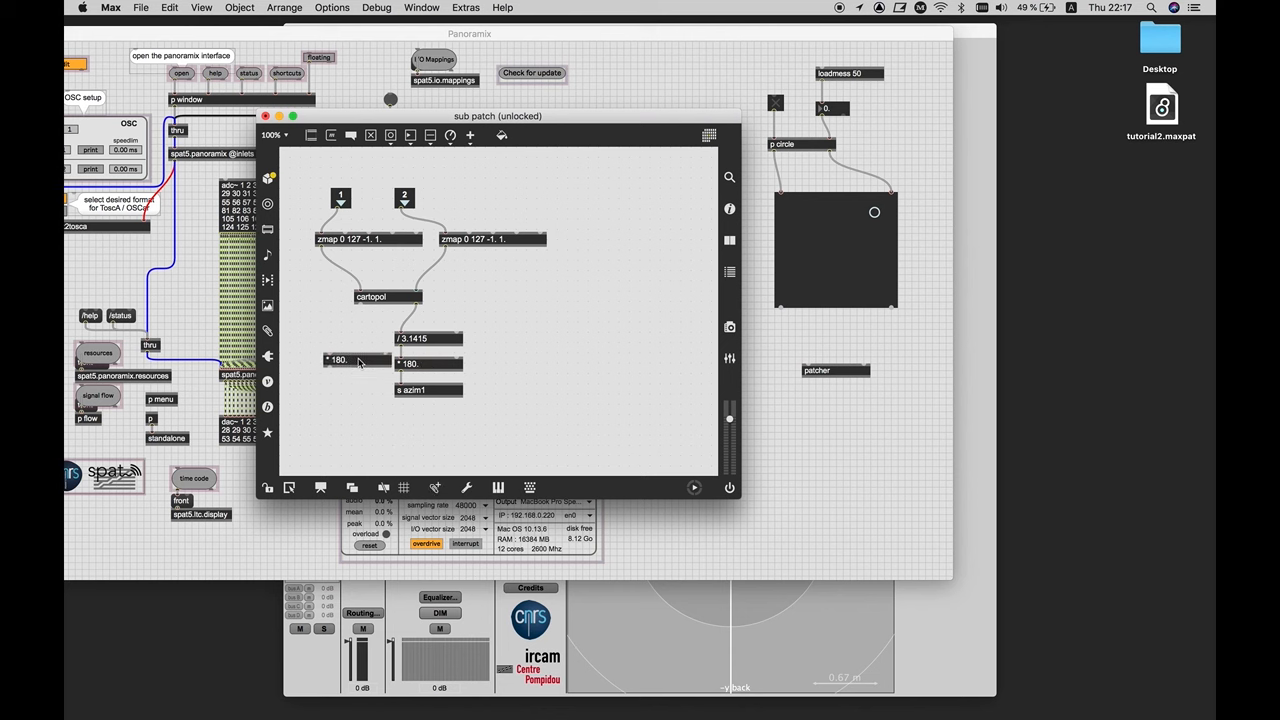
{"action": "left_click", "coordinate": [340, 362]}
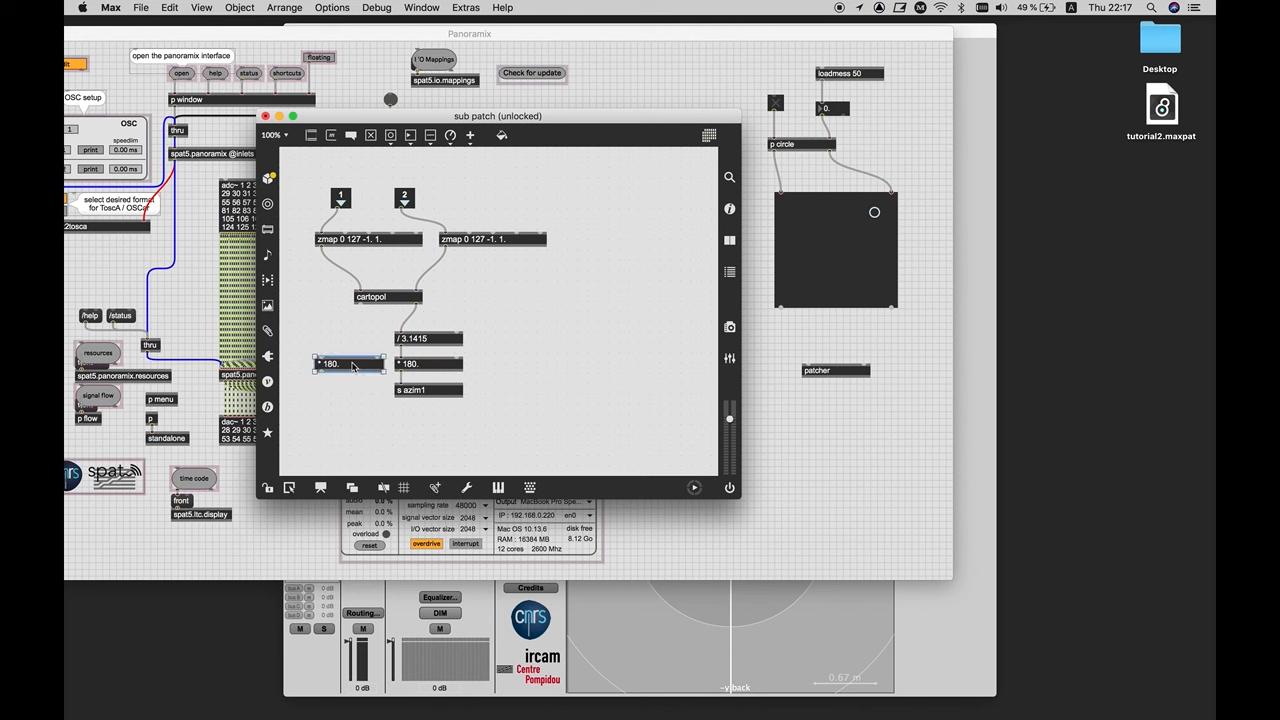
{"action": "left_click", "coordinate": [330, 364]}
{"action": "type", "text": "5"}
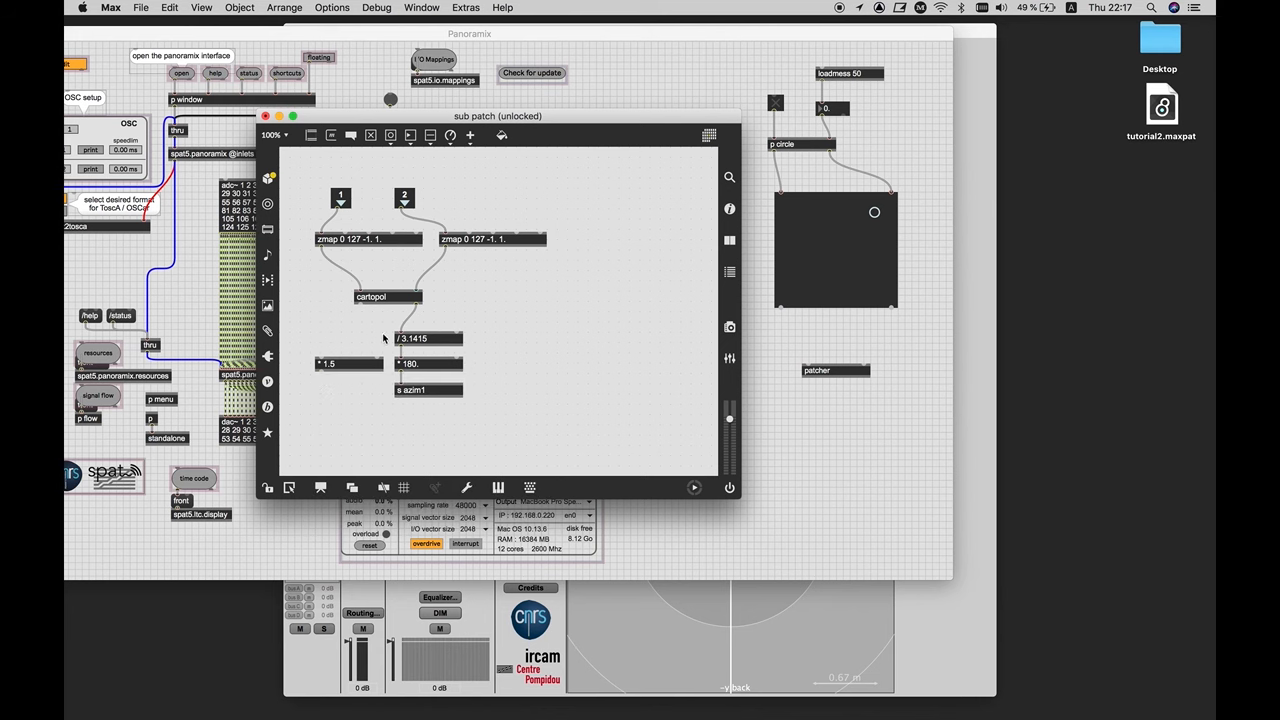
{"action": "mouse_move", "coordinate": [438, 398]}
{"action": "type", "text": "s dist1"}
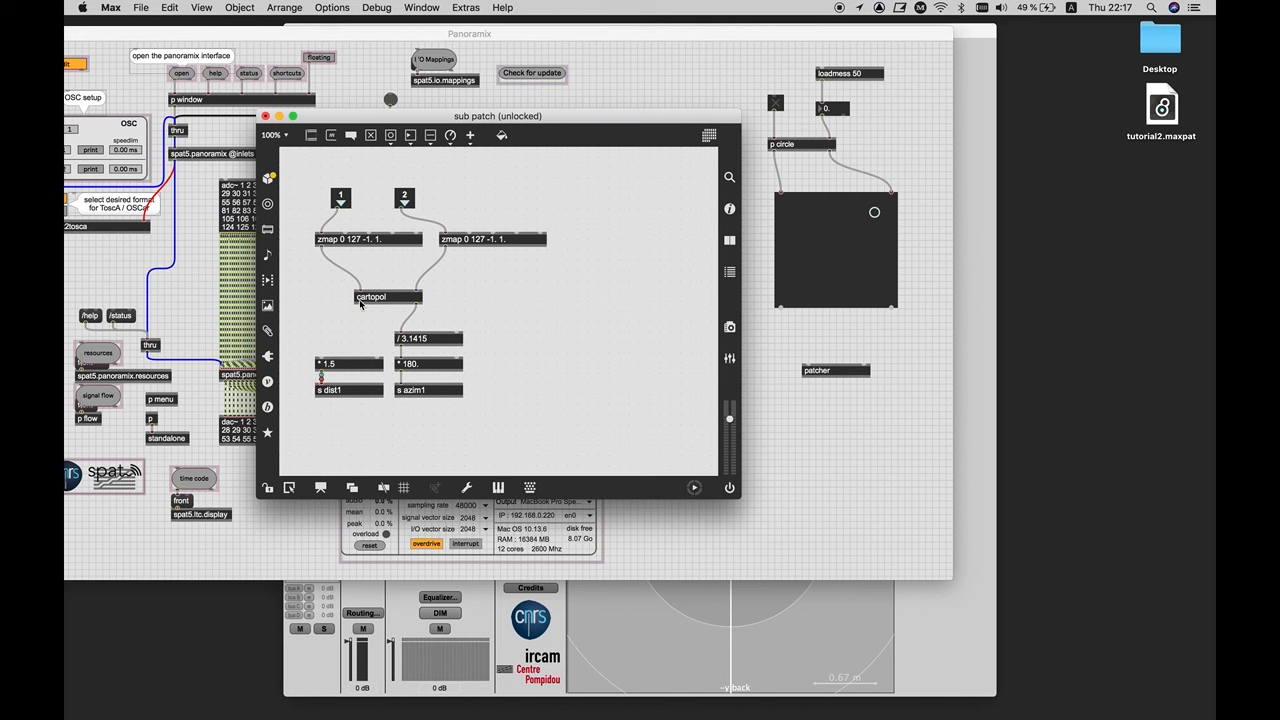
{"action": "mouse_move", "coordinate": [336, 348]}
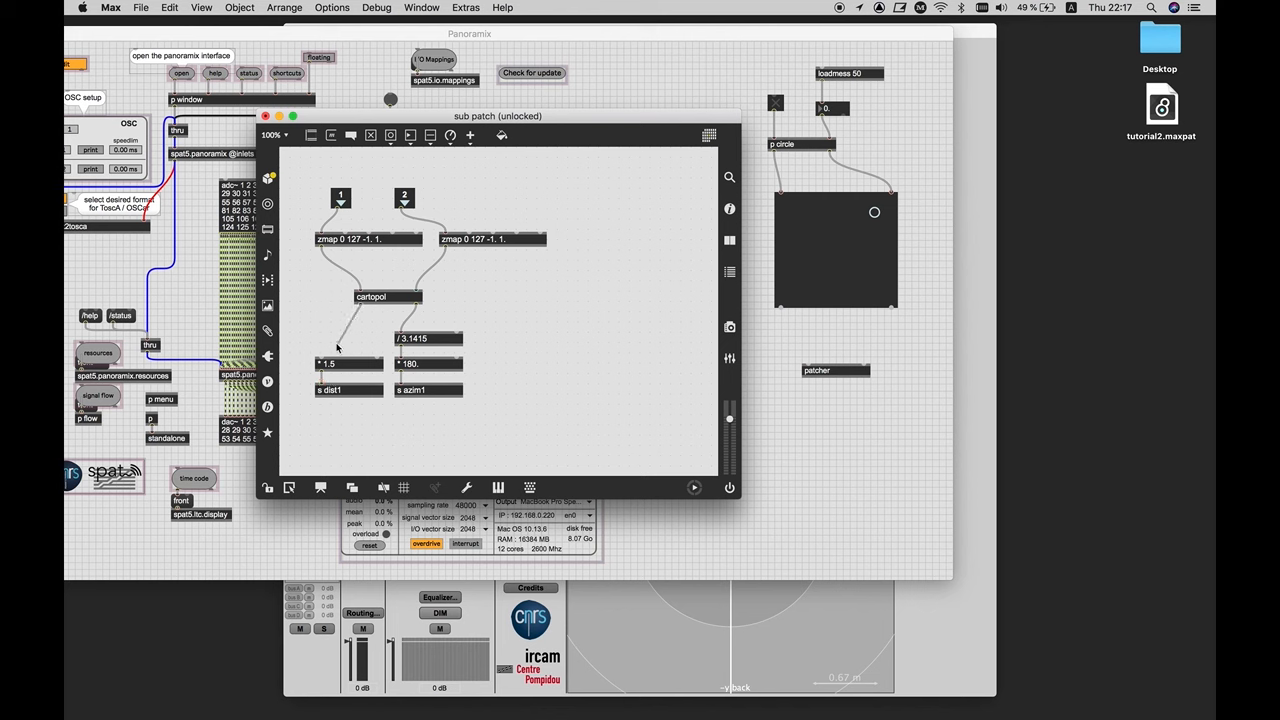
{"action": "mouse_move", "coordinate": [288, 136]}
{"action": "type", "text": "p xy"}
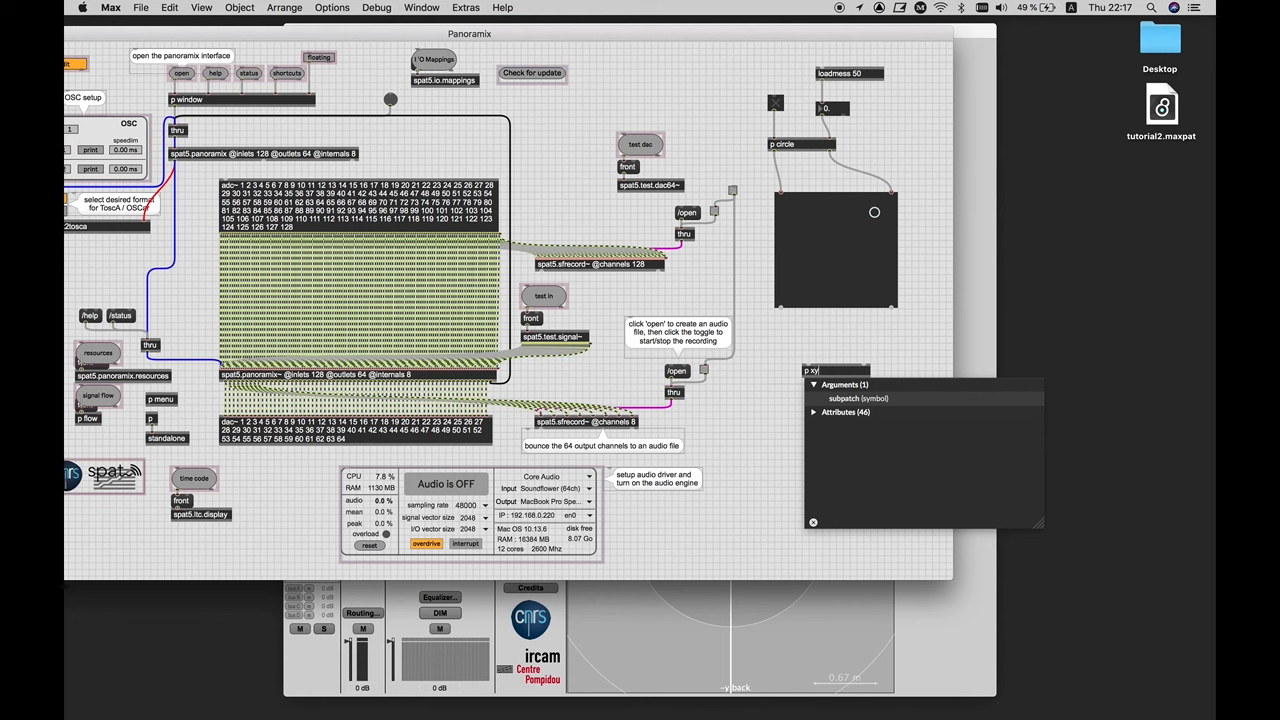
{"action": "type", "text": "aed"}
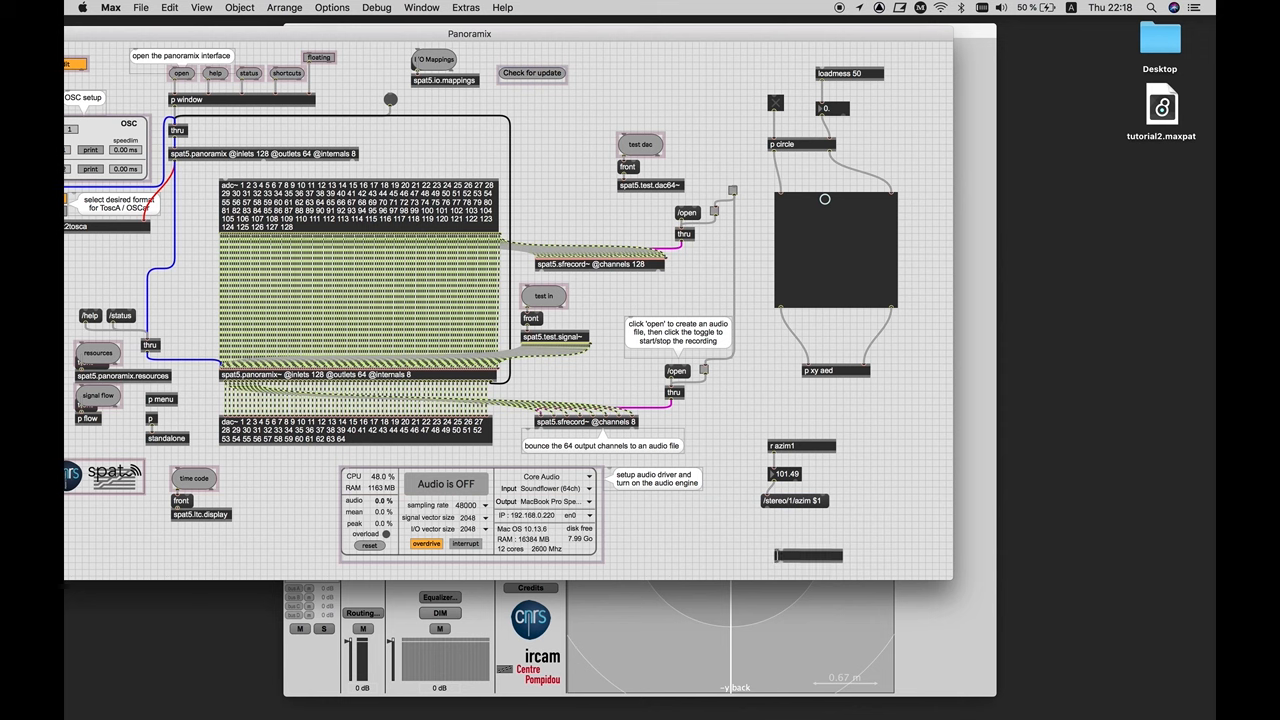
Add 'udpsend 127.0.0.1 4002' under the azim message and sweep the pad point to vary the azimuth
{"action": "type", "text": "ud"}
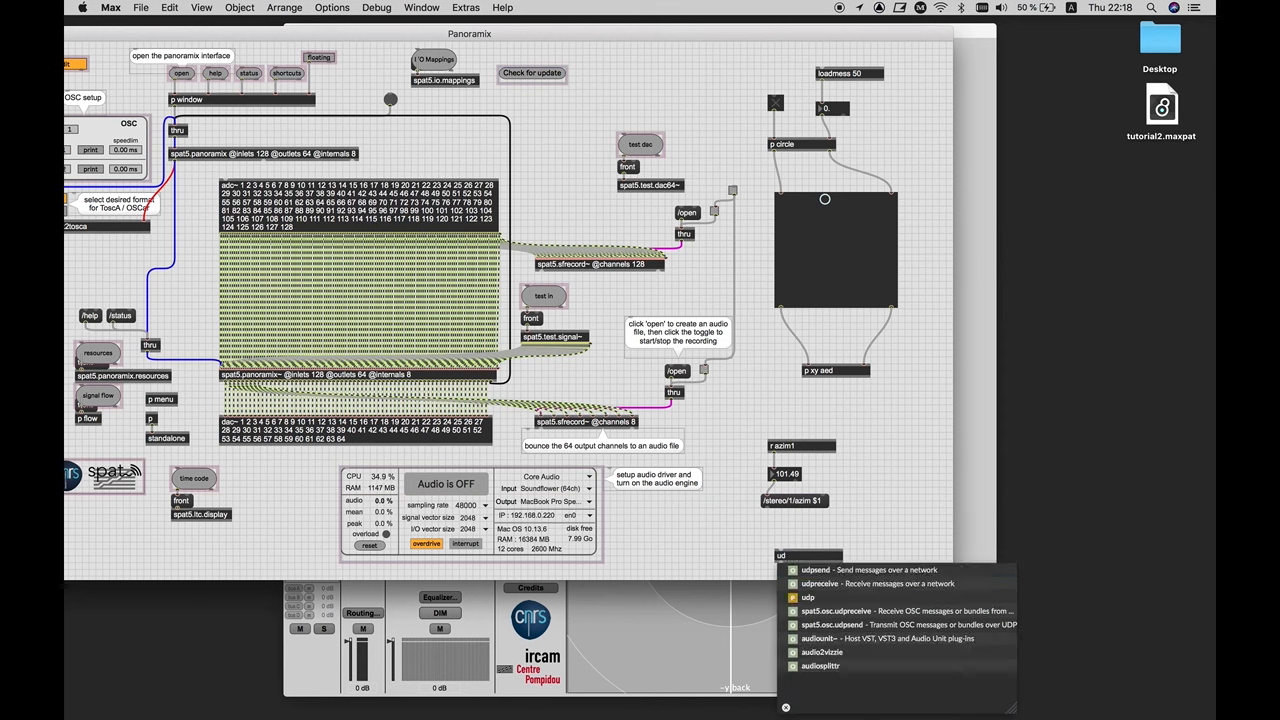
{"action": "type", "text": "send"}
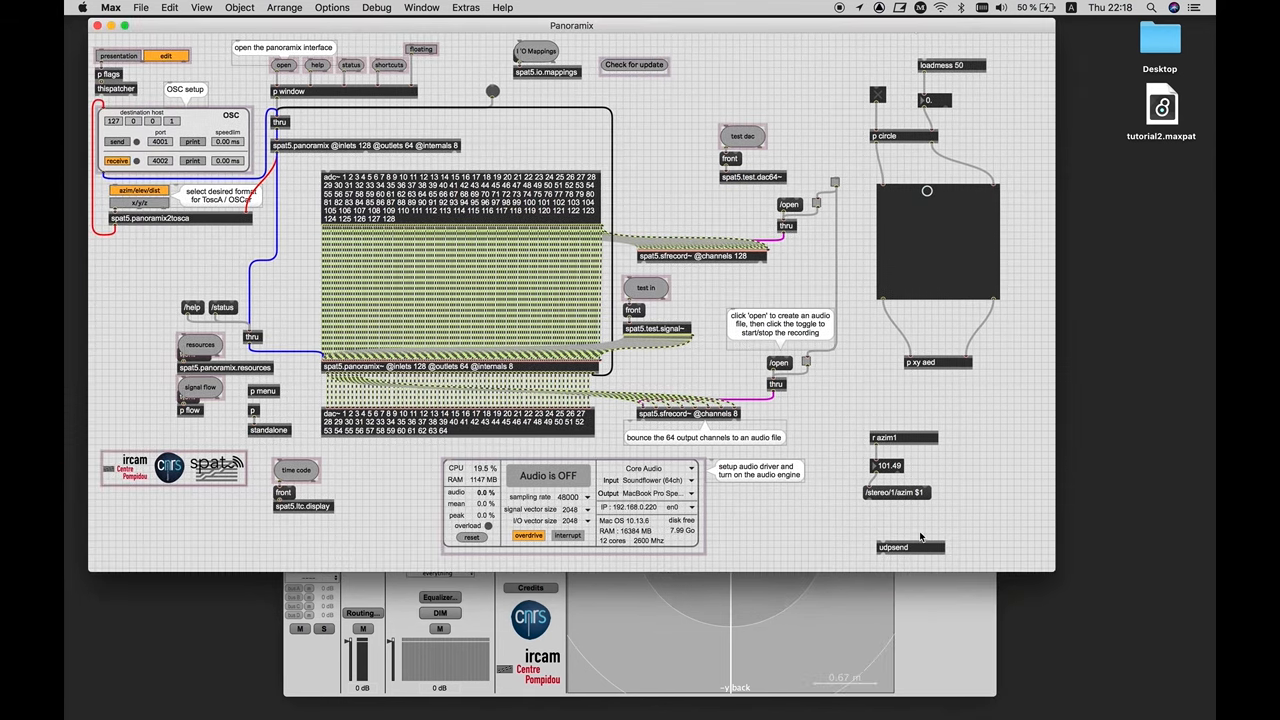
{"action": "mouse_move", "coordinate": [848, 524]}
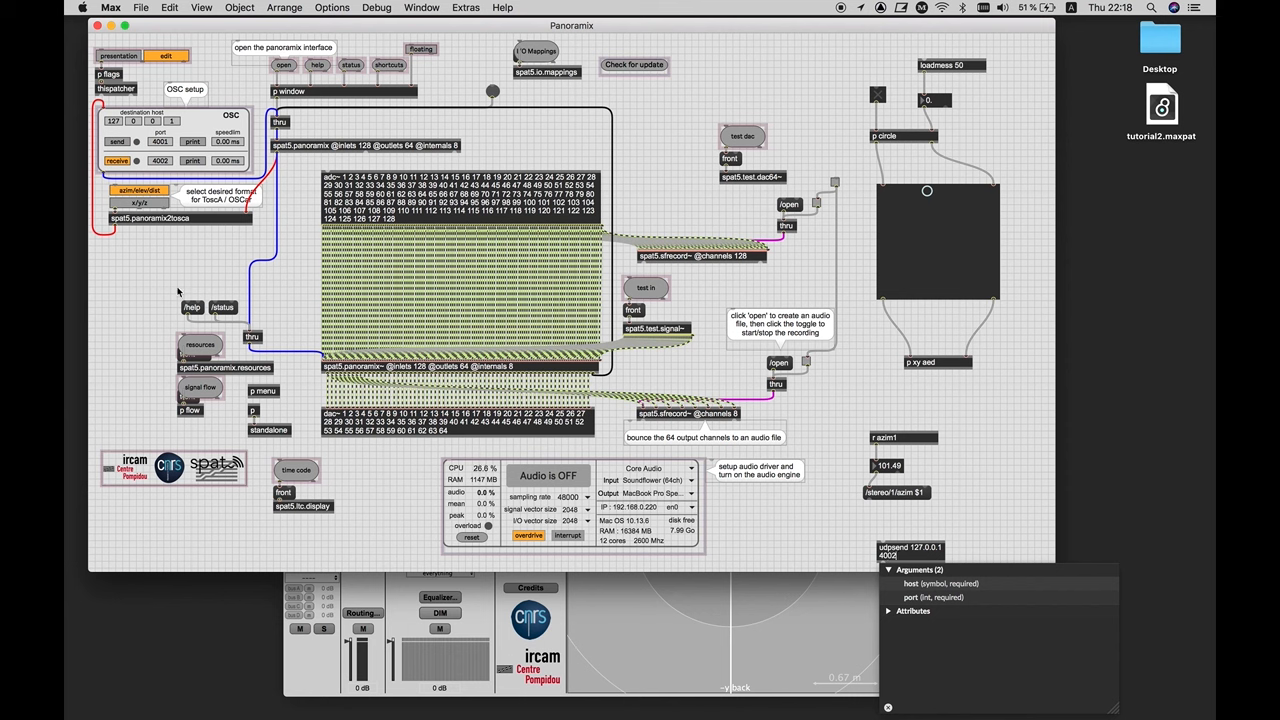
{"action": "mouse_move", "coordinate": [1006, 454]}
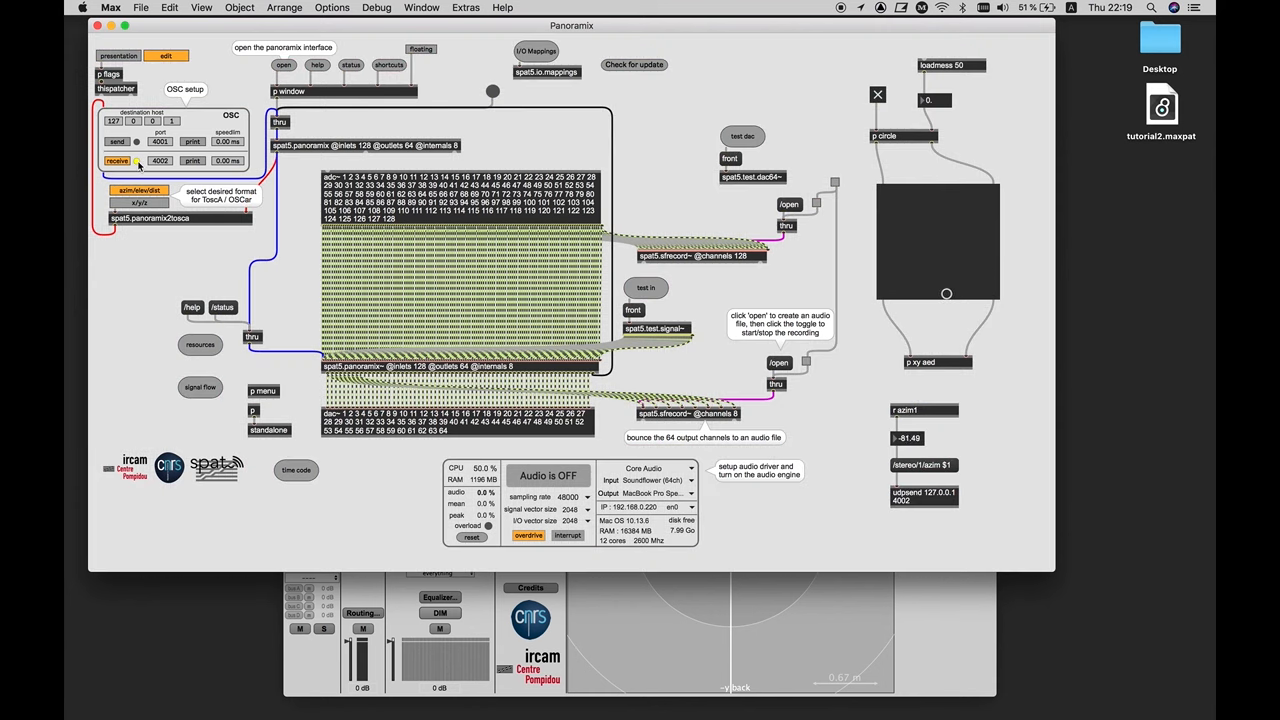
{"action": "left_click_drag", "start_coordinate": [946, 292], "coordinate": [898, 204]}
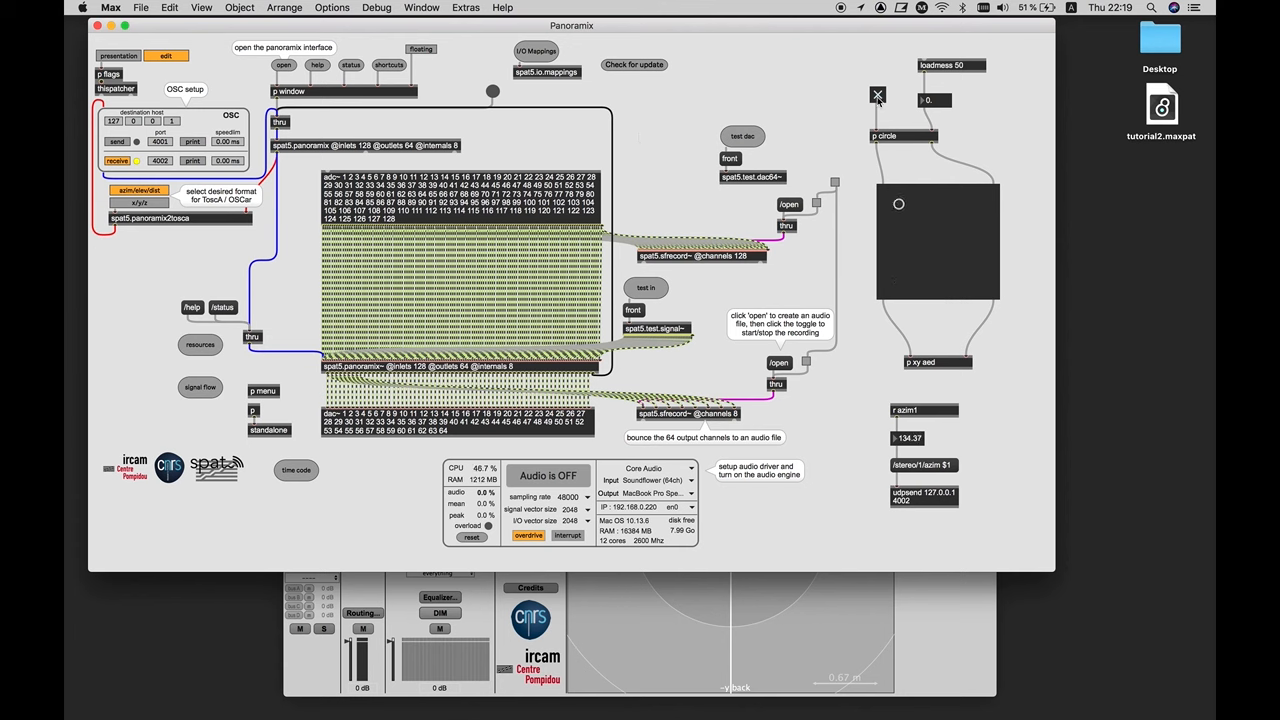
{"action": "left_click_drag", "start_coordinate": [898, 204], "coordinate": [992, 248]}
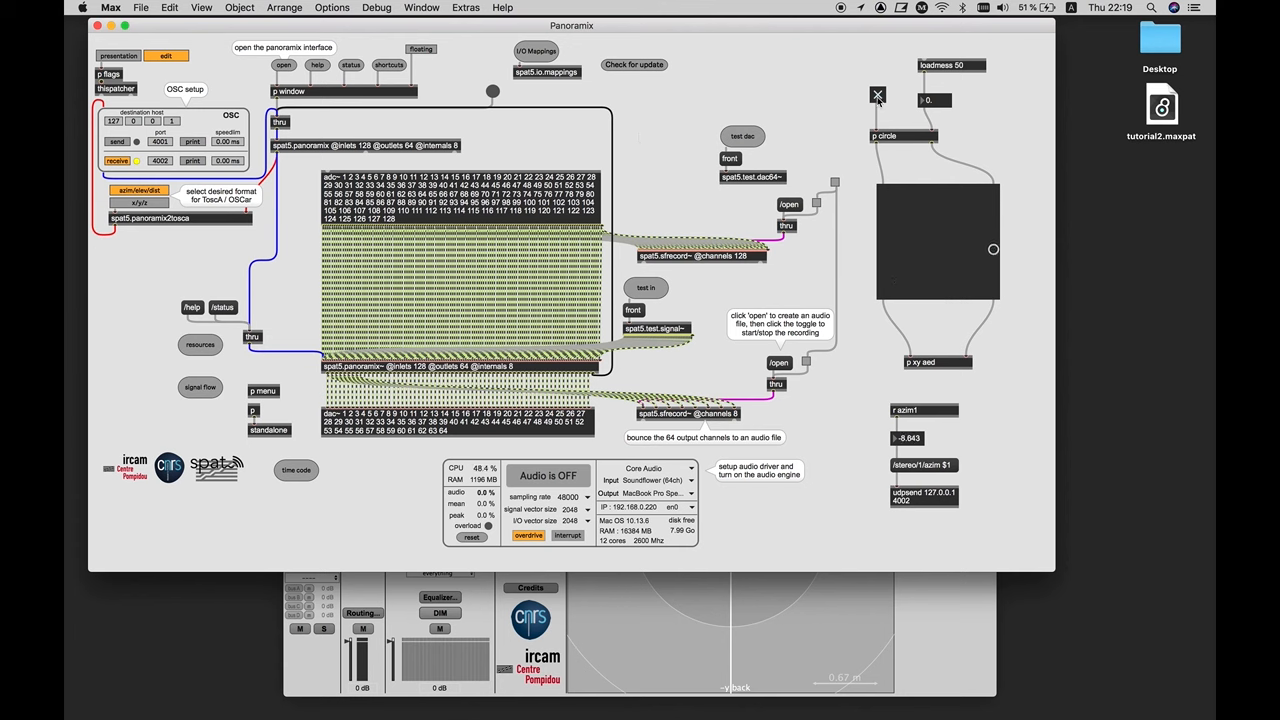
{"action": "left_click_drag", "start_coordinate": [992, 248], "coordinate": [924, 292]}
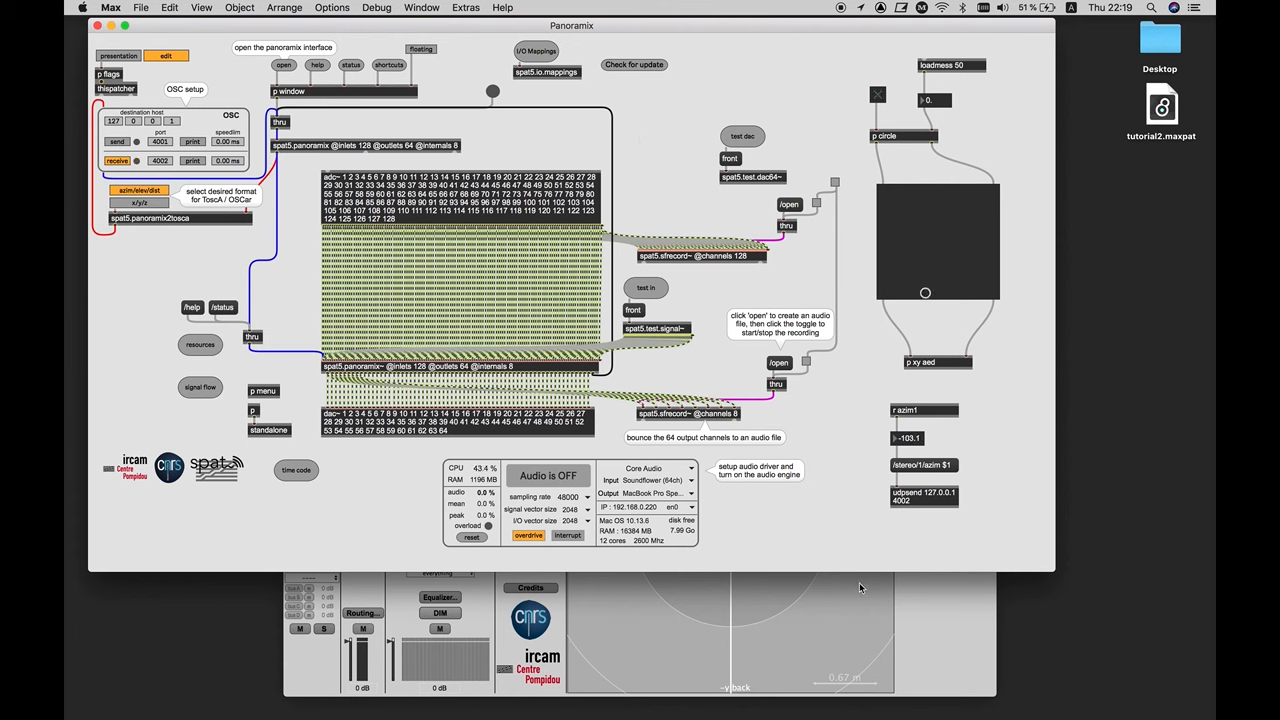
In the Panoramix mixer, create a new Stereo track
{"action": "left_click", "coordinate": [284, 48]}
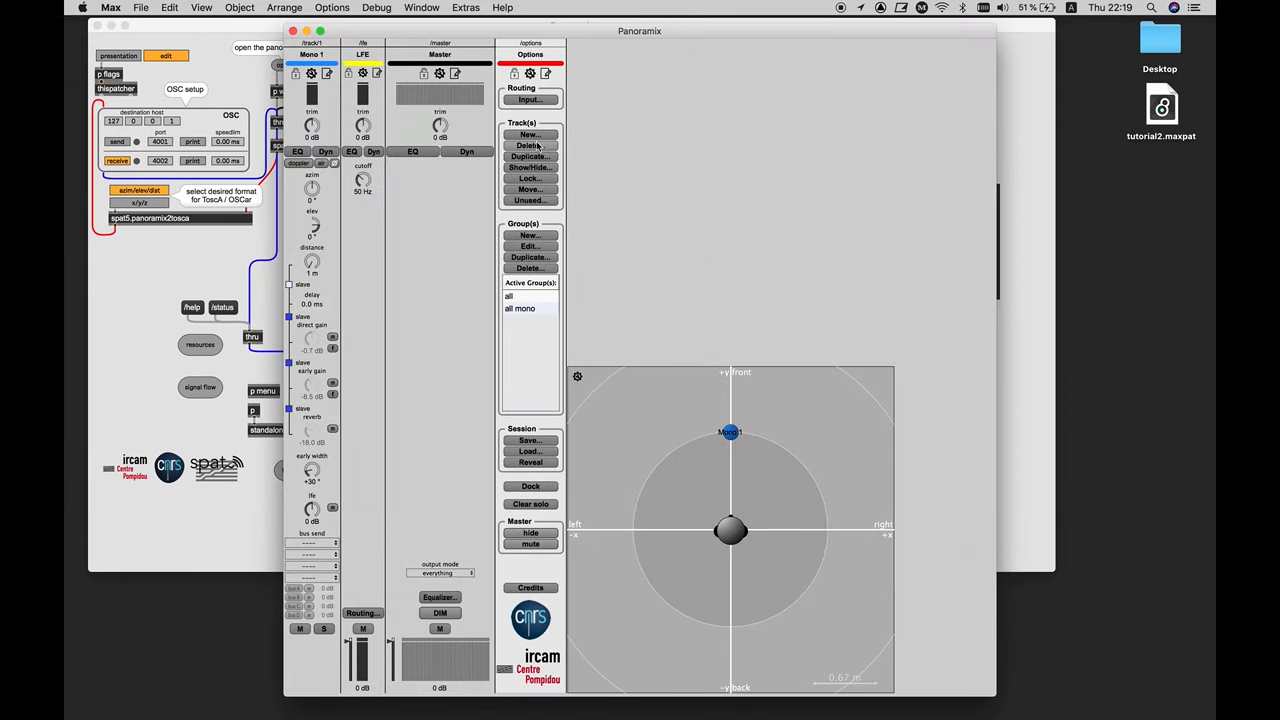
{"action": "left_click", "coordinate": [532, 134]}
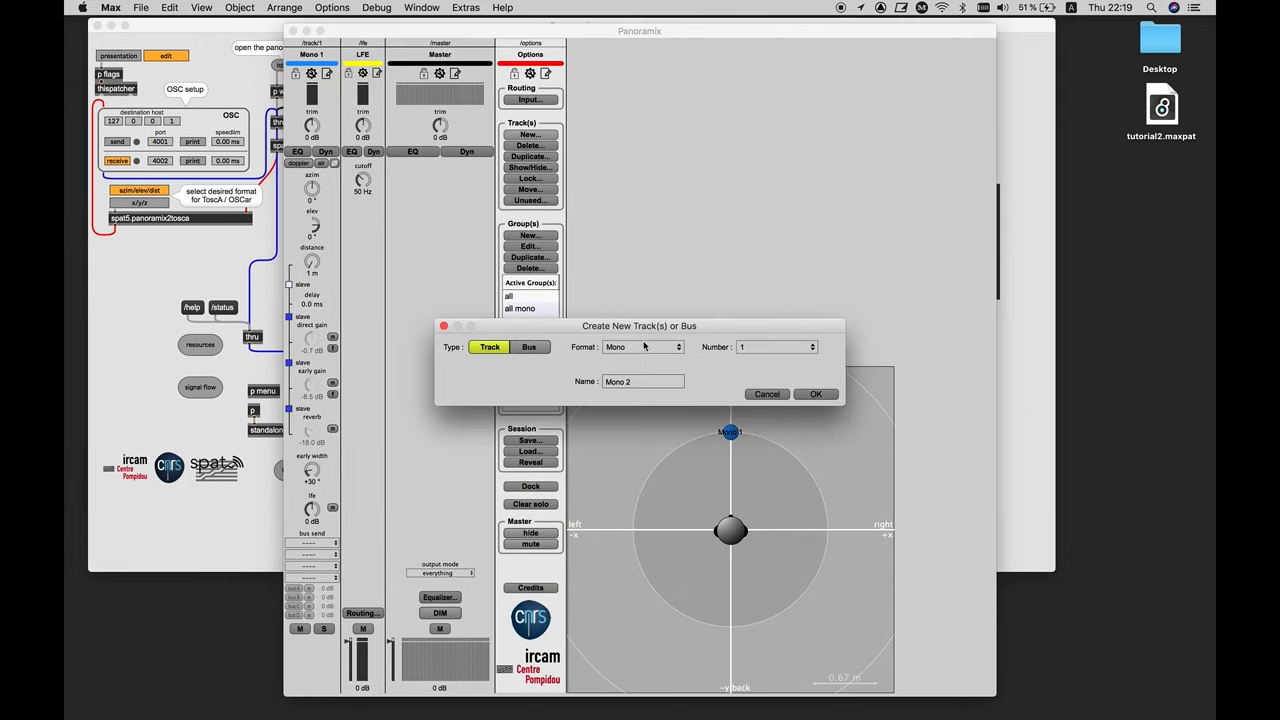
{"action": "left_click", "coordinate": [640, 348]}
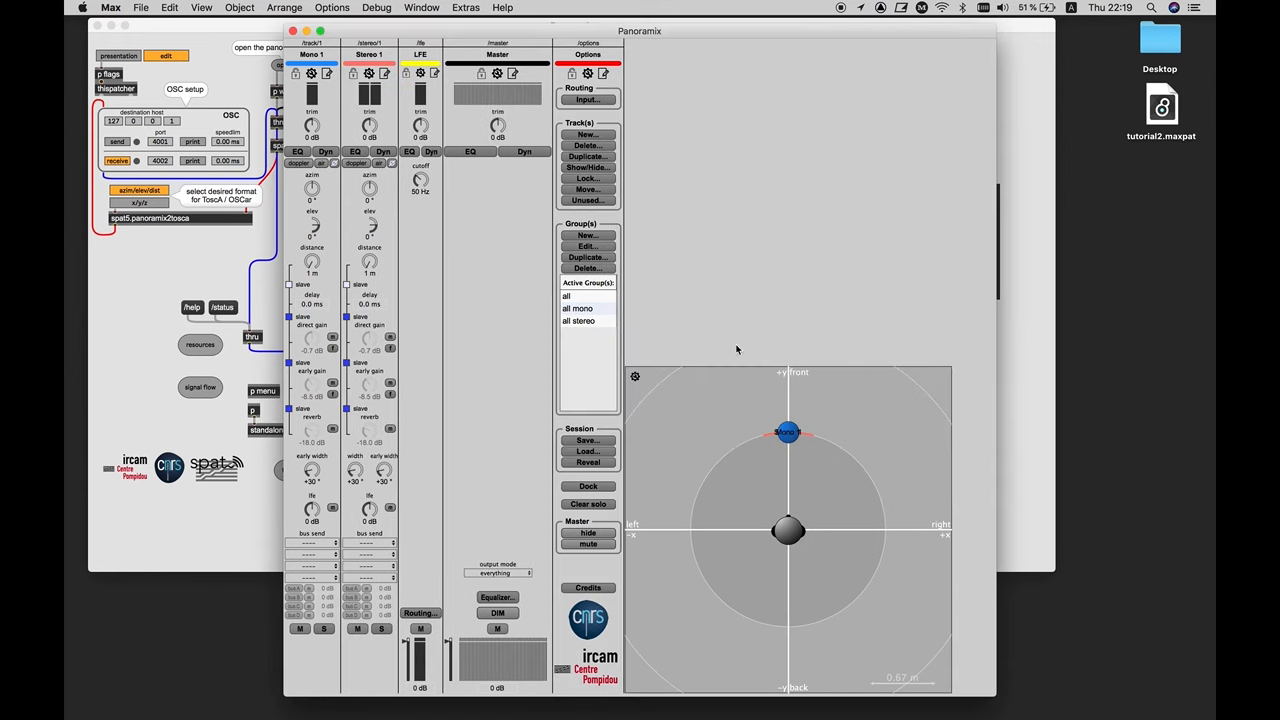
Delete the Mono 1 track and return to the xy2aed subpatch
{"action": "left_click", "coordinate": [588, 146]}
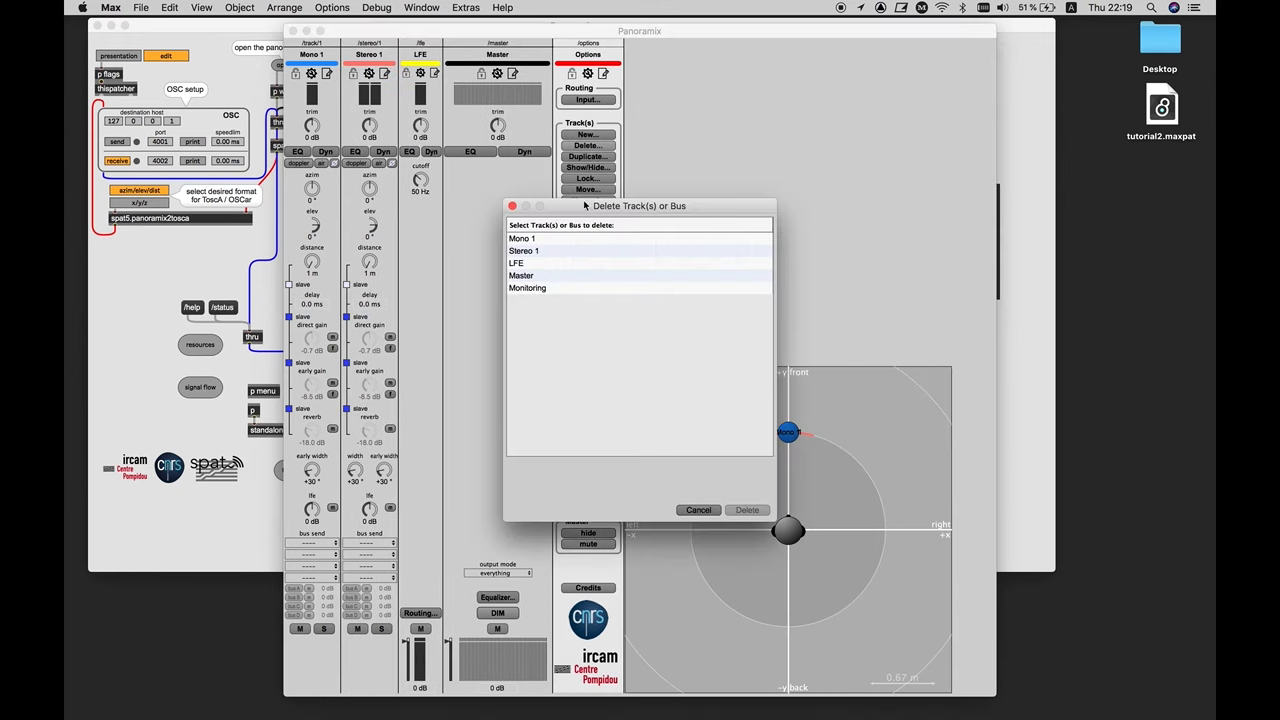
{"action": "left_click", "coordinate": [522, 238]}
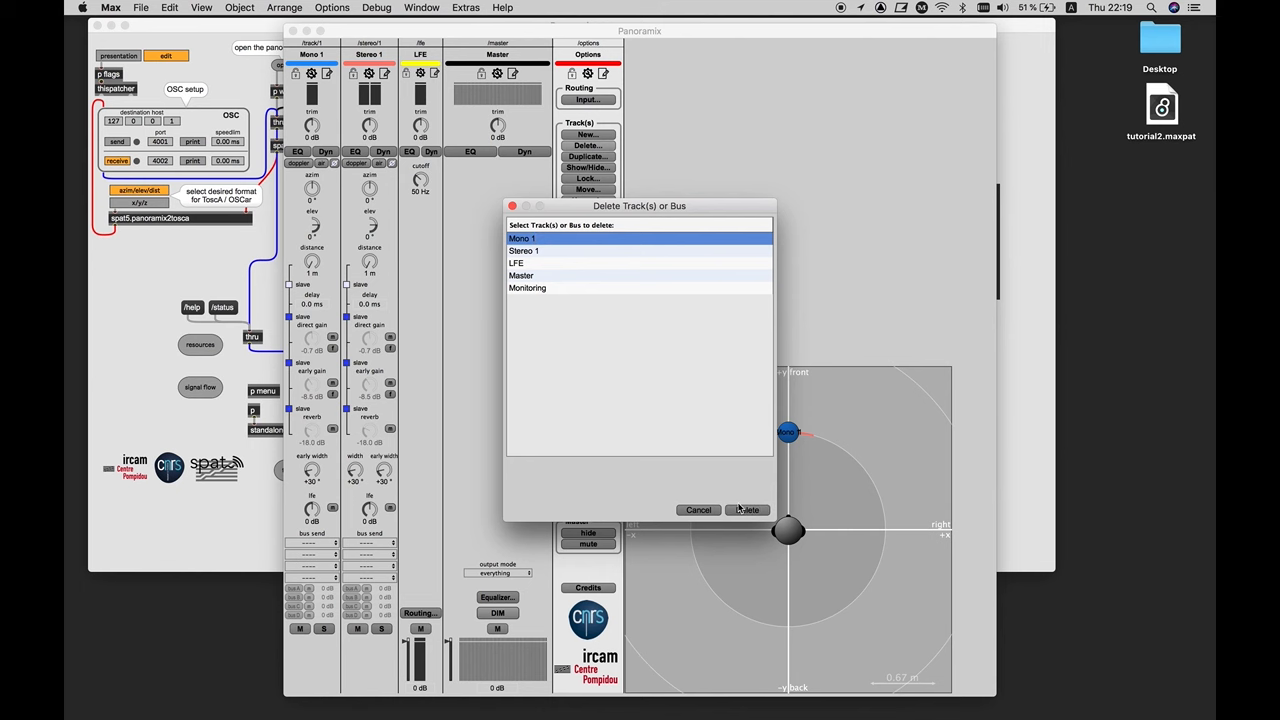
{"action": "left_click", "coordinate": [748, 510]}
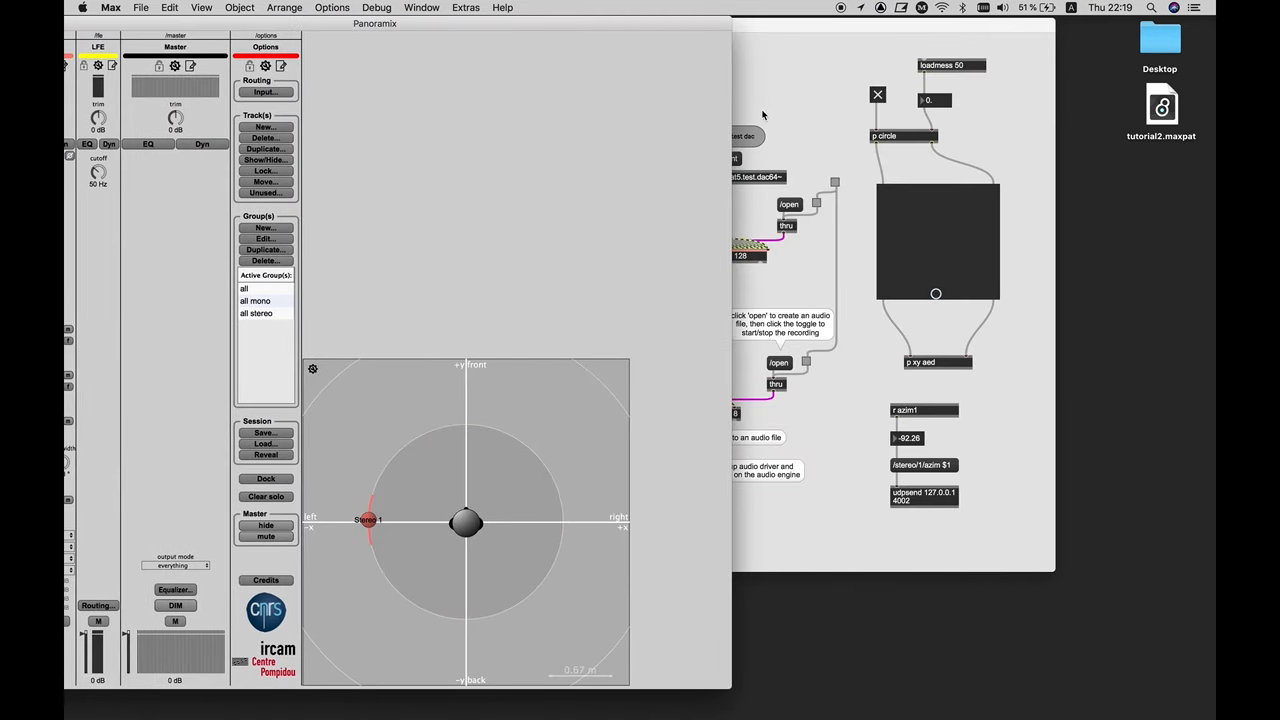
{"action": "left_click_drag", "start_coordinate": [370, 520], "coordinate": [540, 580]}
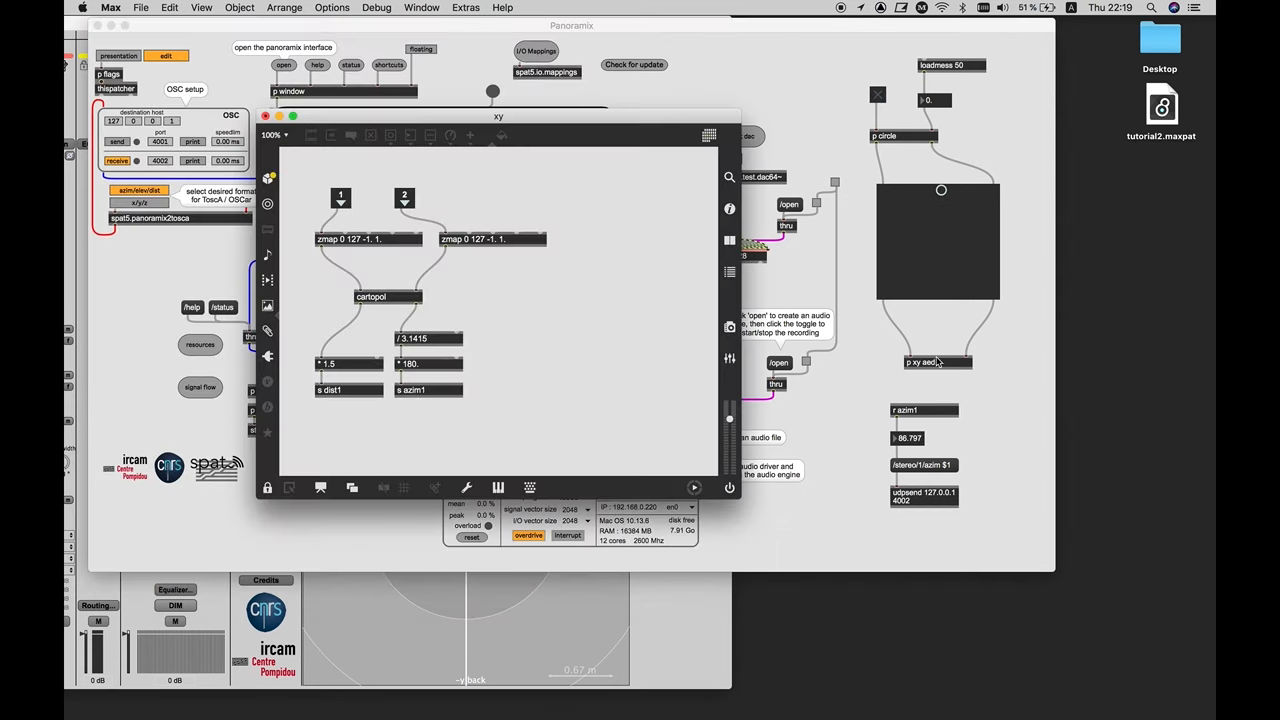
{"action": "mouse_move", "coordinate": [558, 310]}
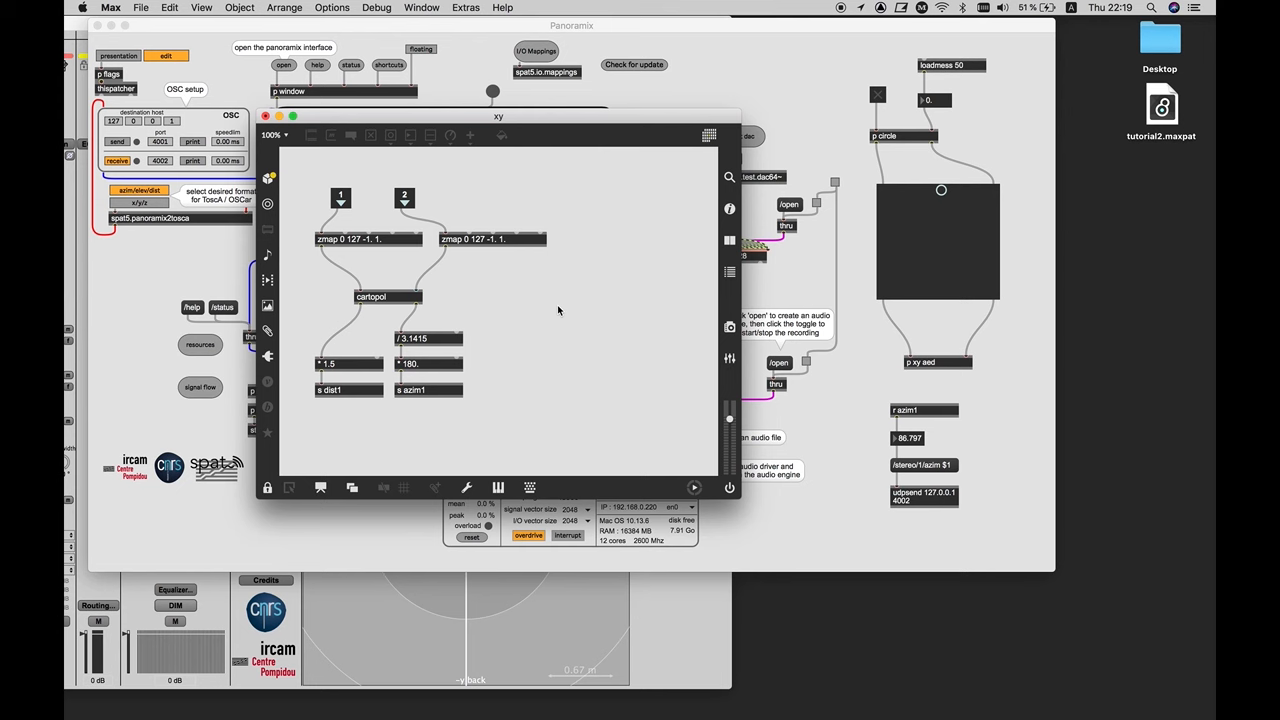
{"action": "mouse_move", "coordinate": [464, 322]}
{"action": "type", "text": "fswap"}
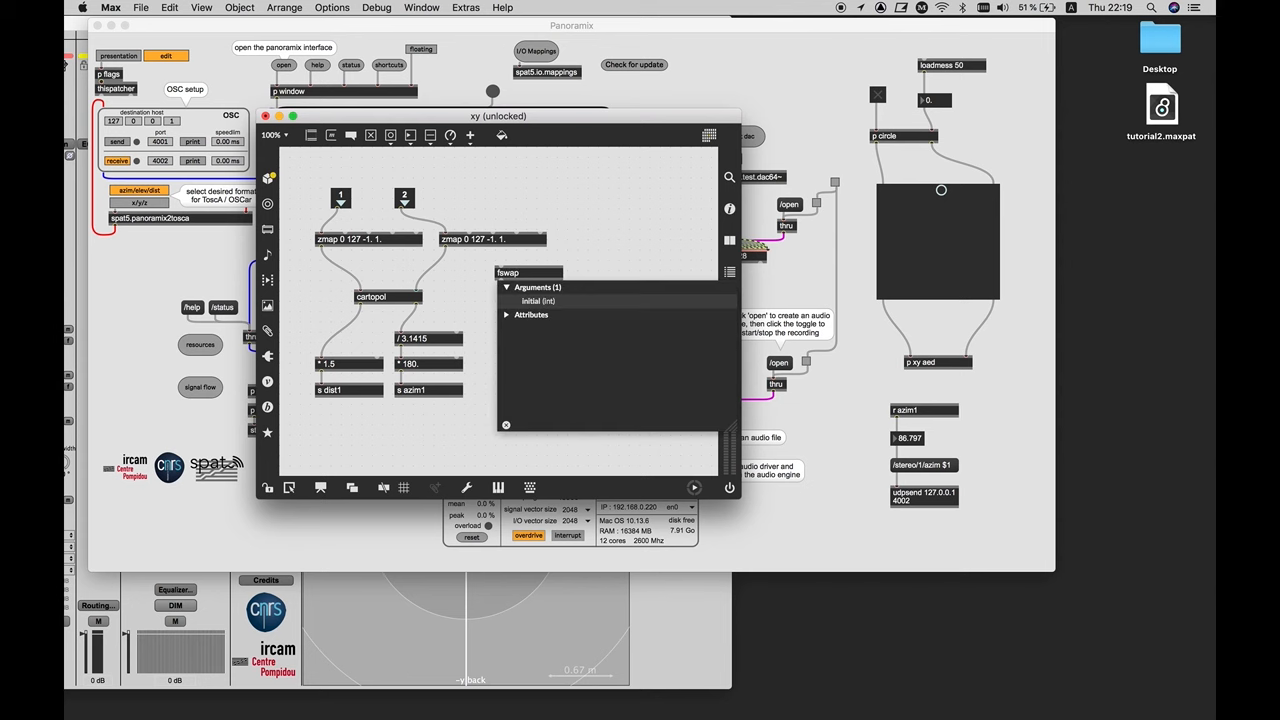
Insert an 'fswap 0.' object into the xy subpatcher
{"action": "type", "text": "0."}
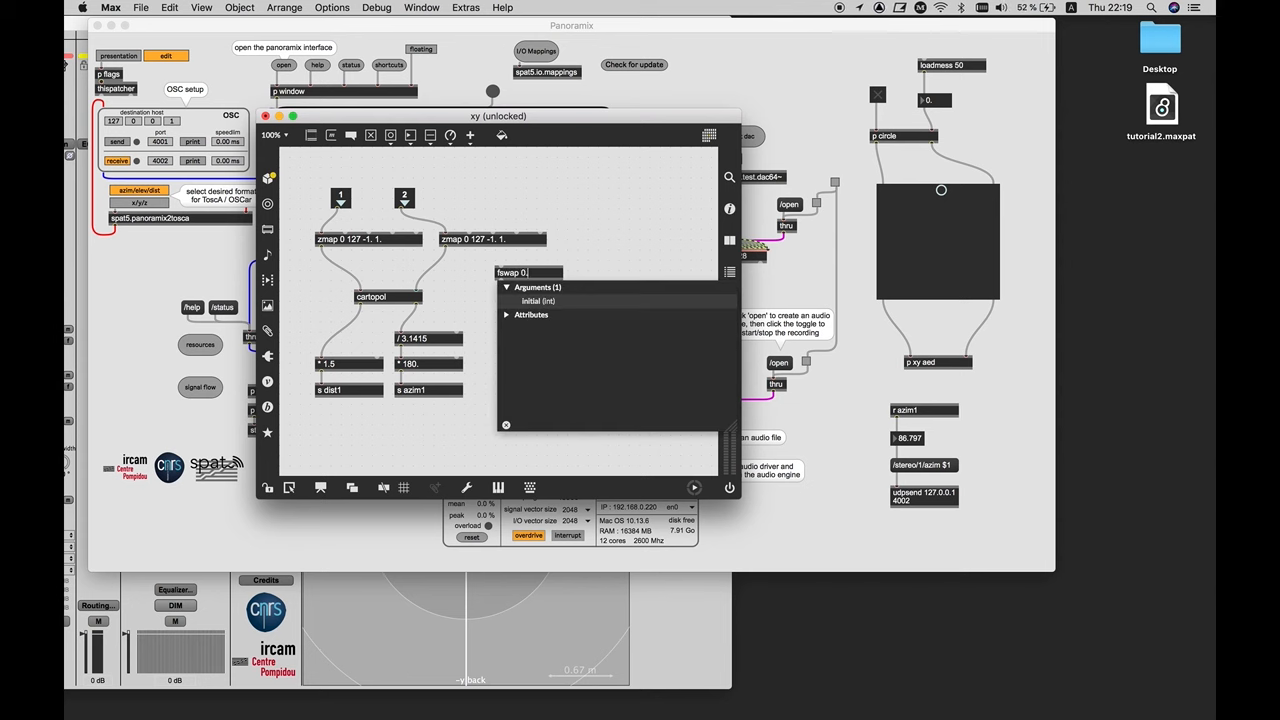
{"action": "left_click", "coordinate": [528, 272]}
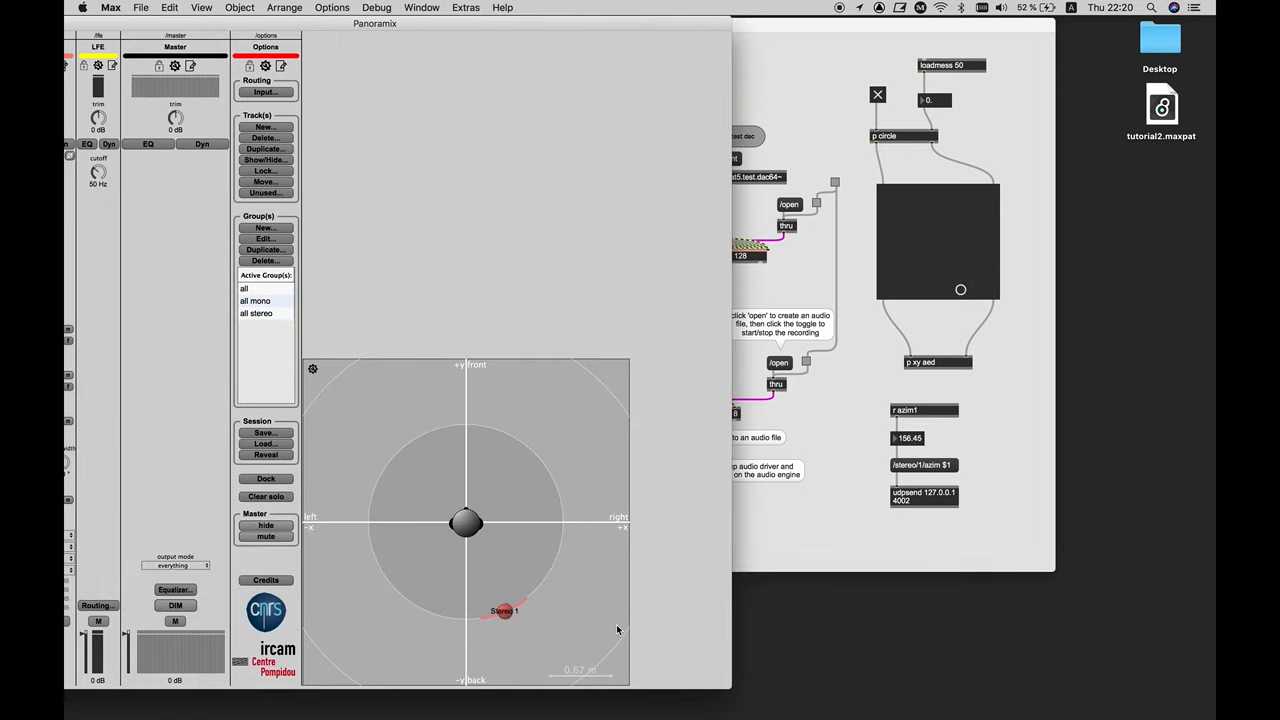
Move the mixer window aside so the main Panoramix patch is back in view
{"action": "left_click_drag", "start_coordinate": [504, 612], "coordinate": [464, 524]}
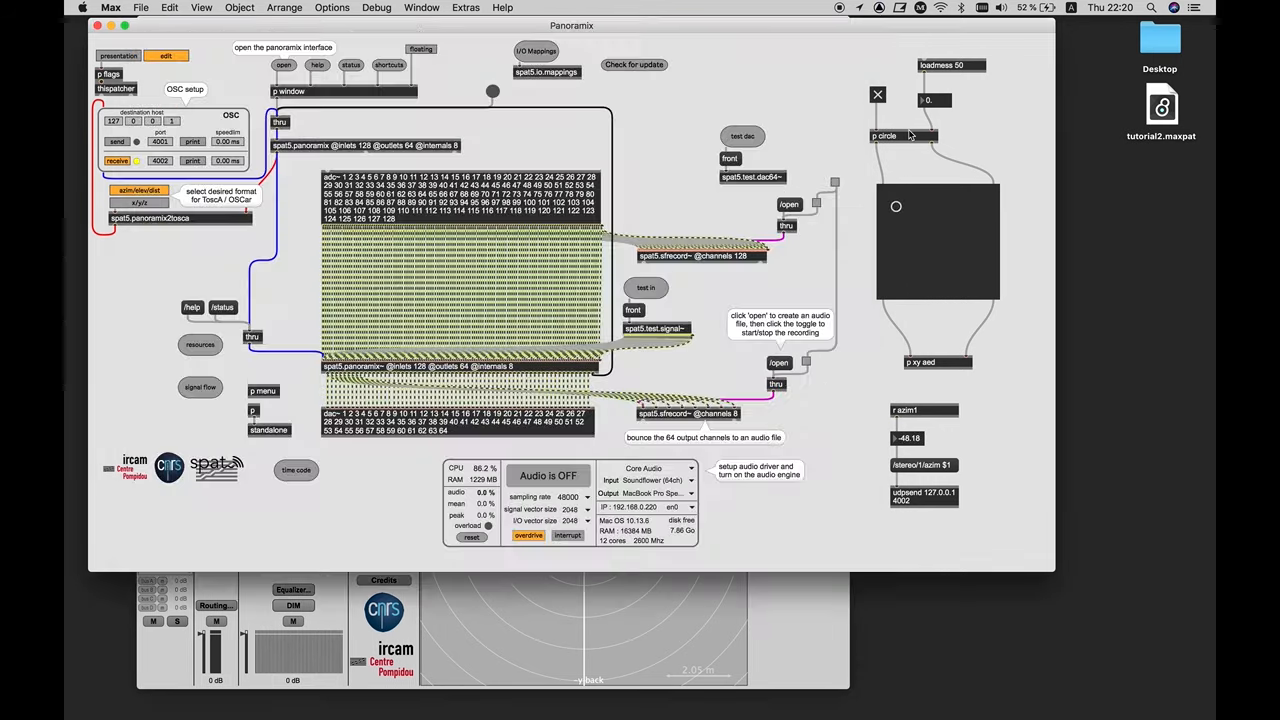
Review the circle subpatcher's metro/counter/sin/cos chain, then bring Panoramix forward
{"action": "double_click", "coordinate": [884, 136]}
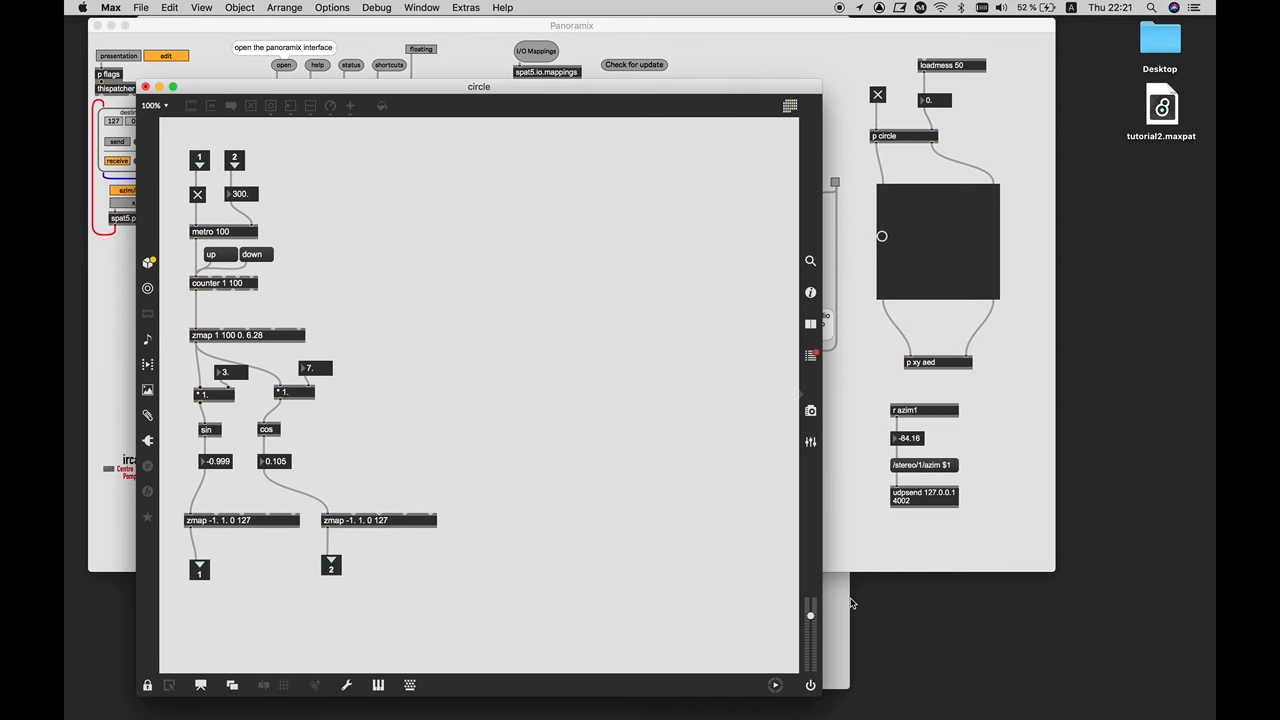
{"action": "left_click", "coordinate": [284, 64]}
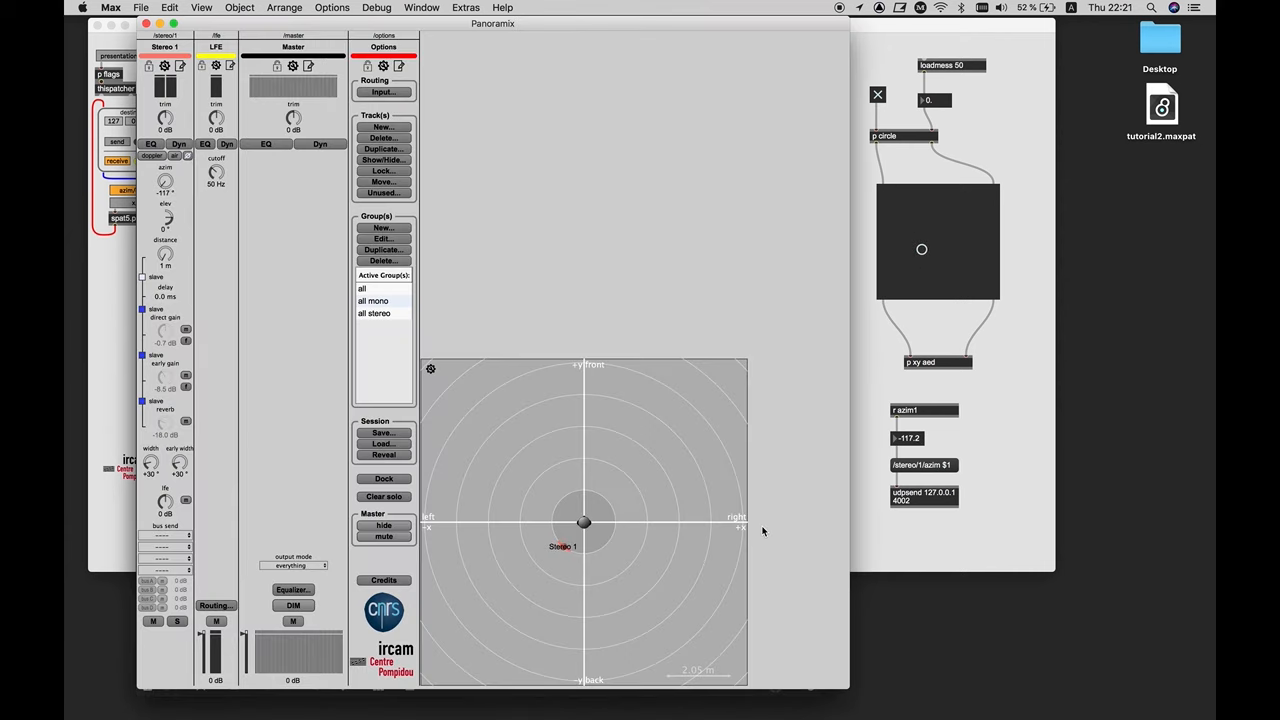